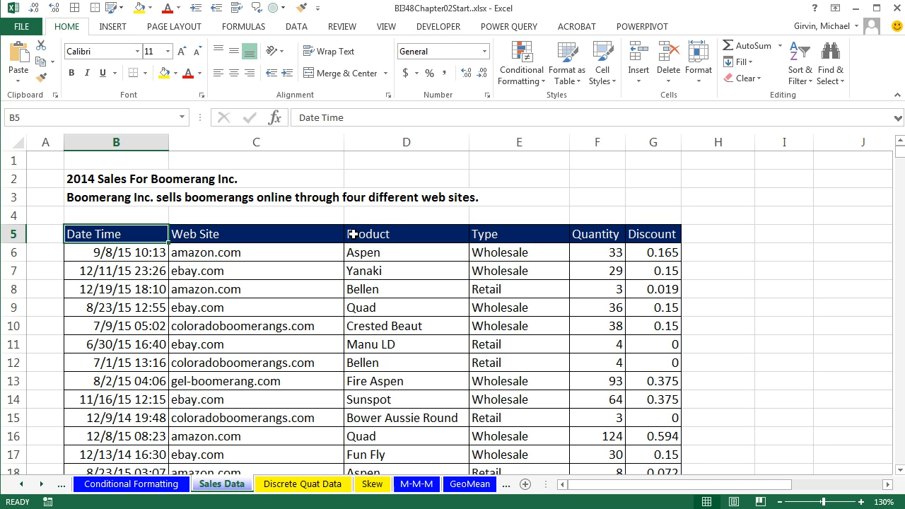
mouse_move(225, 345)
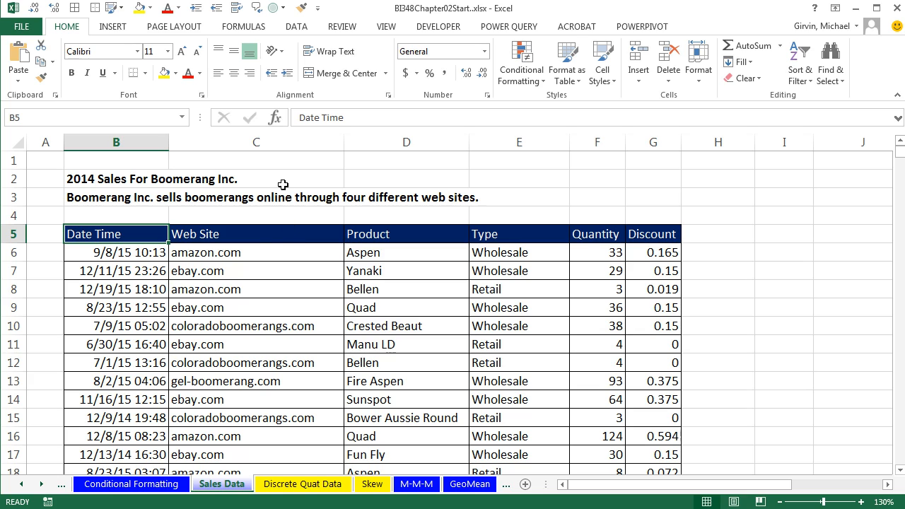
mouse_move(286, 317)
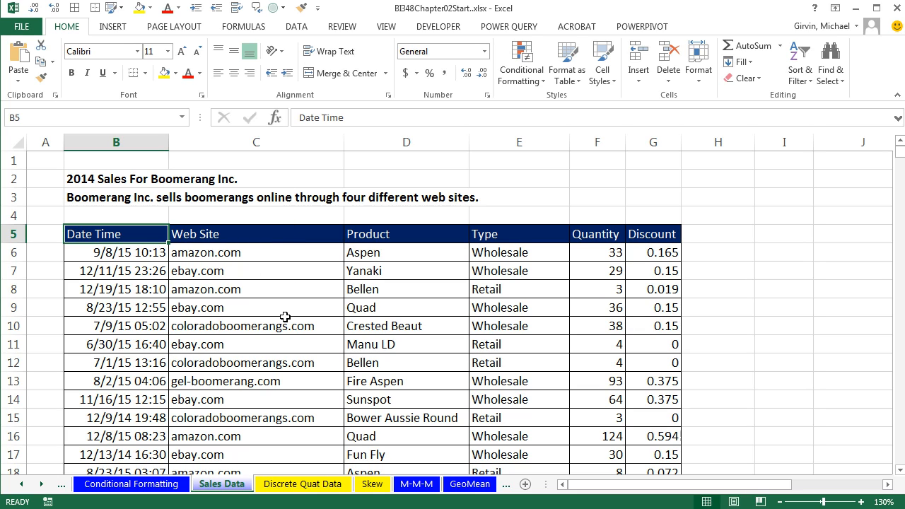
mouse_move(246, 322)
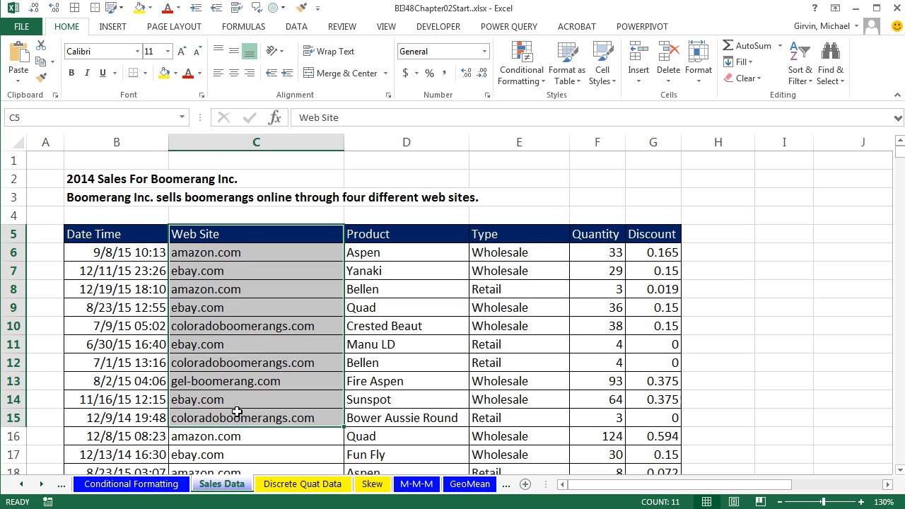
mouse_move(343, 176)
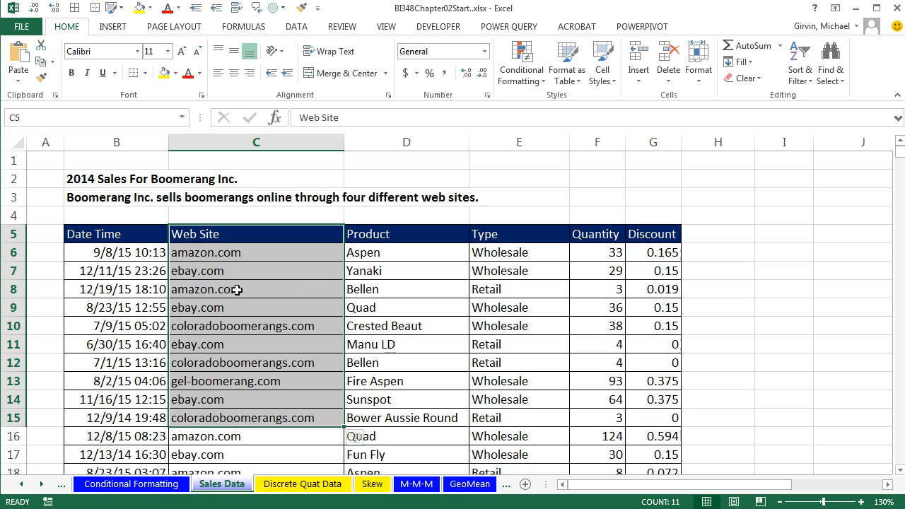
mouse_move(102, 133)
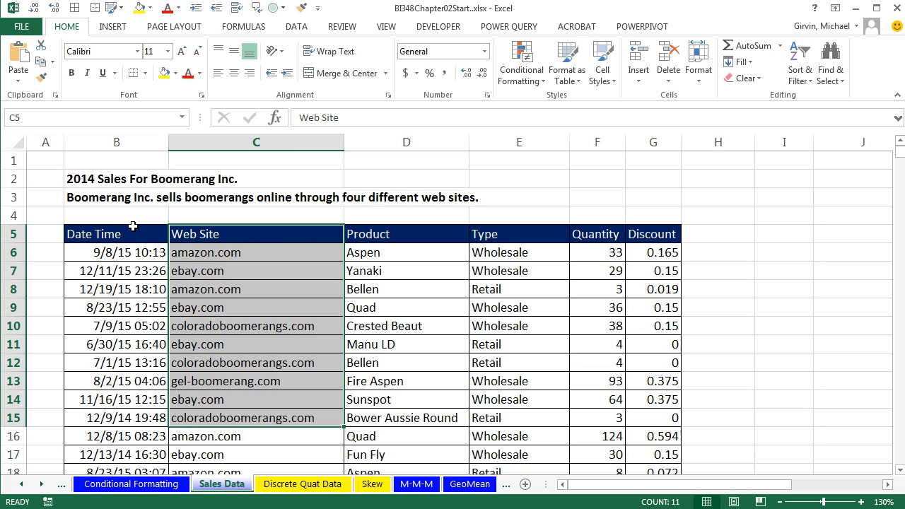
mouse_move(405, 226)
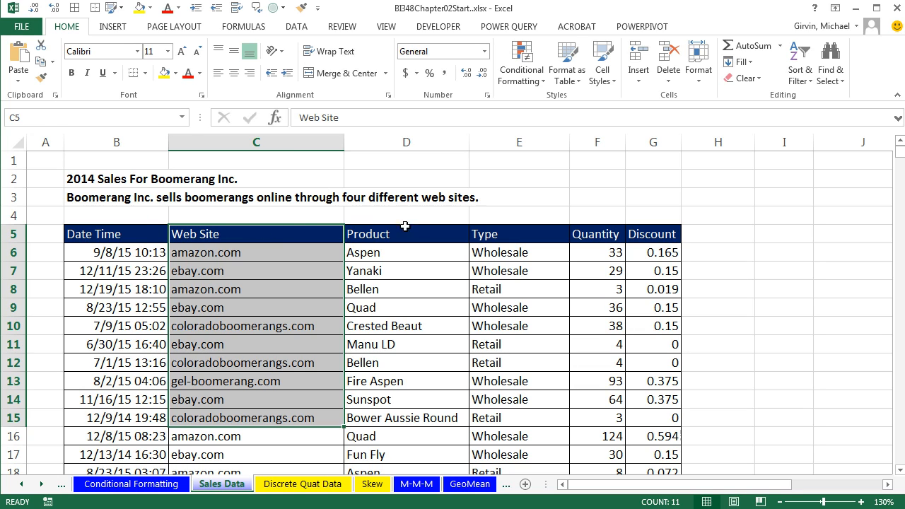
mouse_move(435, 229)
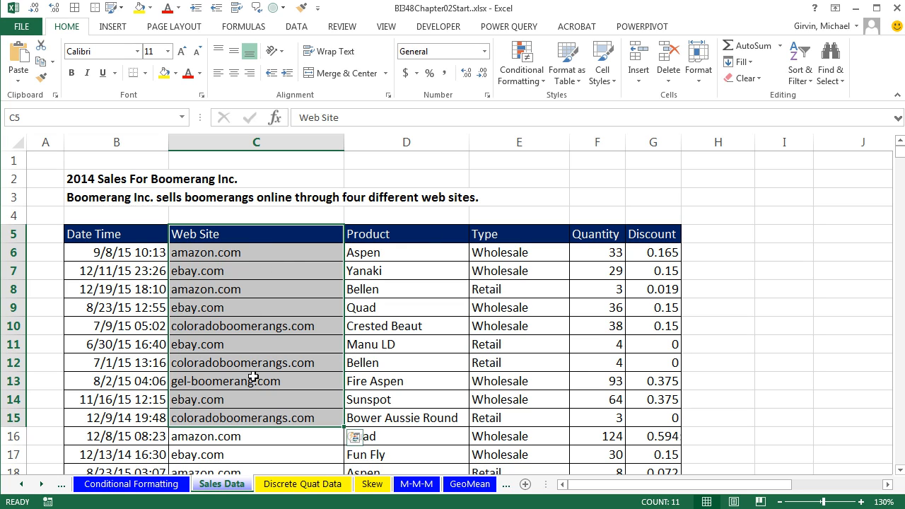
Select a web site cell and jump to the last row of the sales data
click(255, 289)
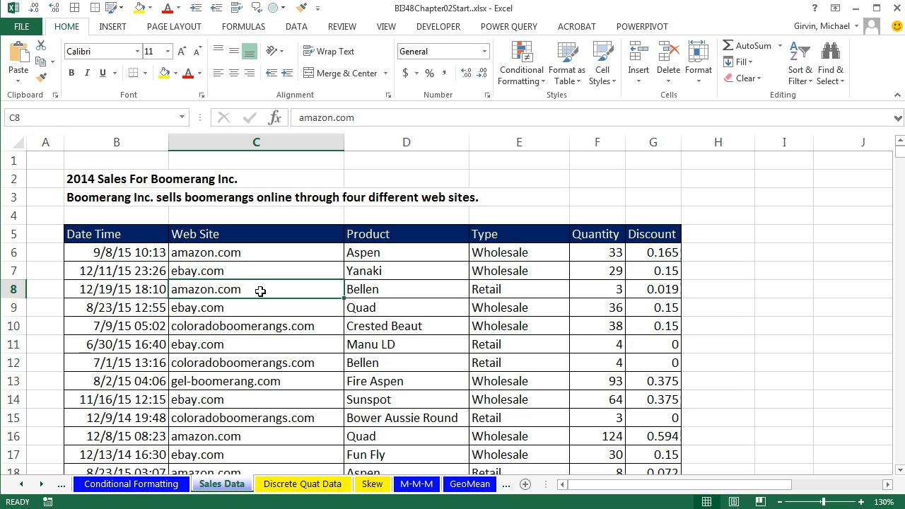
mouse_move(181, 284)
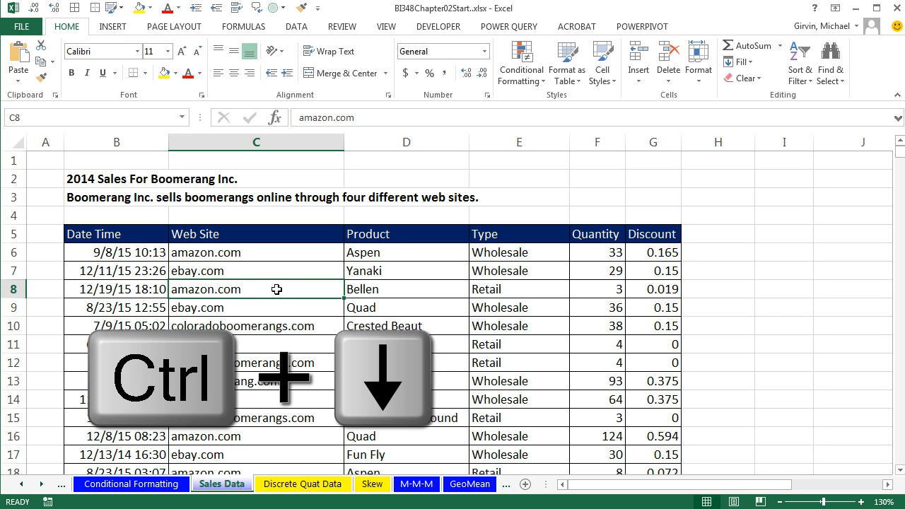
key(ctrl+down)
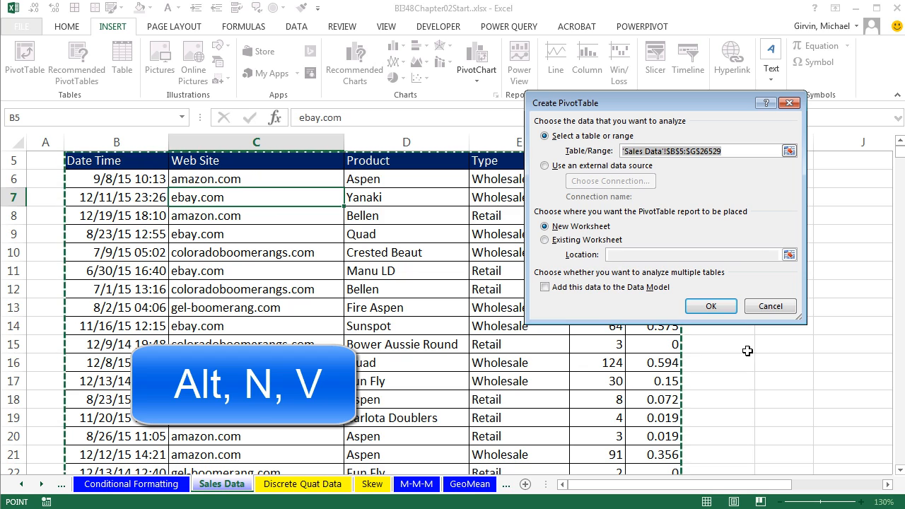
mouse_move(758, 462)
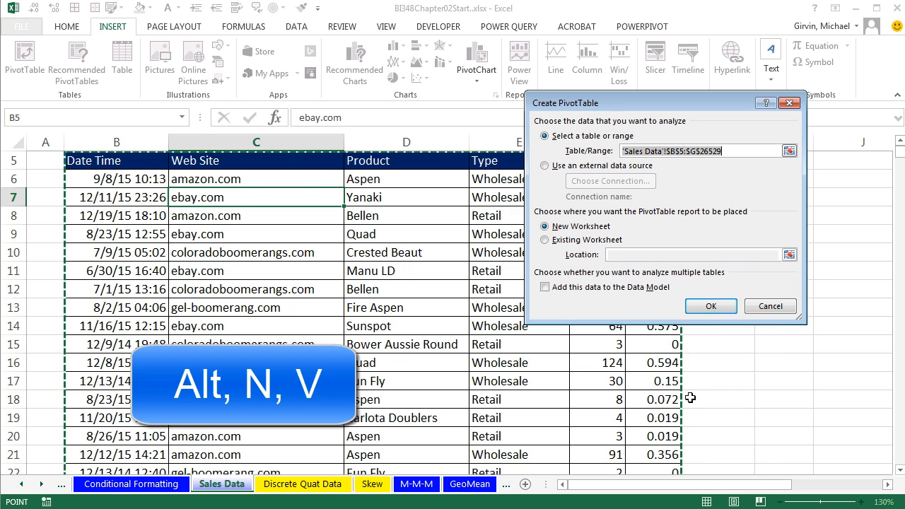
mouse_move(246, 304)
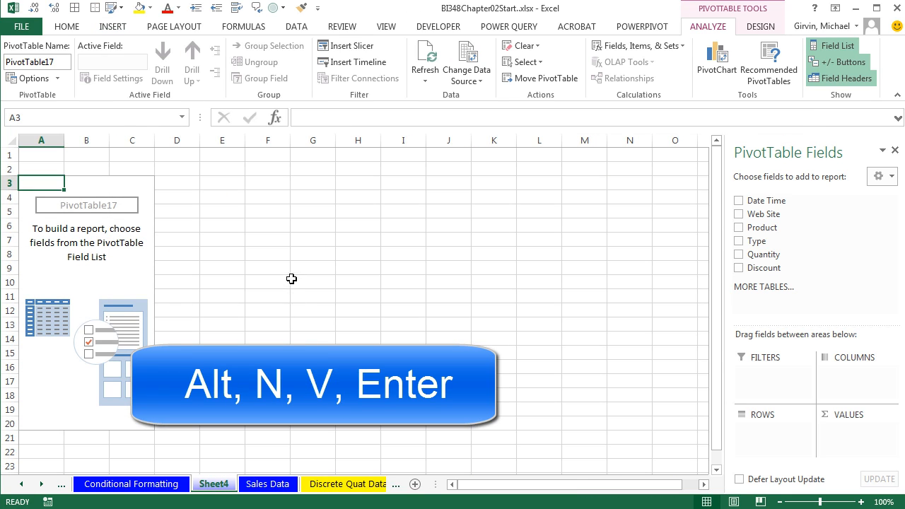
Rename the new PivotTable sheet to 'Cat FD Column C'
double_click(215, 483)
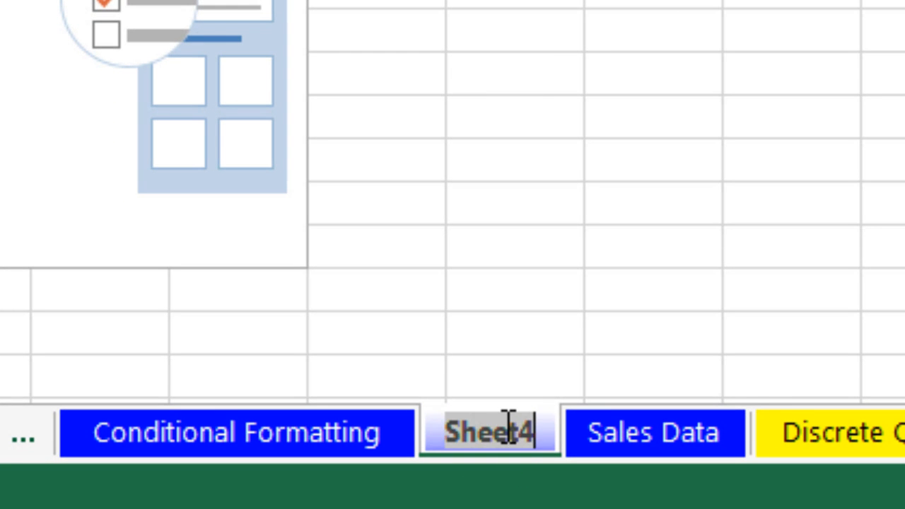
text(Cat)
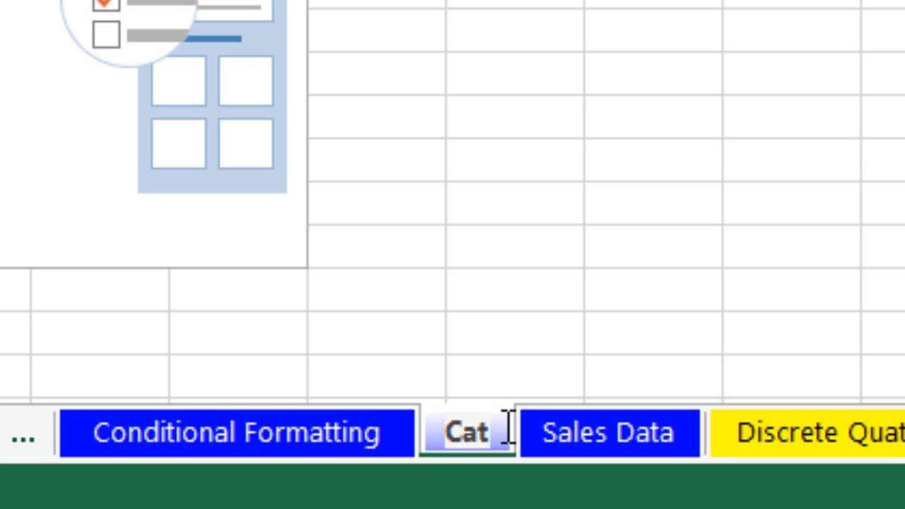
text(FD Column C)
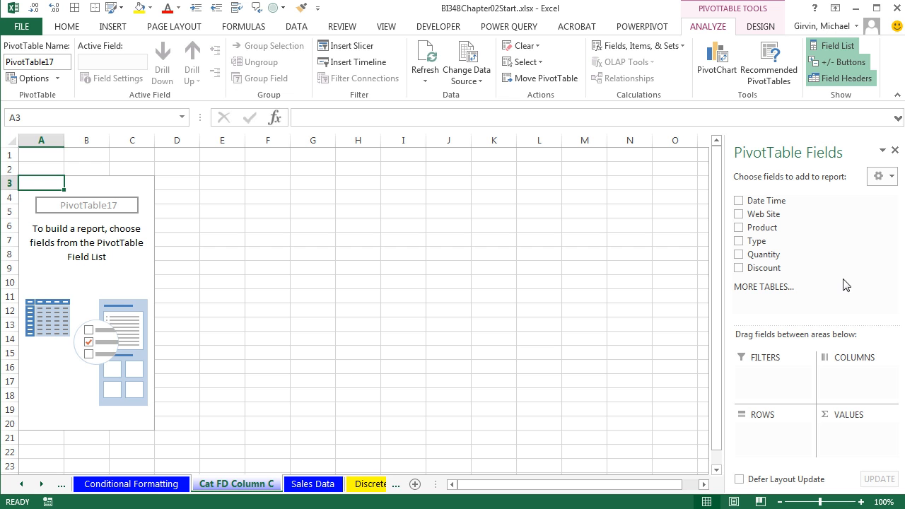
mouse_move(831, 305)
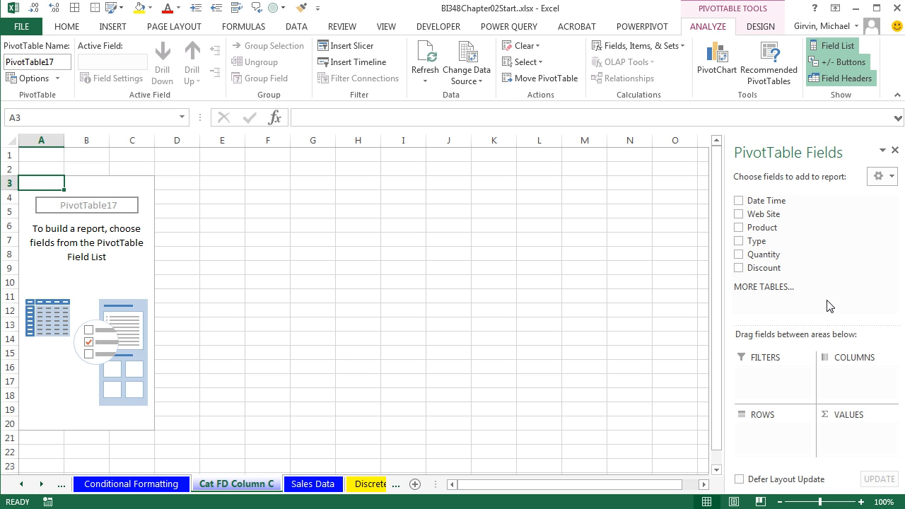
mouse_move(794, 143)
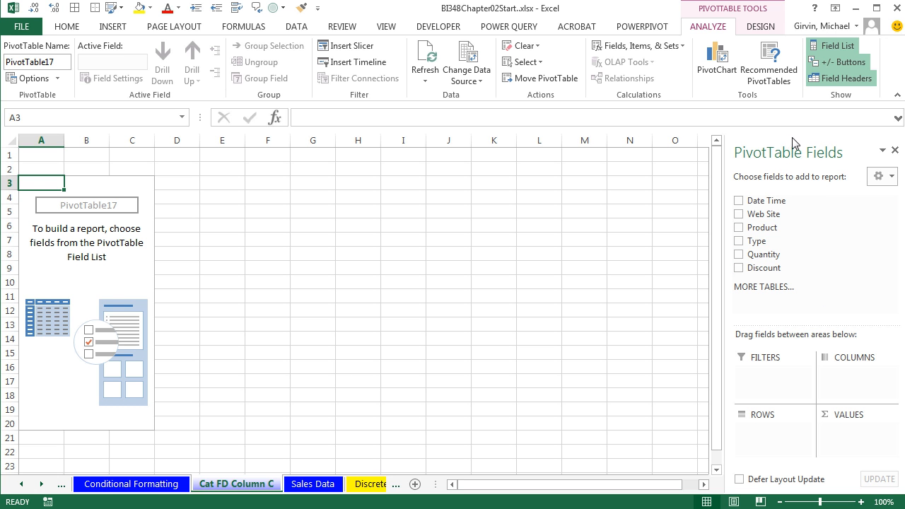
mouse_move(789, 144)
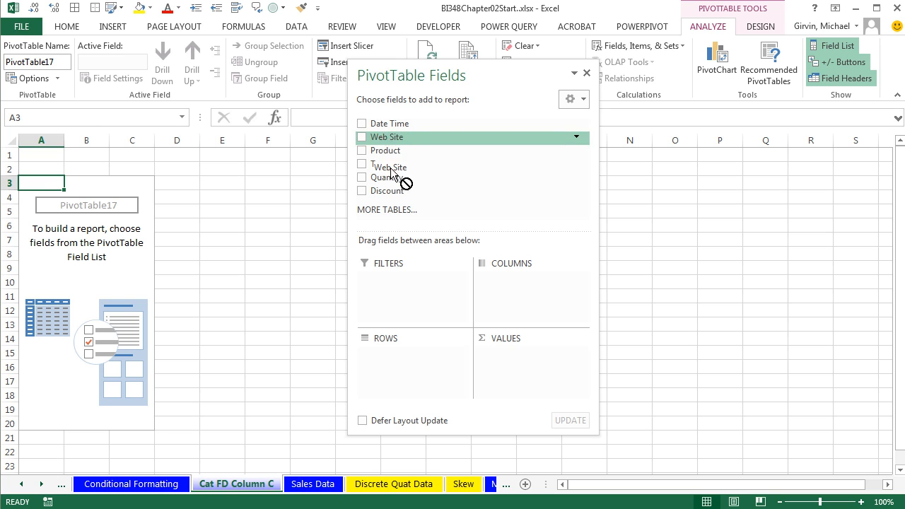
Count Web Site entries in the pivot and switch the report layout to Outline Form
click(361, 136)
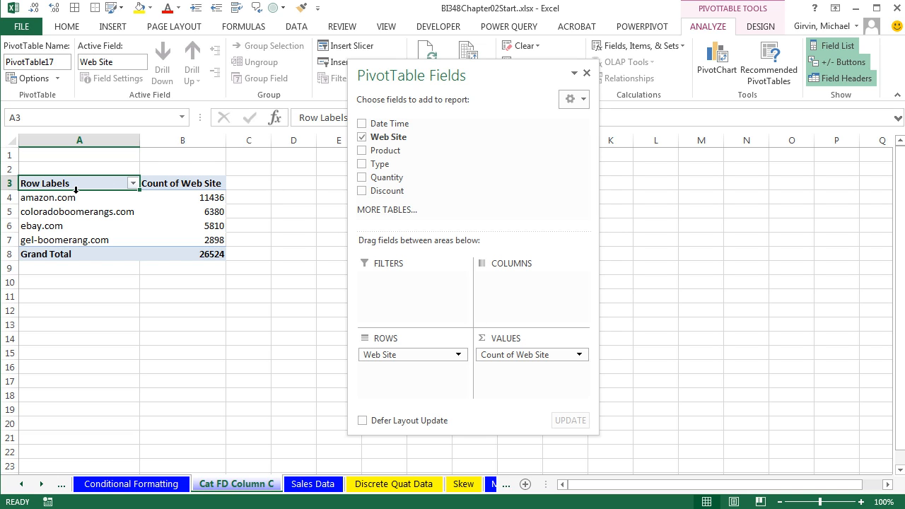
click(759, 25)
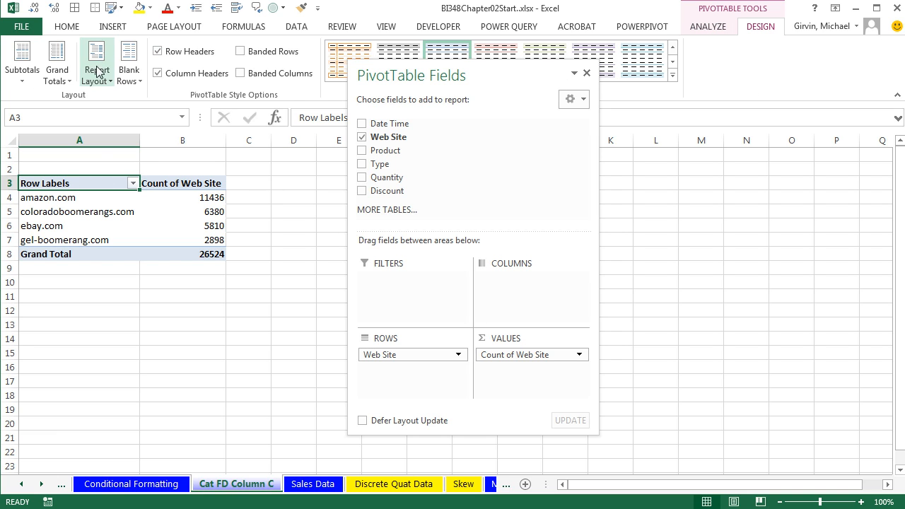
click(96, 62)
text(Frequency)
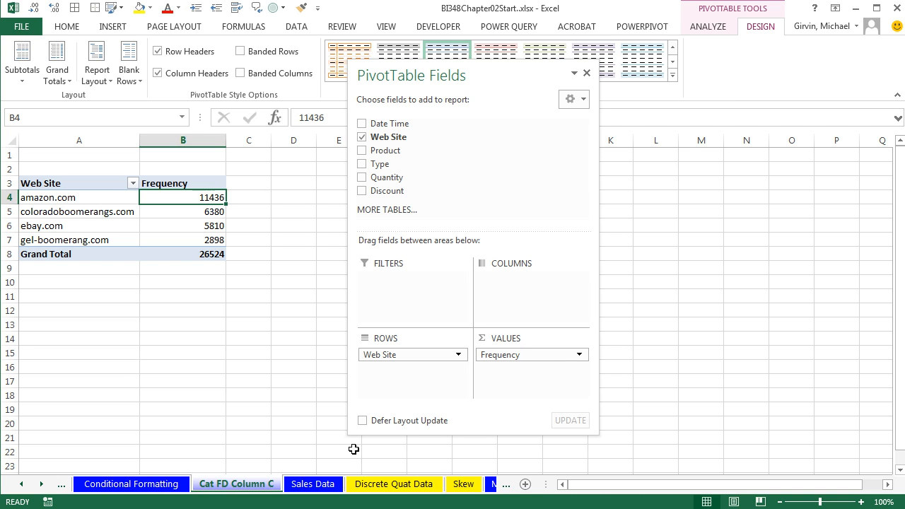
mouse_move(388, 137)
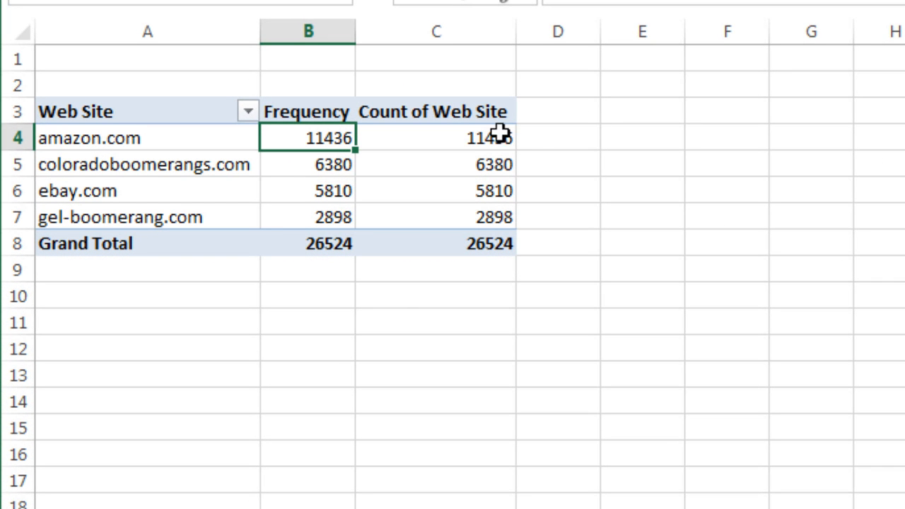
mouse_move(332, 164)
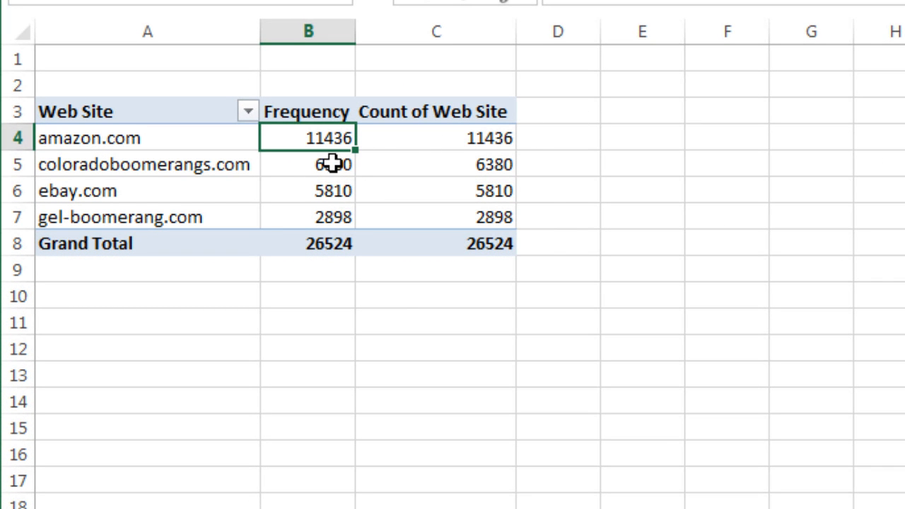
mouse_move(381, 228)
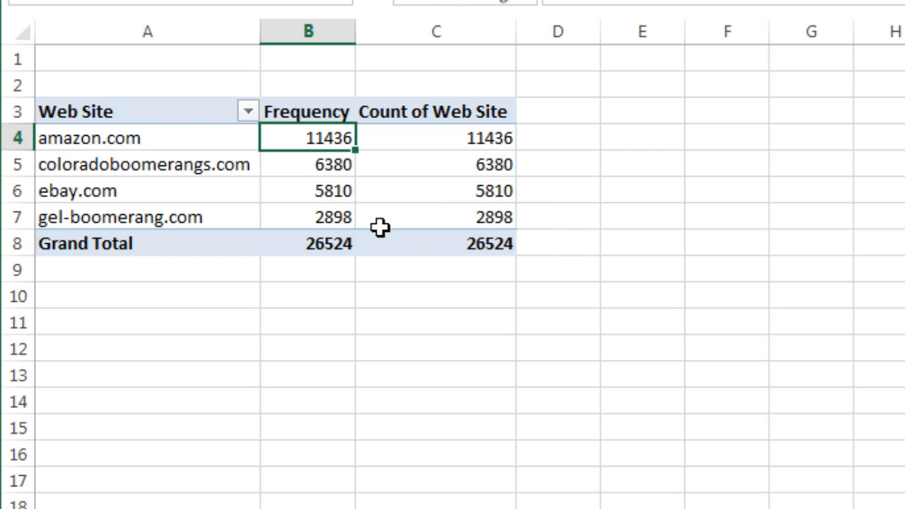
mouse_move(366, 193)
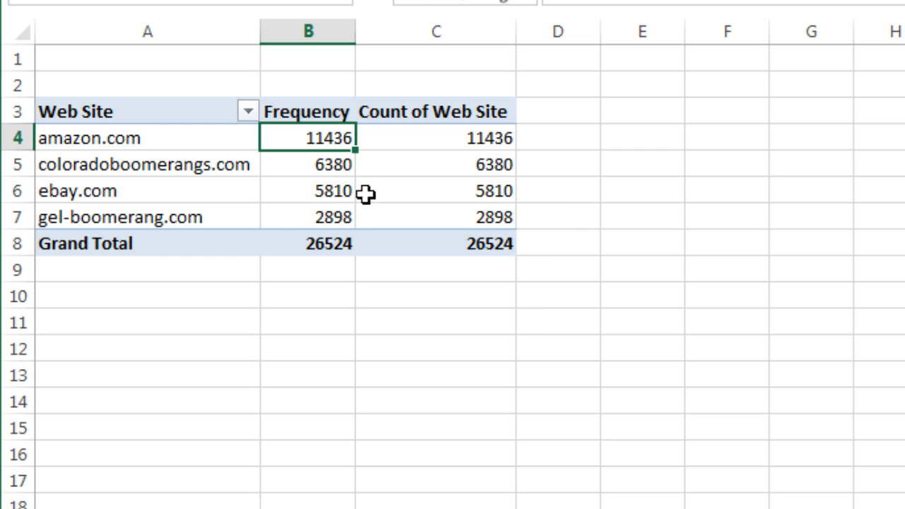
Review the per-site frequencies and grand total 26524, then select the amazon.com count in the second column
click(307, 164)
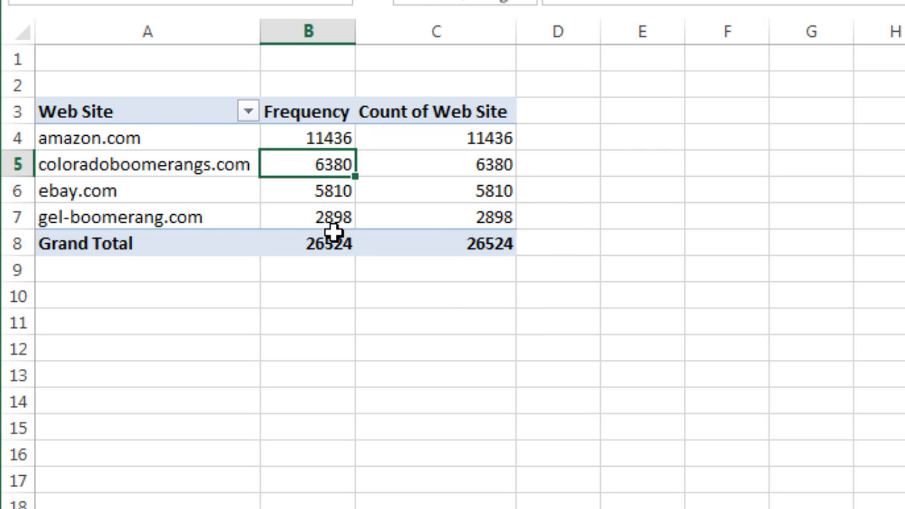
mouse_move(257, 225)
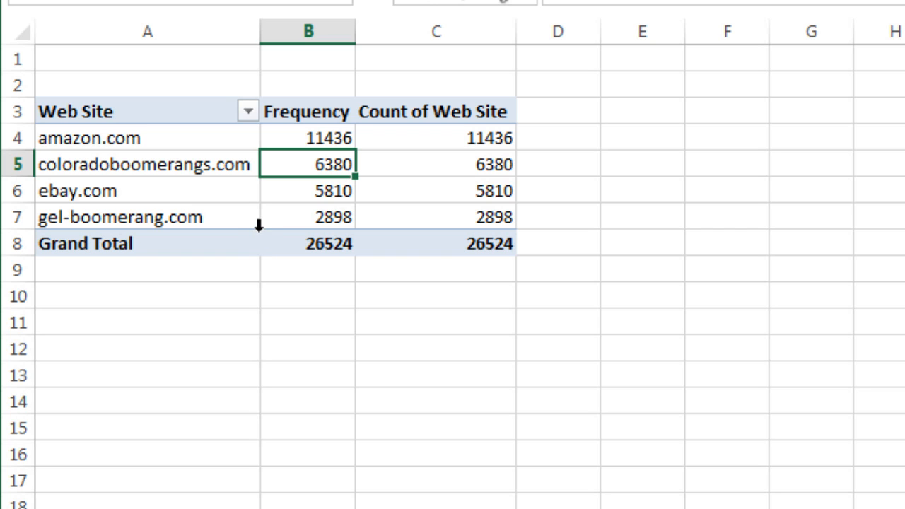
click(307, 189)
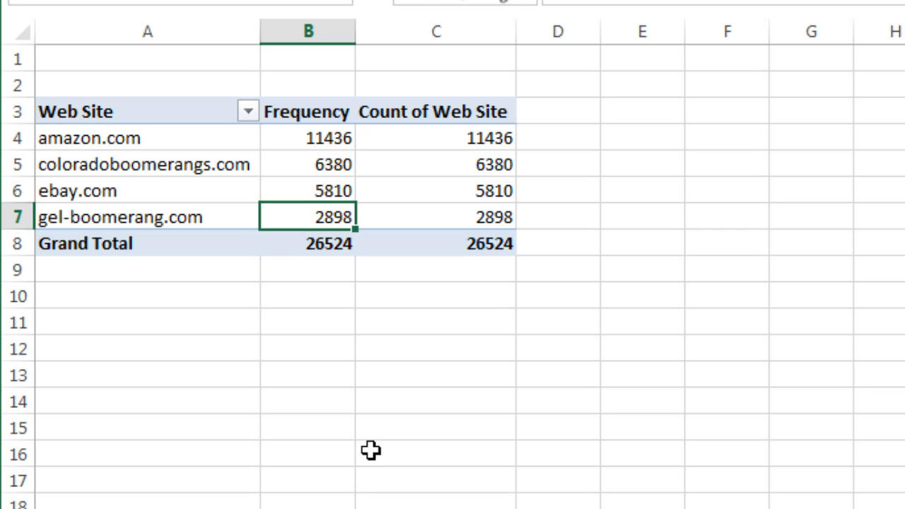
mouse_move(328, 253)
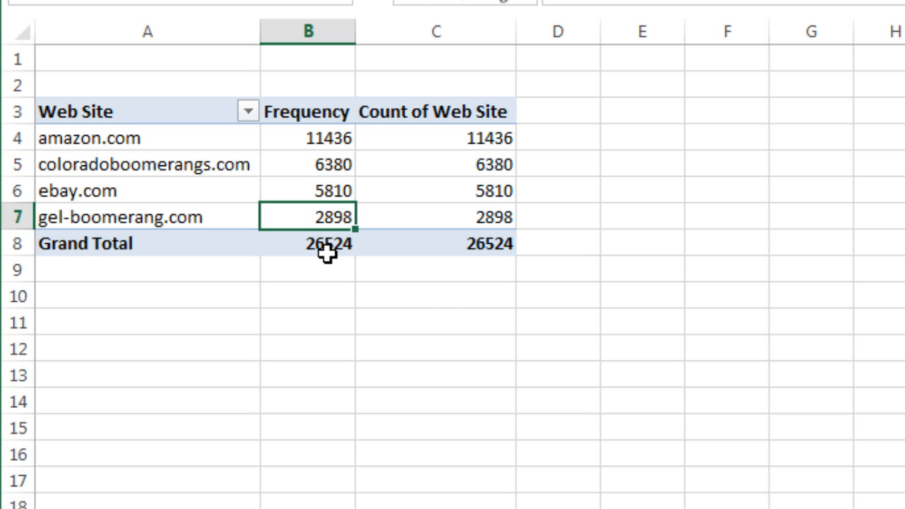
mouse_move(436, 191)
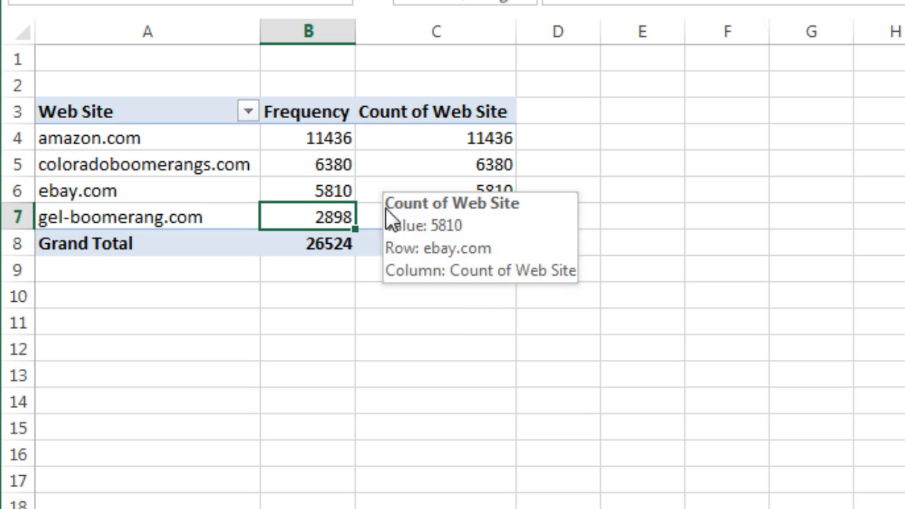
click(307, 244)
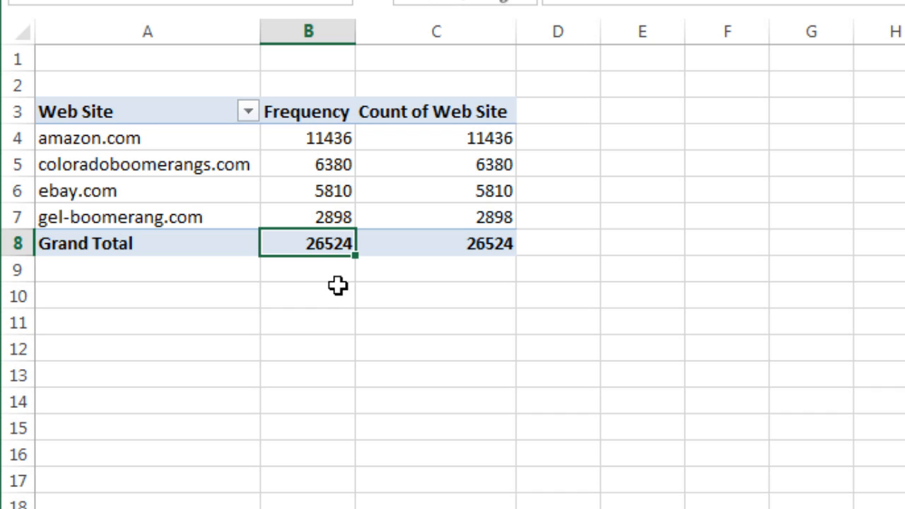
mouse_move(322, 276)
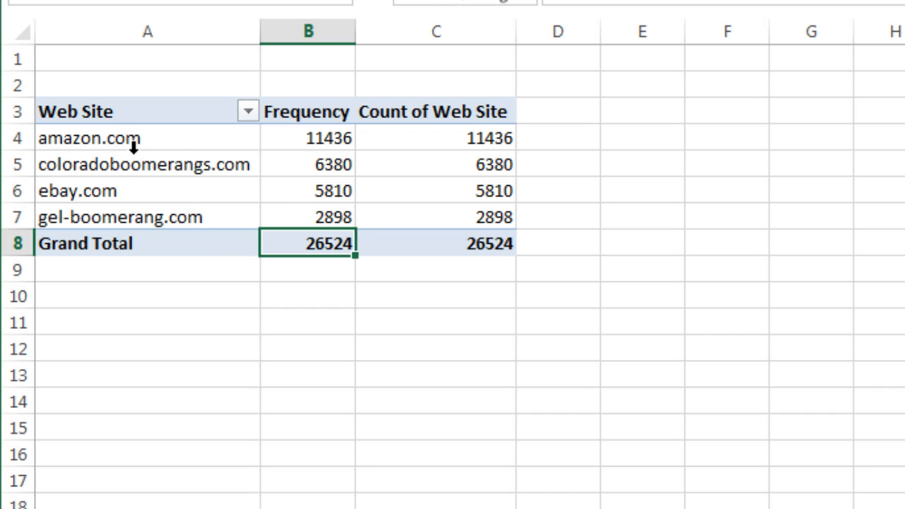
mouse_move(105, 150)
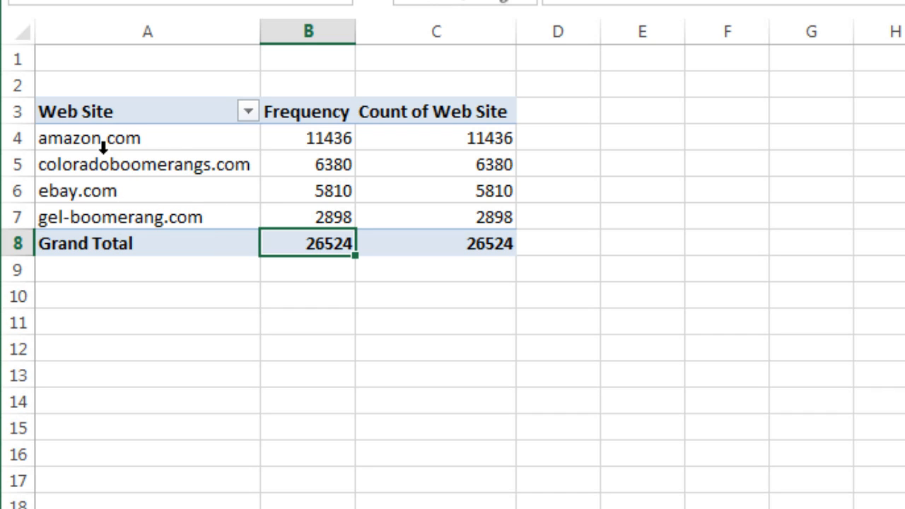
mouse_move(221, 194)
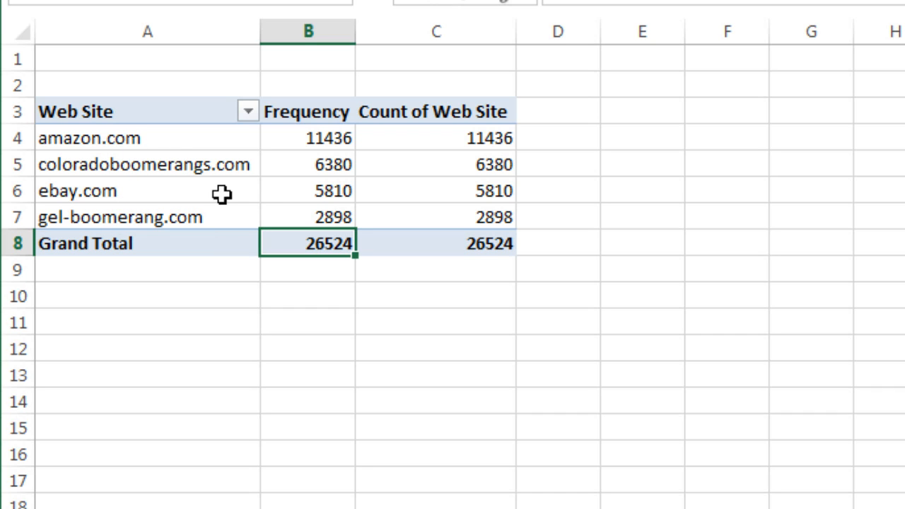
mouse_move(444, 143)
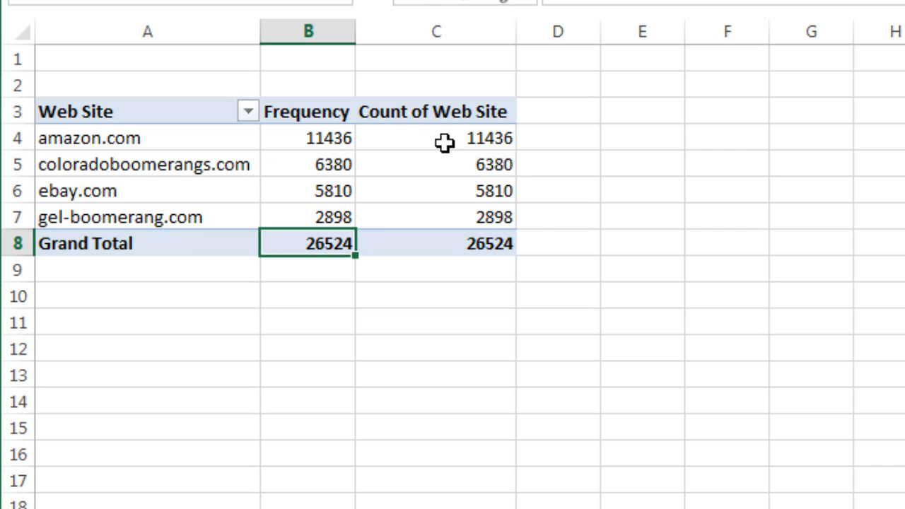
mouse_move(627, 141)
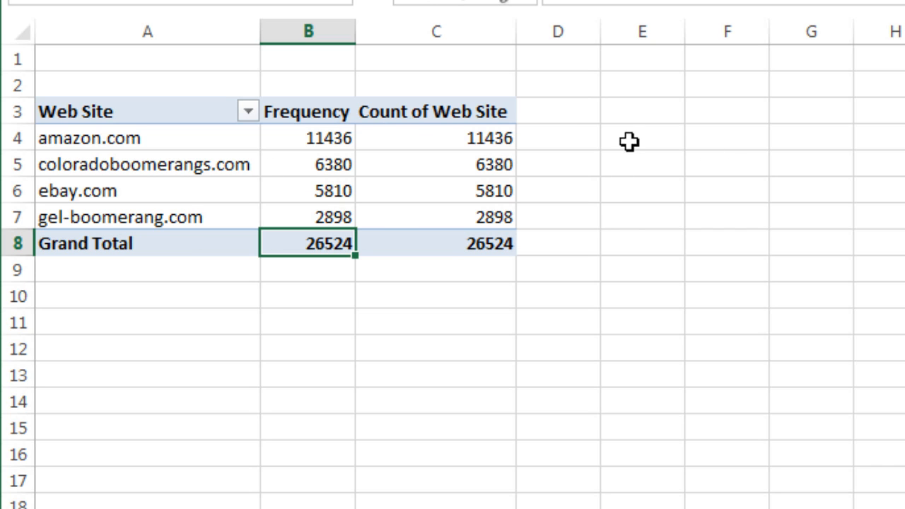
mouse_move(540, 210)
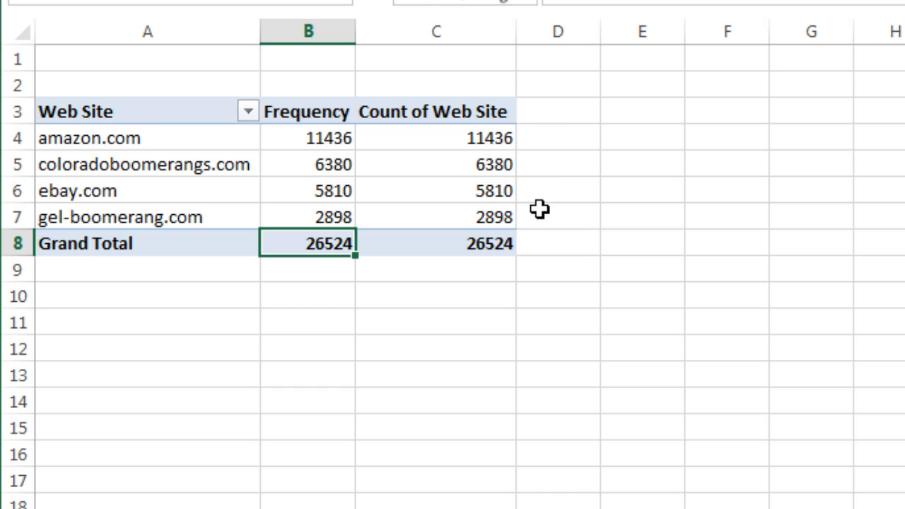
mouse_move(650, 192)
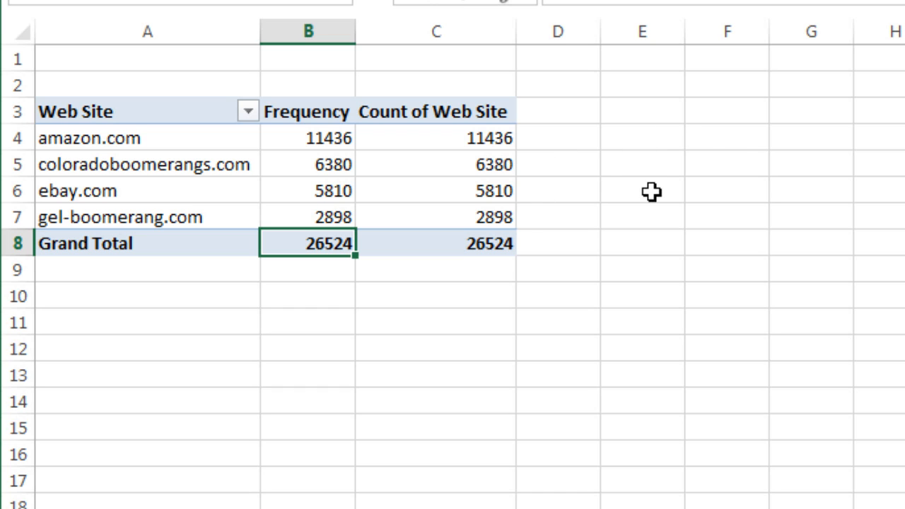
mouse_move(585, 218)
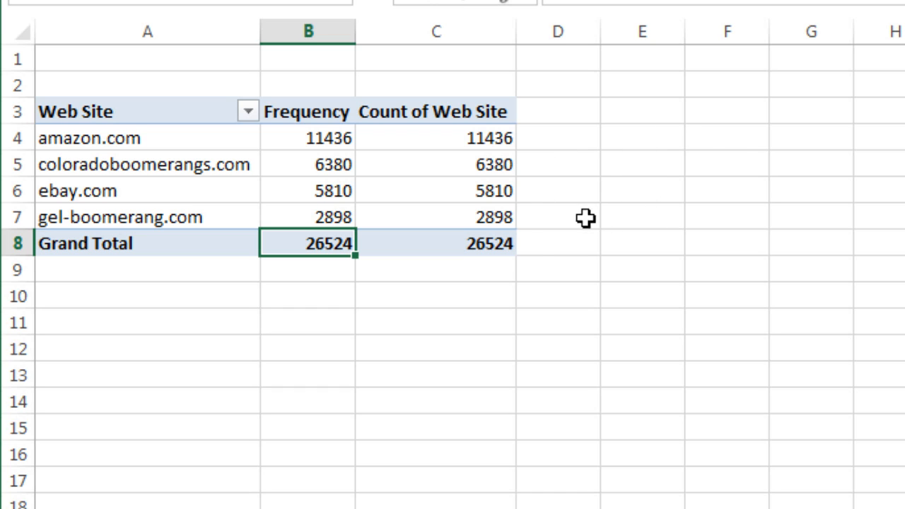
mouse_move(522, 237)
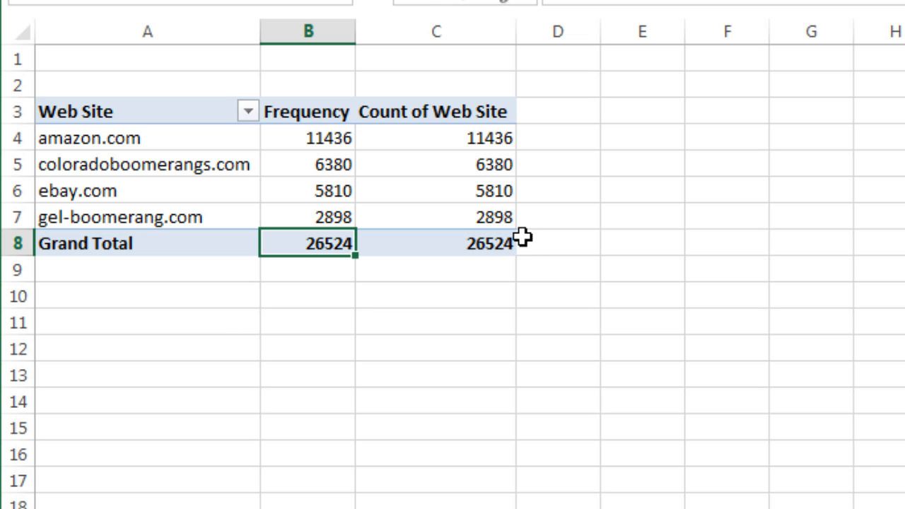
click(435, 137)
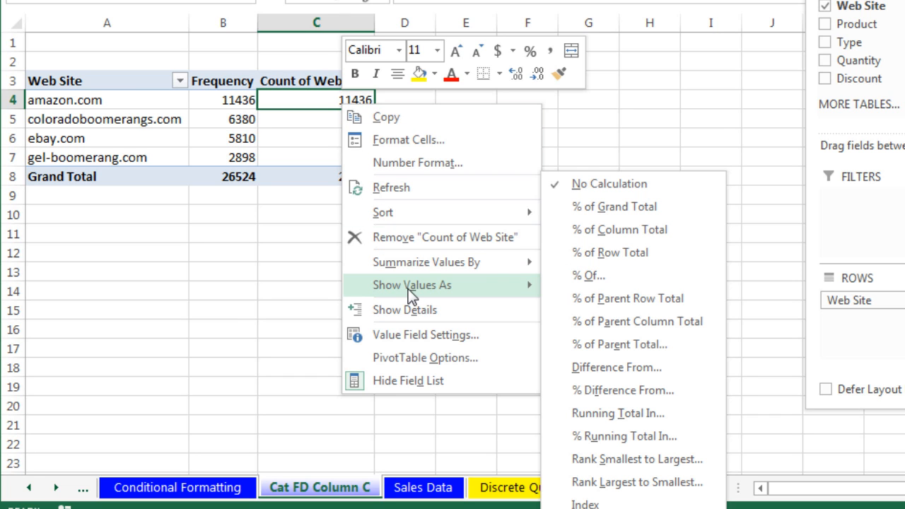
mouse_move(459, 295)
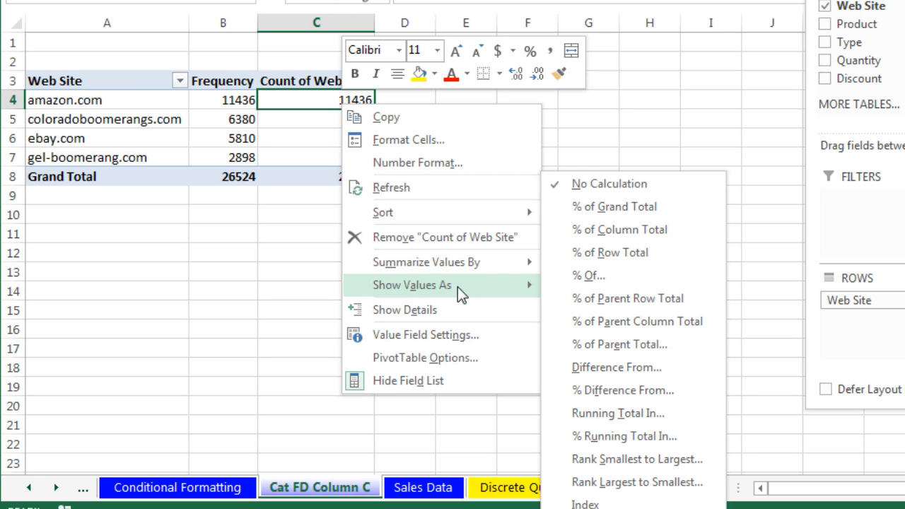
mouse_move(621, 229)
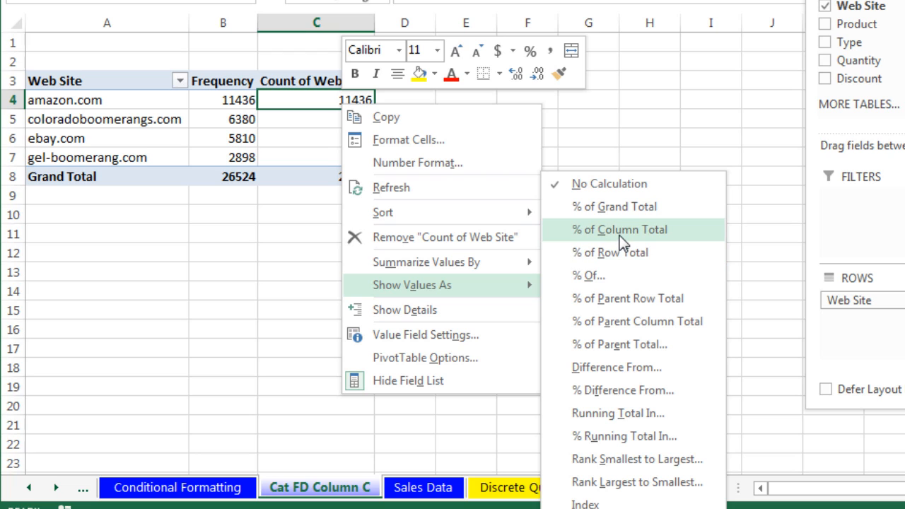
Show the second column as % of Column Total, head it '% Frequency' and refresh the pivot
click(619, 229)
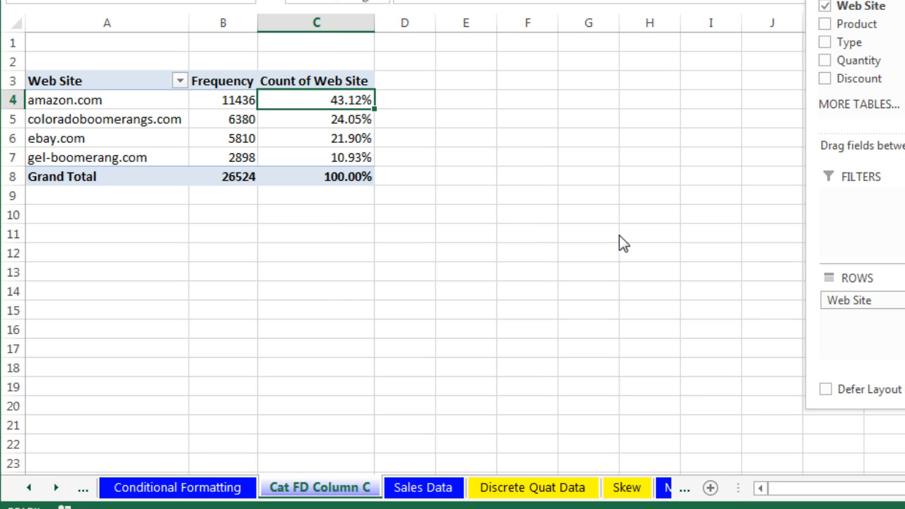
click(317, 79)
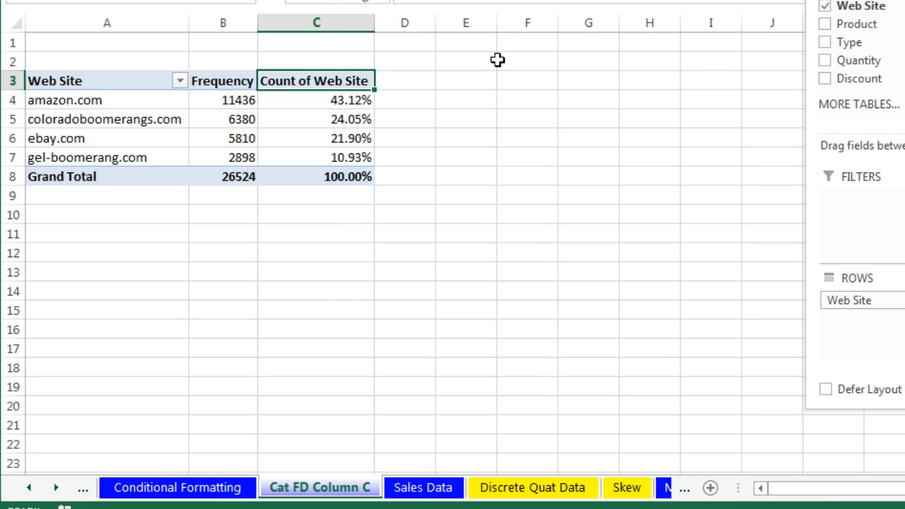
mouse_move(616, 149)
text(% Frequency)
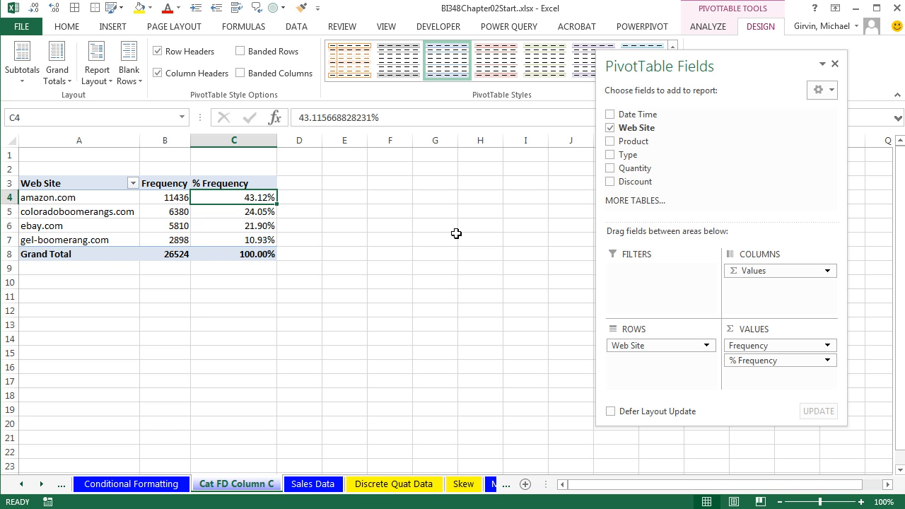
mouse_move(413, 367)
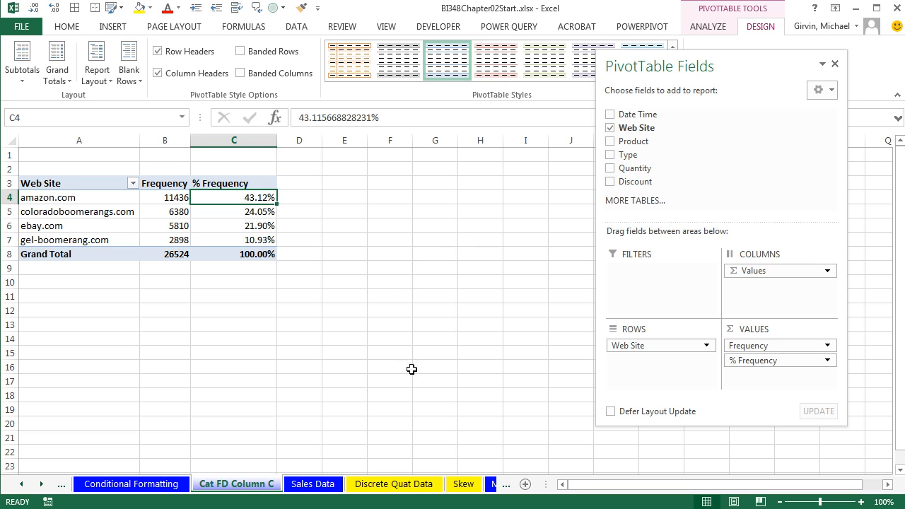
mouse_move(246, 237)
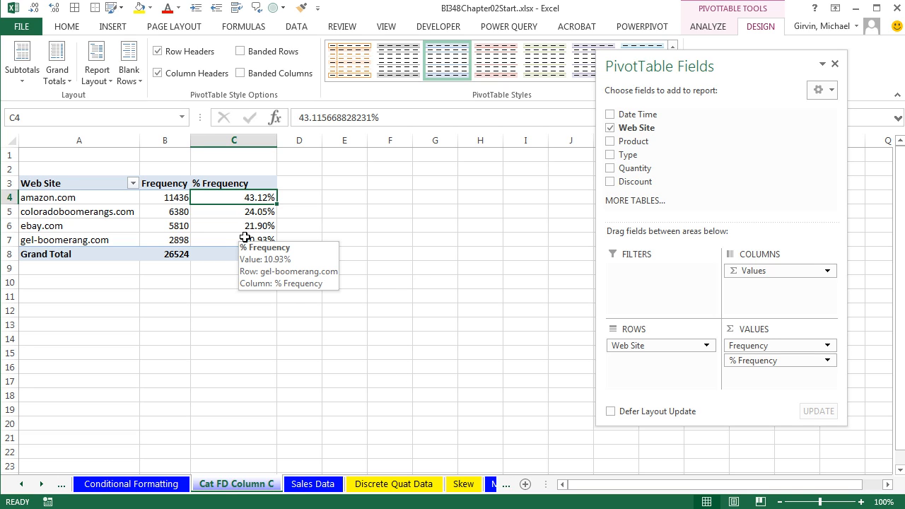
mouse_move(195, 246)
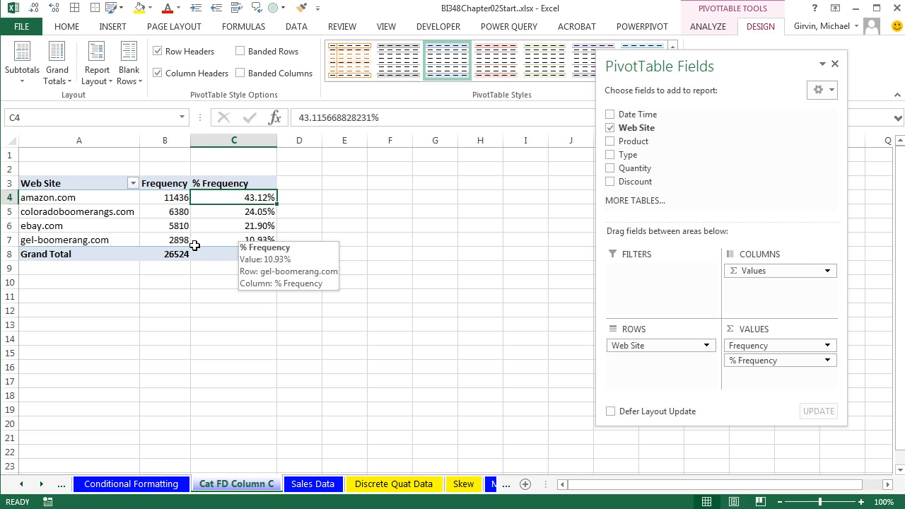
mouse_move(388, 206)
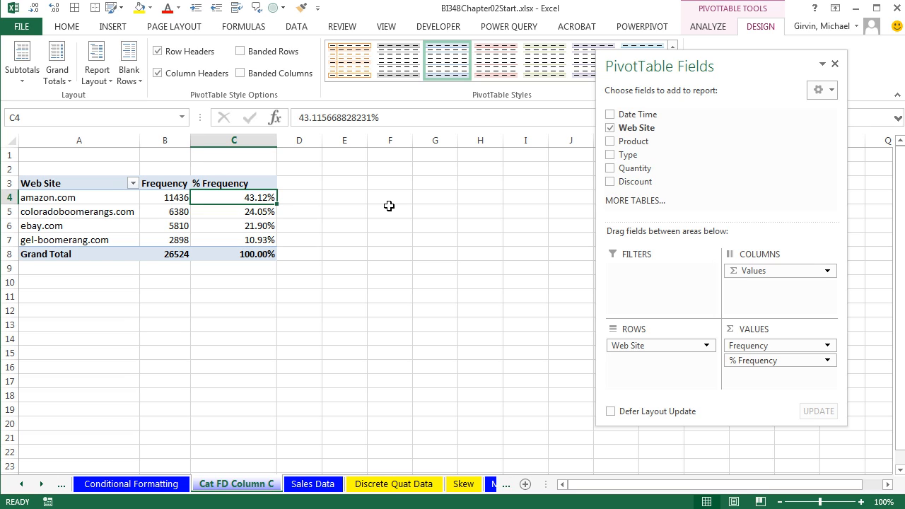
right_click(258, 198)
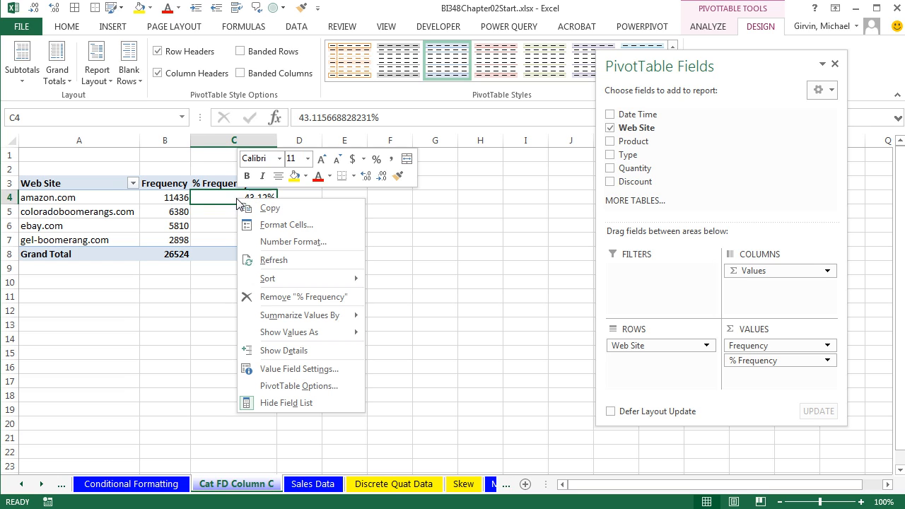
mouse_move(280, 269)
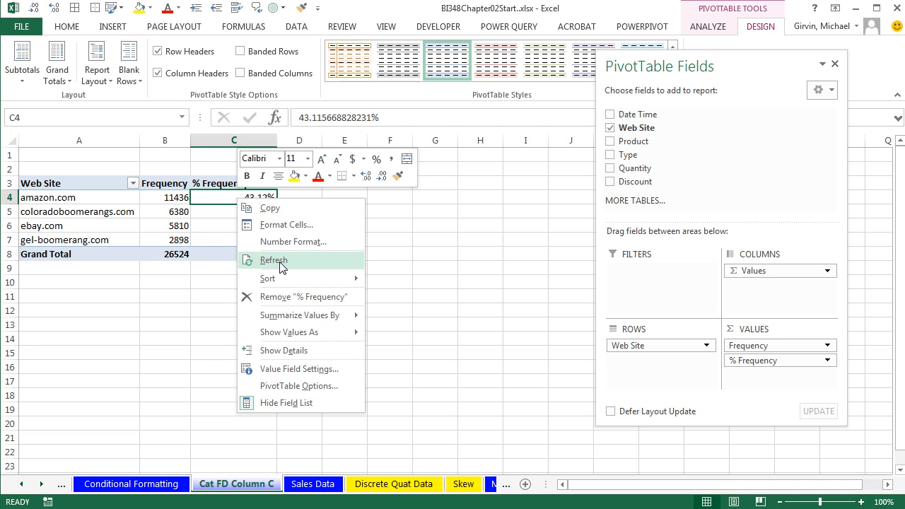
click(274, 260)
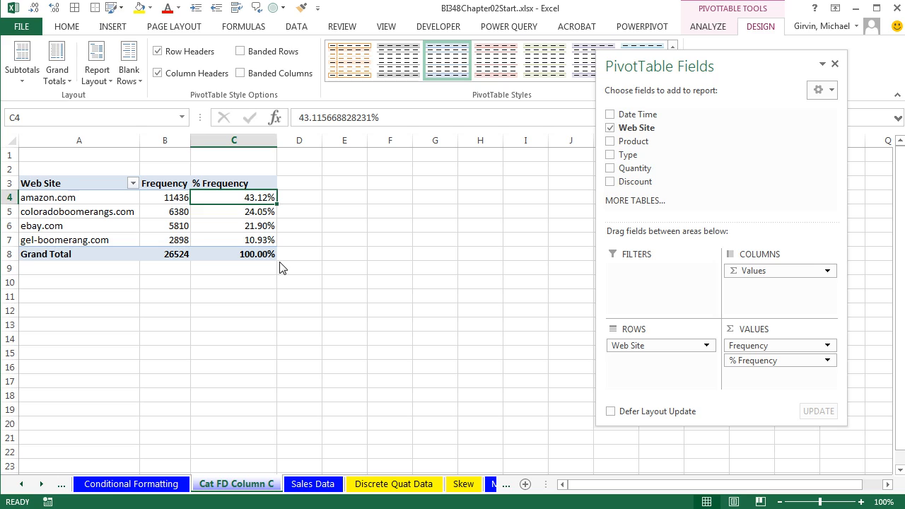
mouse_move(293, 240)
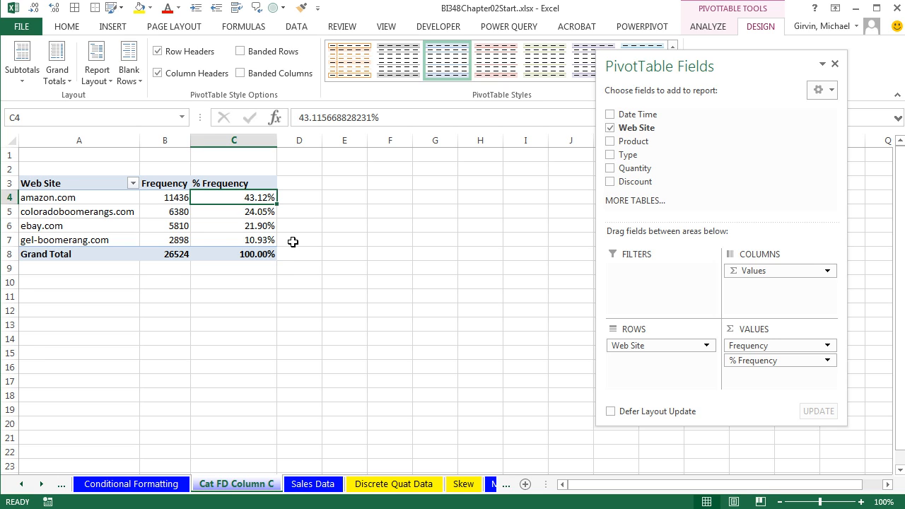
mouse_move(339, 203)
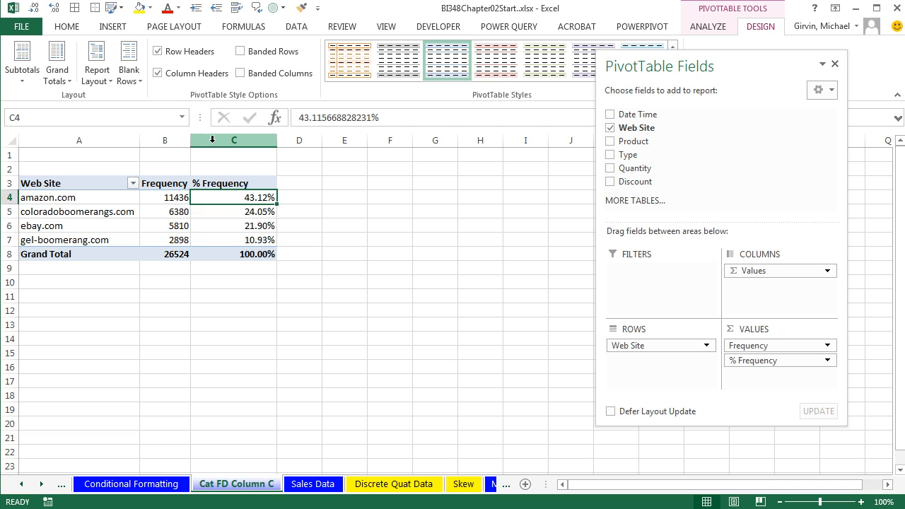
mouse_move(105, 212)
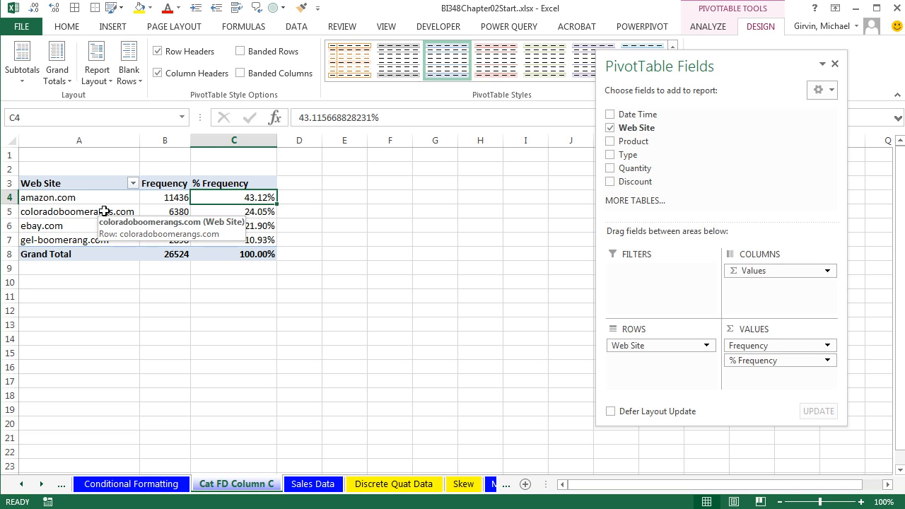
Start an Advanced Filter set to copy results to another location from an empty cell beside the table
click(345, 186)
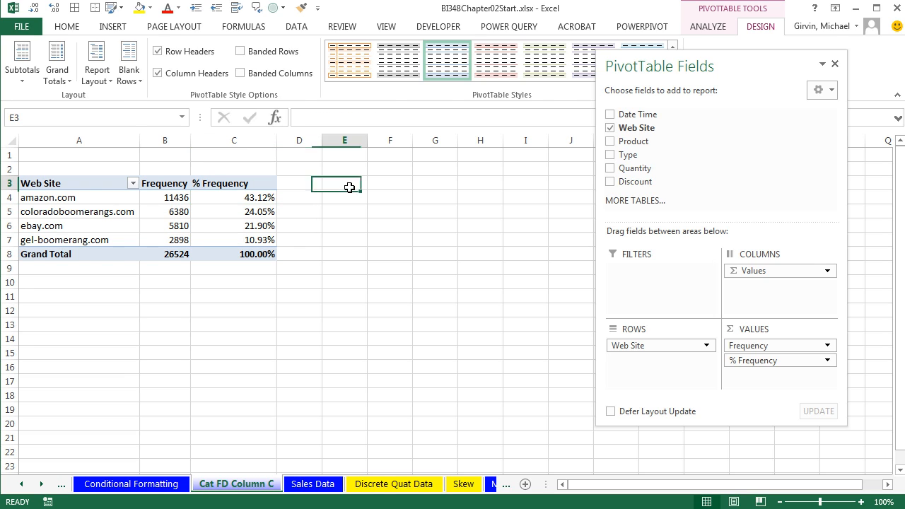
click(345, 183)
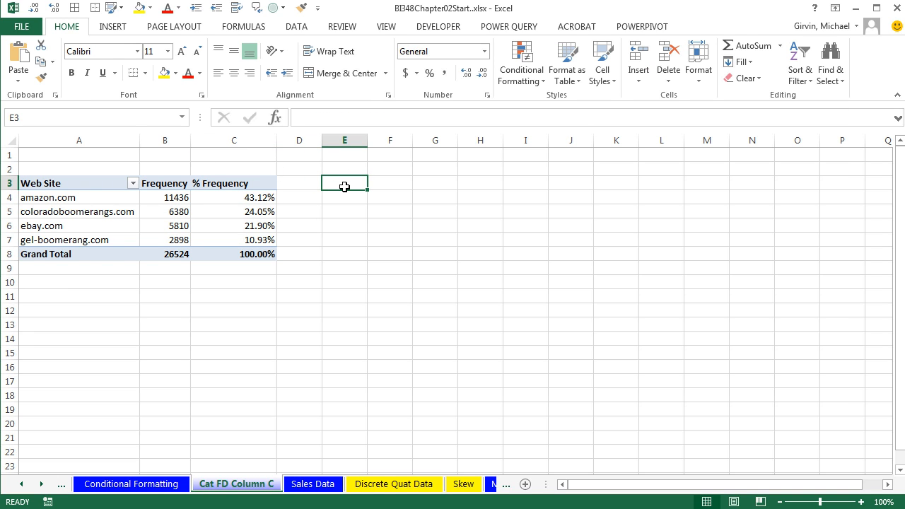
mouse_move(297, 25)
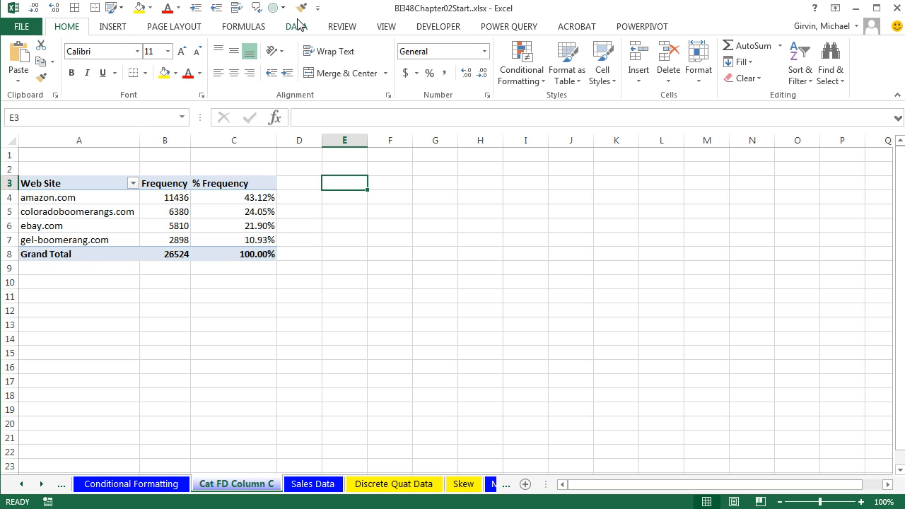
click(297, 26)
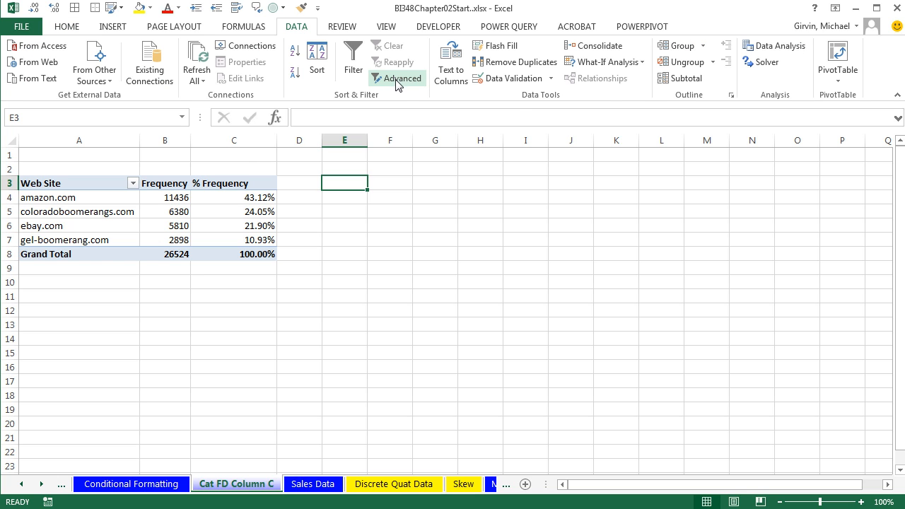
click(397, 77)
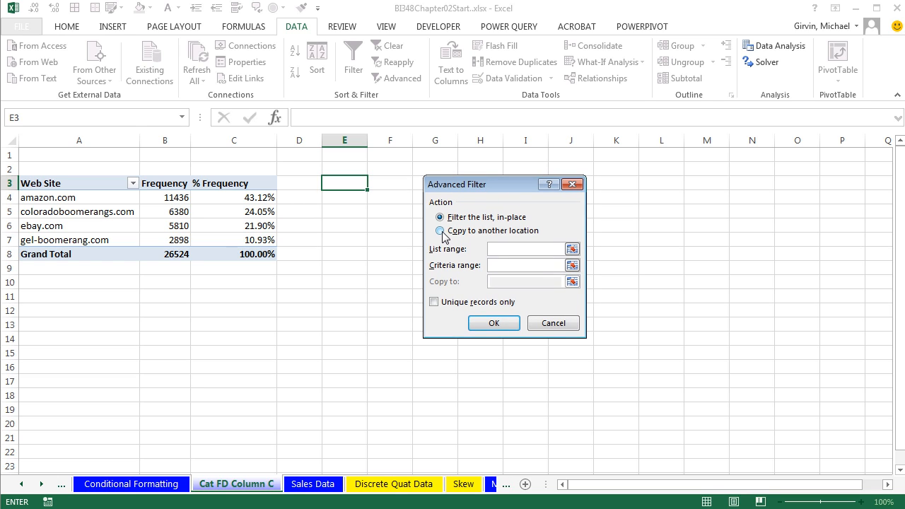
click(440, 231)
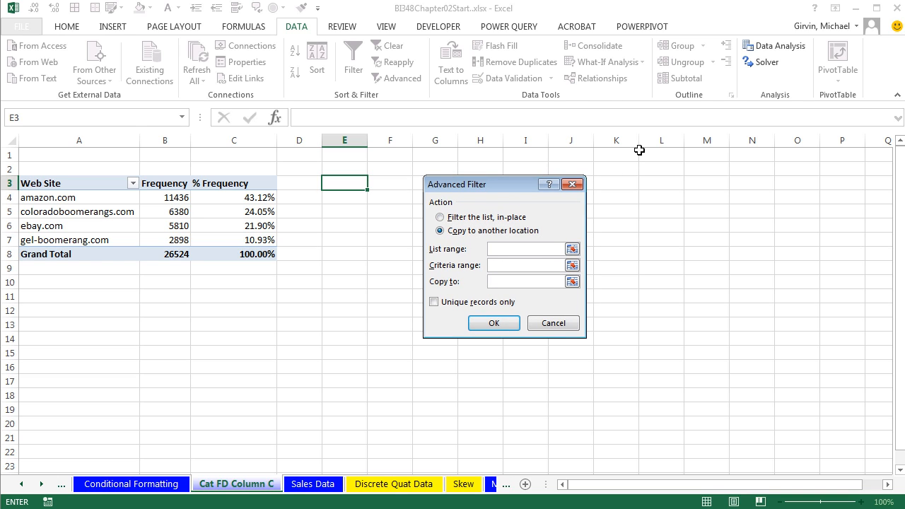
mouse_move(570, 206)
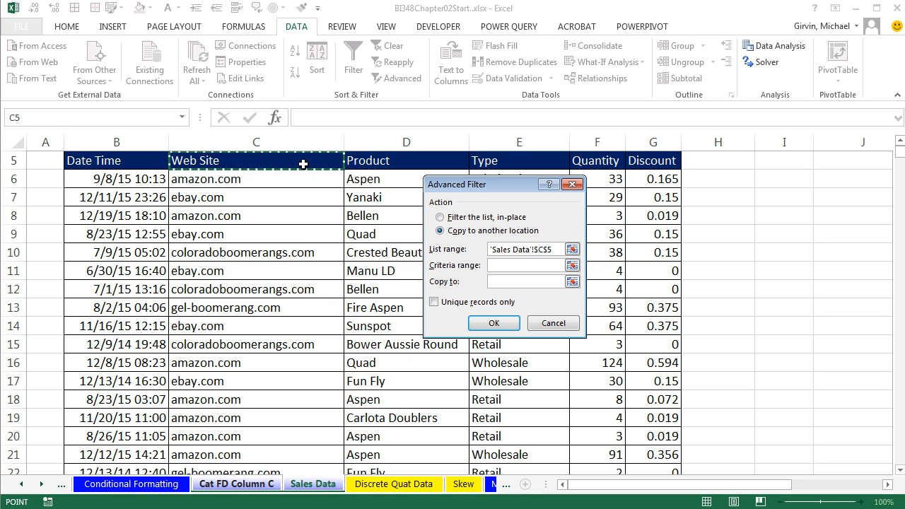
Use 'Sales Data'!C5:C26529 as list range, unique records only, copied to E3
key(ctrl+shift+down)
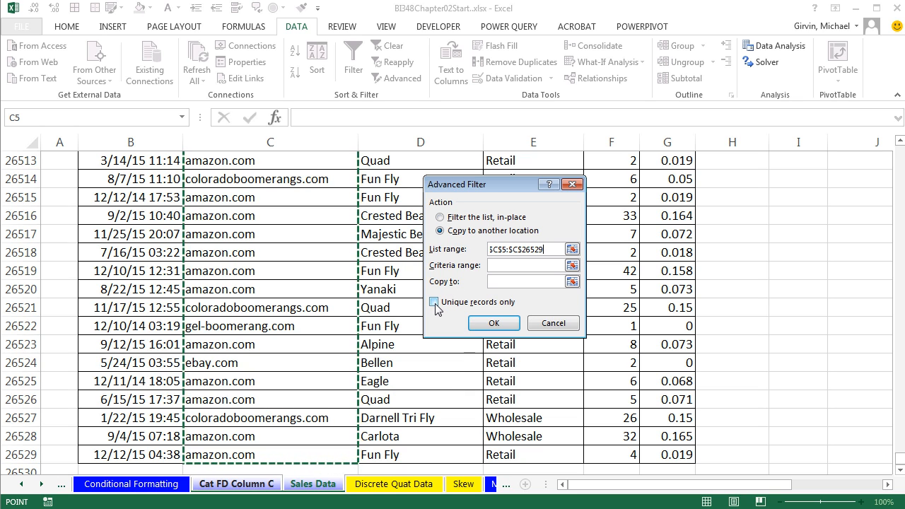
click(434, 302)
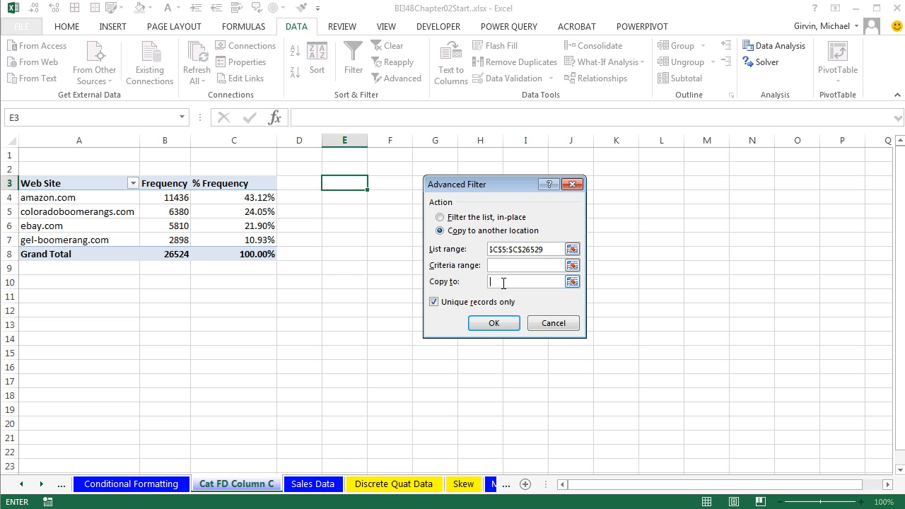
click(344, 182)
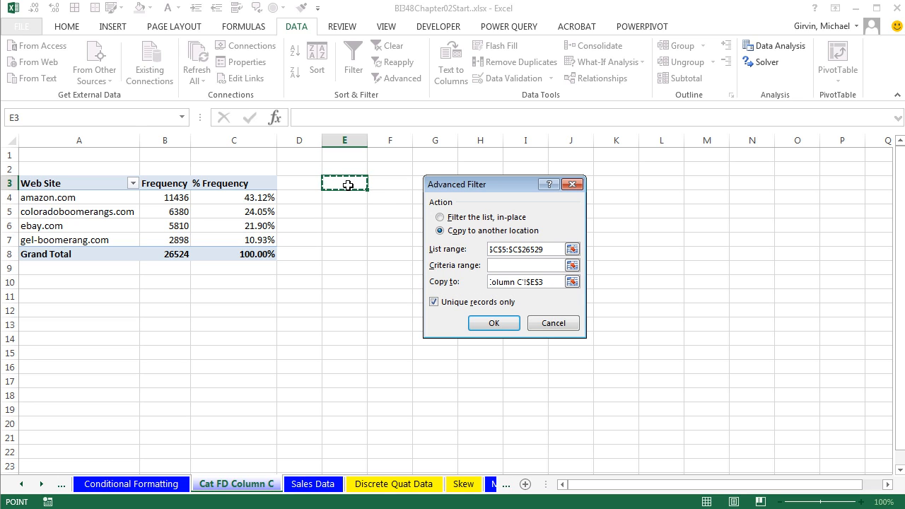
click(493, 322)
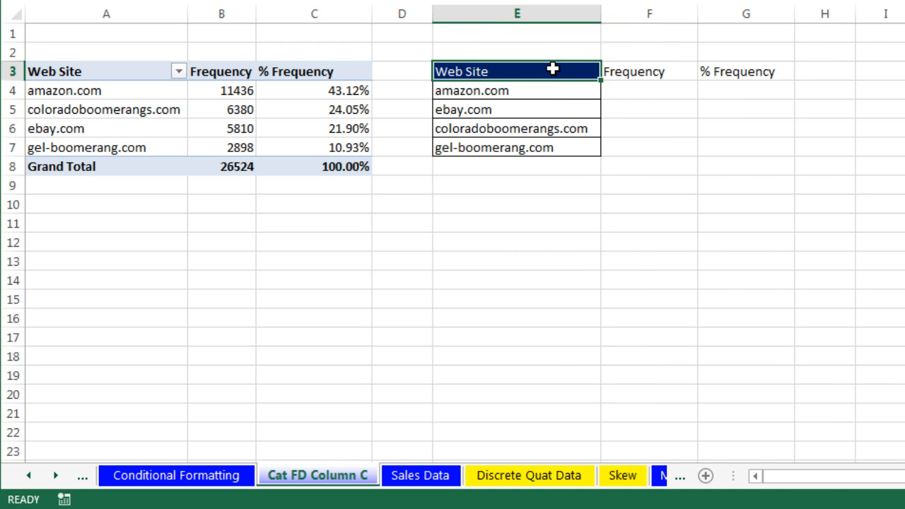
Copy the Web Site header's dark style onto the Frequency and % Frequency headers
right_click(516, 71)
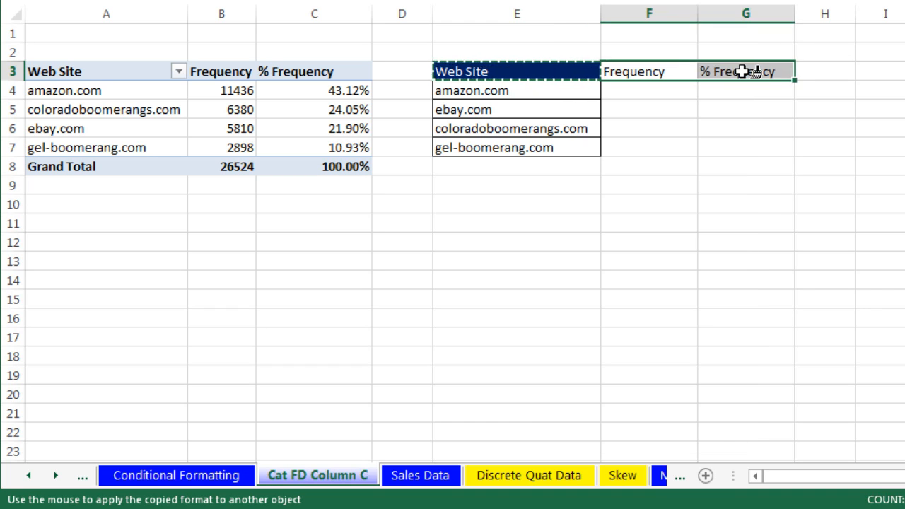
click(647, 71)
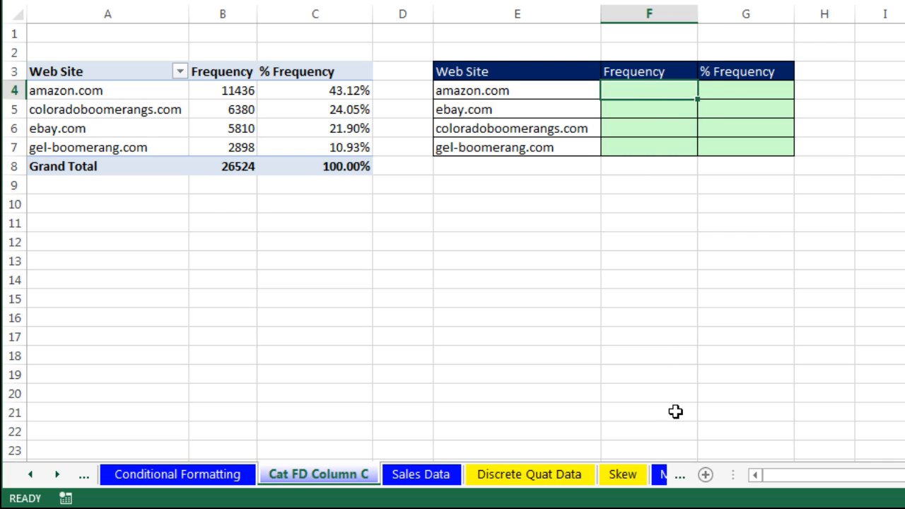
Begin =COUNTIFS( in F4 with the absolute range 'Sales Data'!C6:C26529 as criteria range
text(=cou)
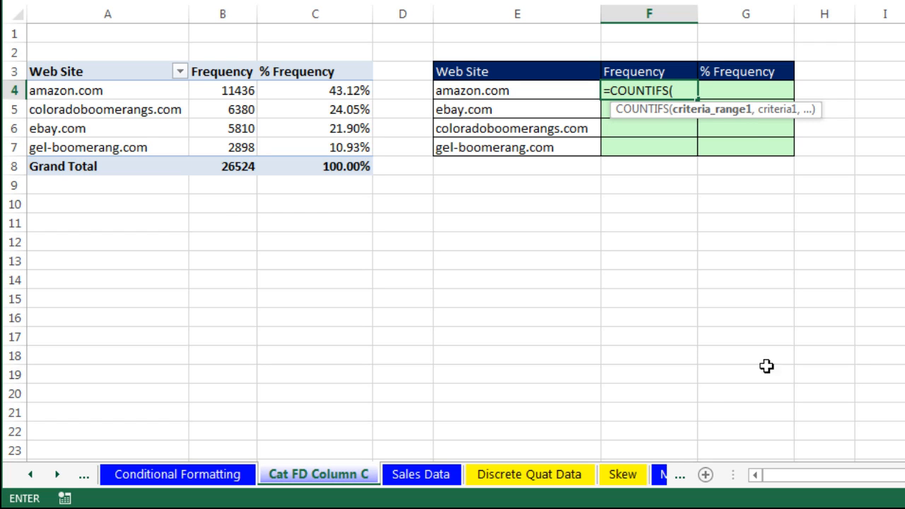
mouse_move(523, 124)
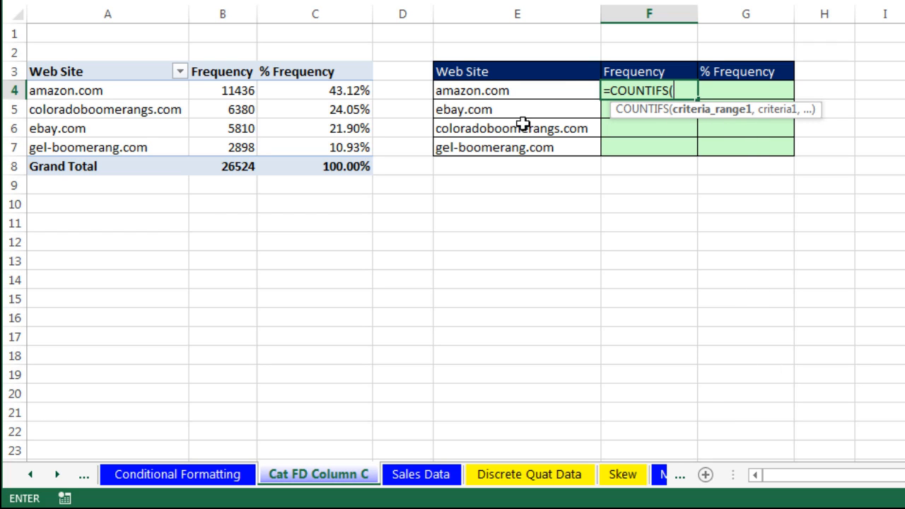
mouse_move(426, 410)
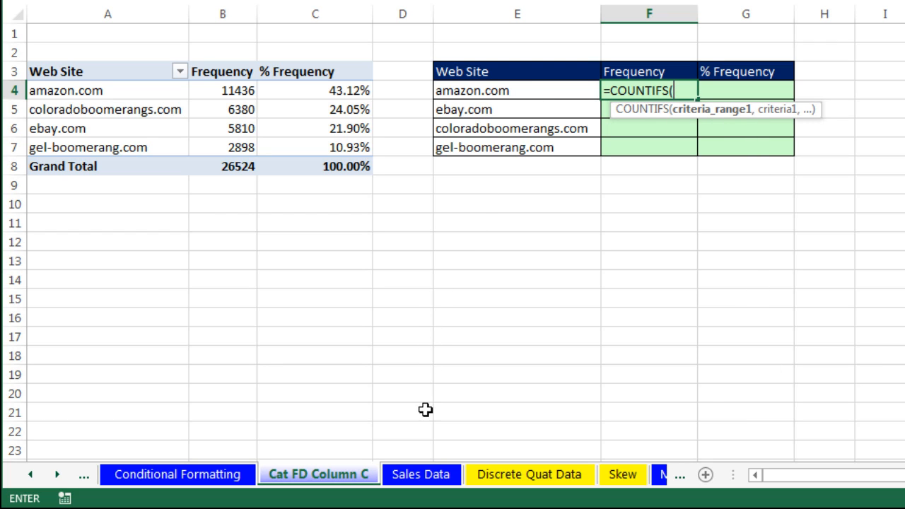
mouse_move(699, 130)
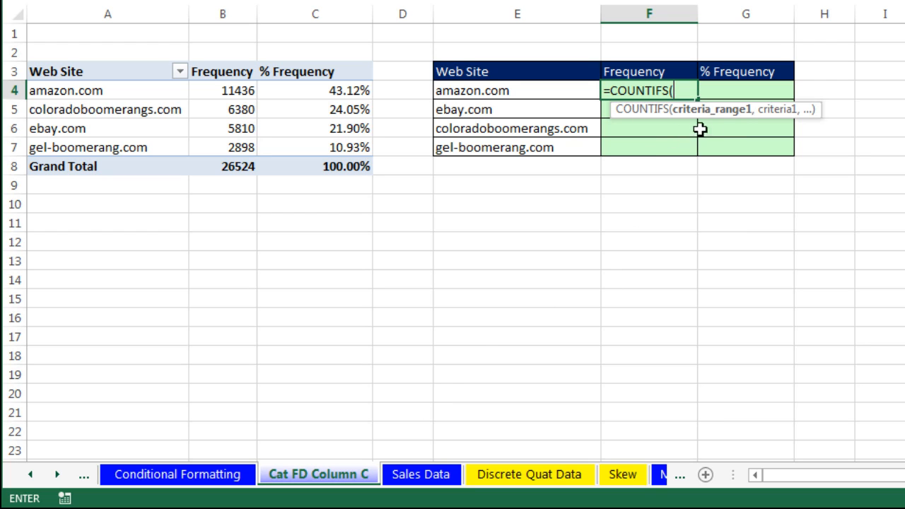
mouse_move(710, 132)
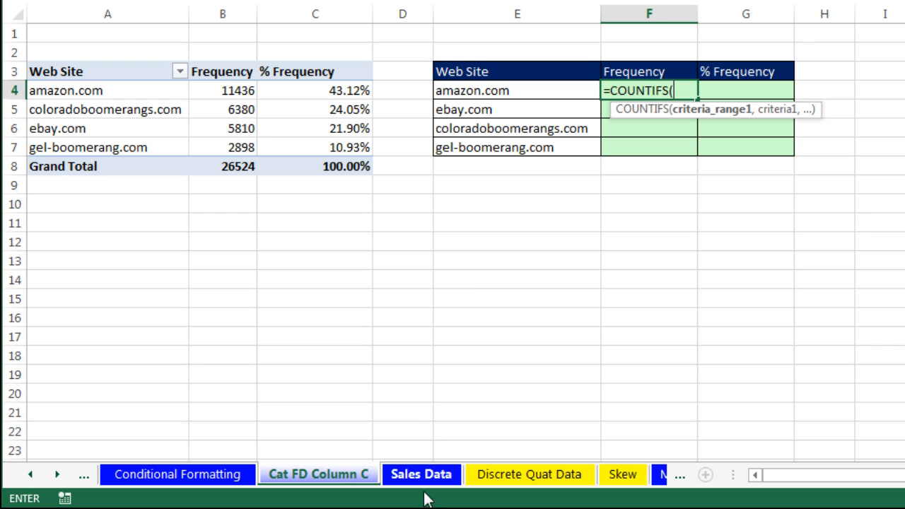
click(421, 474)
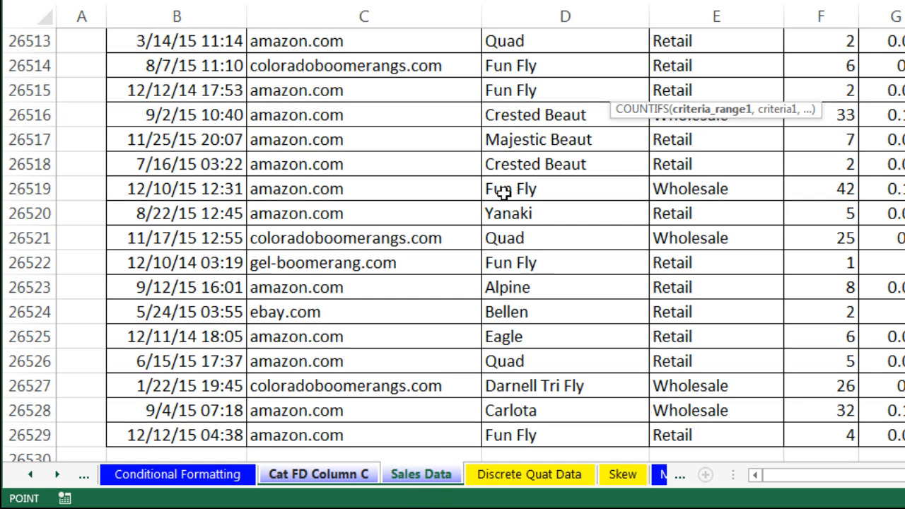
mouse_move(513, 418)
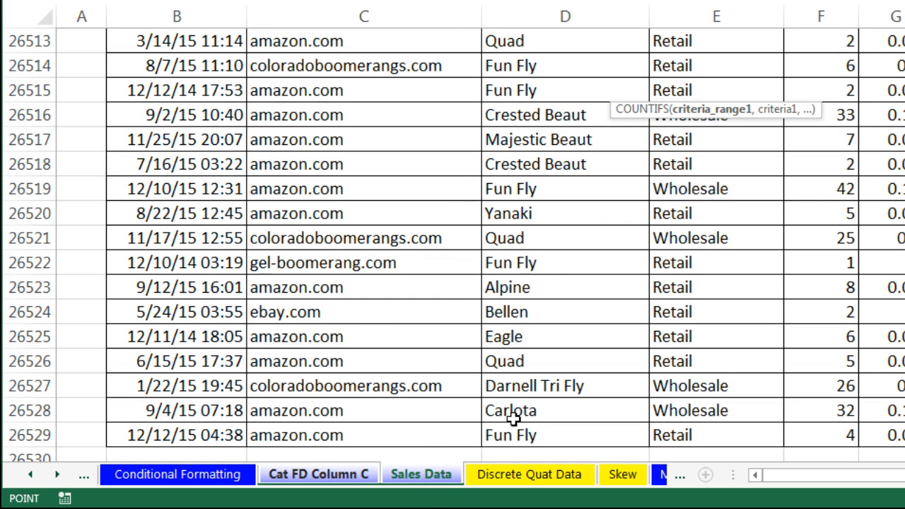
key(ctrl+Home)
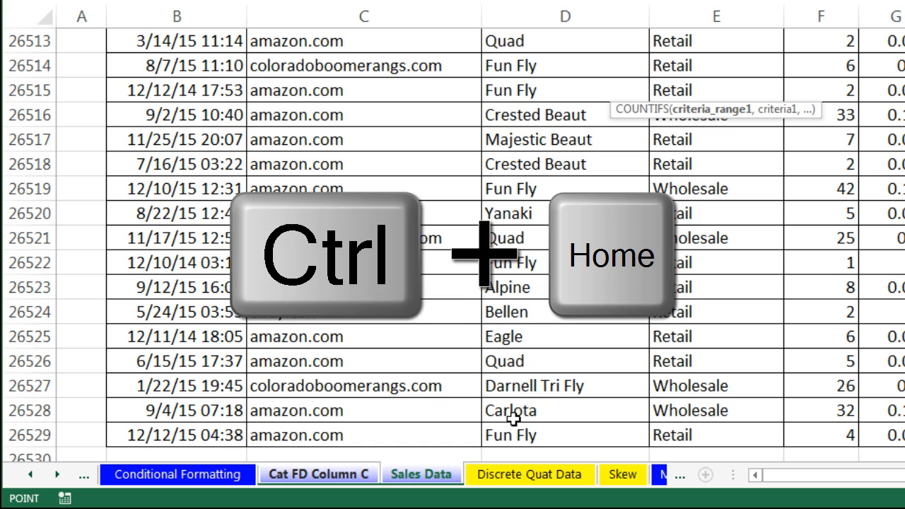
key(ctrl+Home)
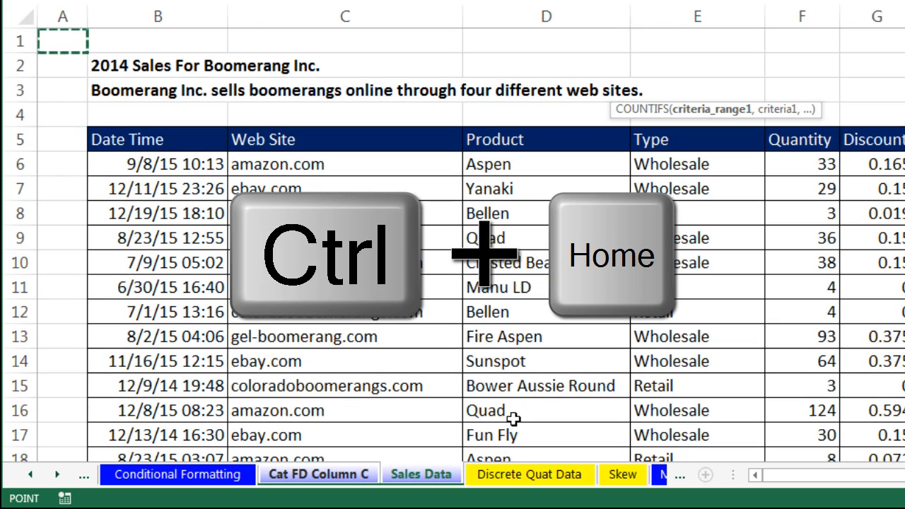
key(ctrl+Home)
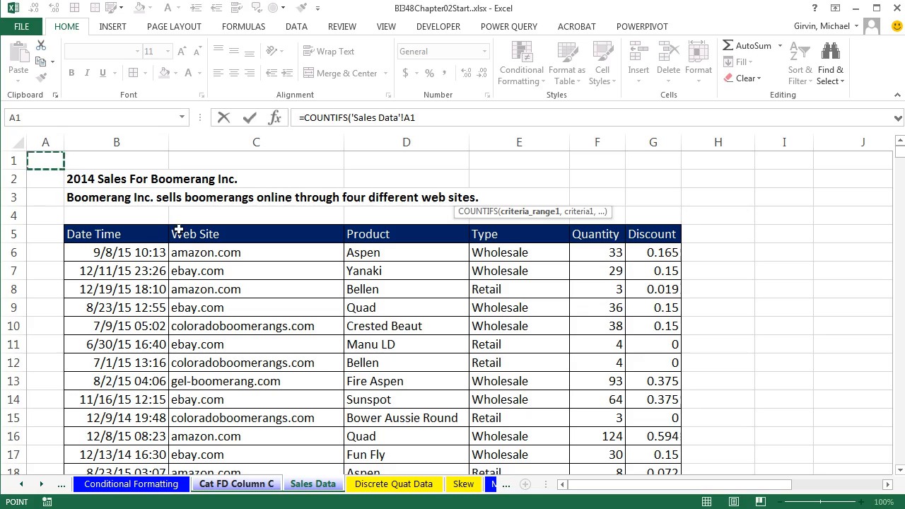
click(256, 252)
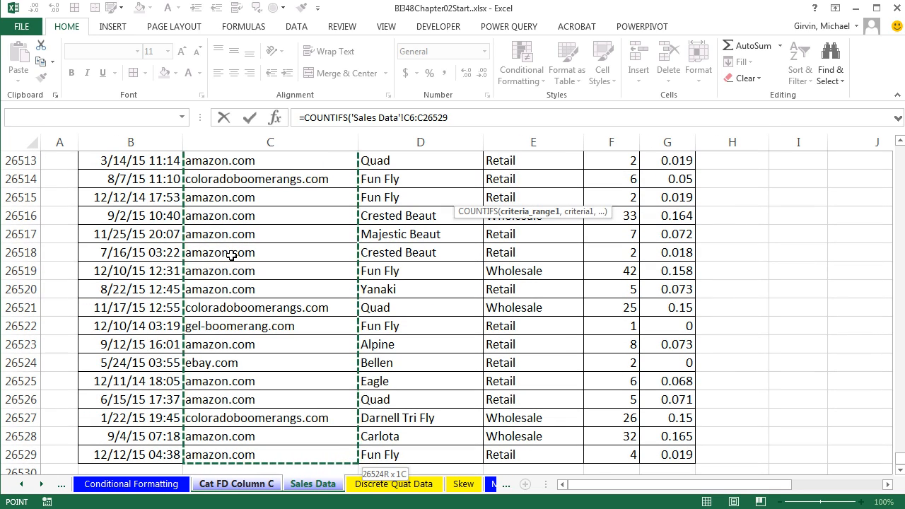
key(f4)
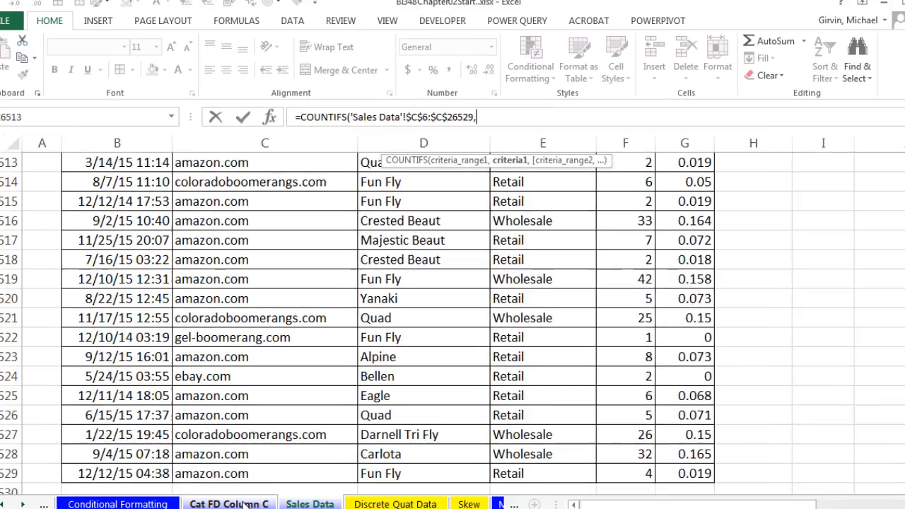
Add E4 (amazon.com) as the criterion without the sheet name and close the parenthesis
click(229, 503)
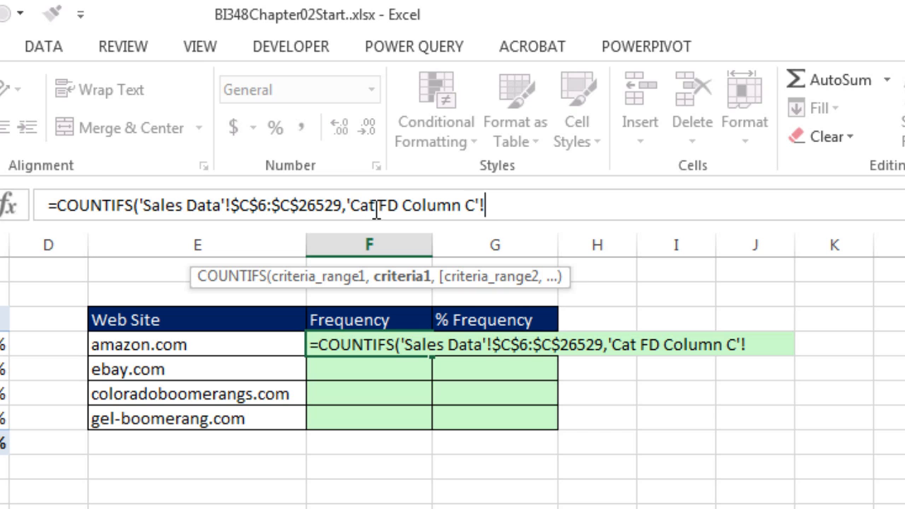
click(195, 345)
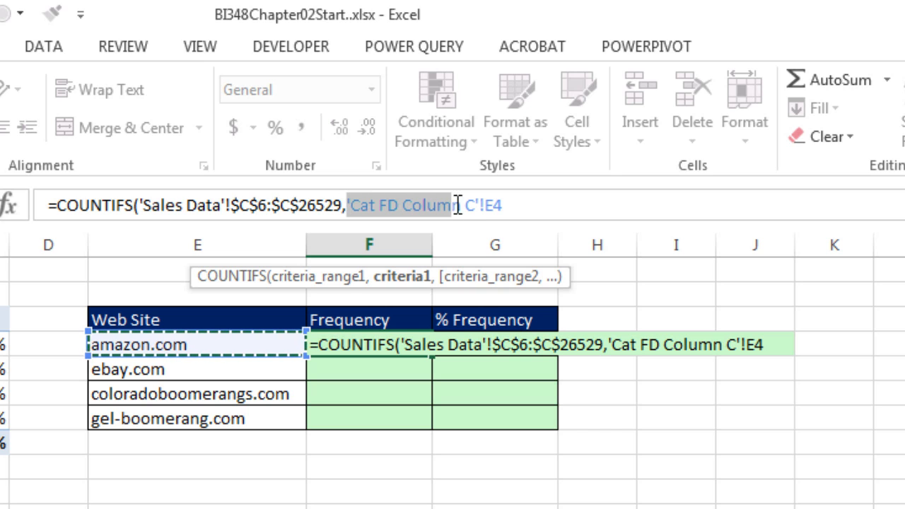
key(Delete)
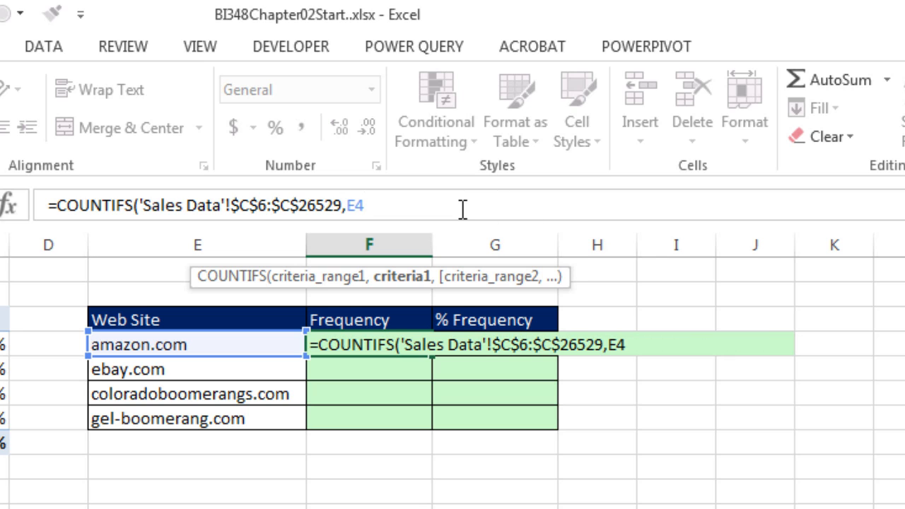
text())
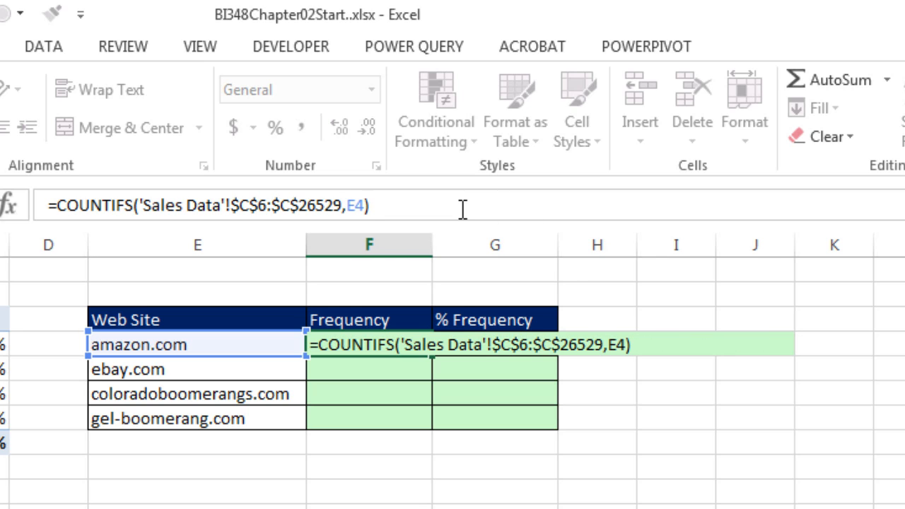
Enter the COUNTIFS formula into F4:F7, giving counts 11436, 5810, 6380 and 2898
key(Enter)
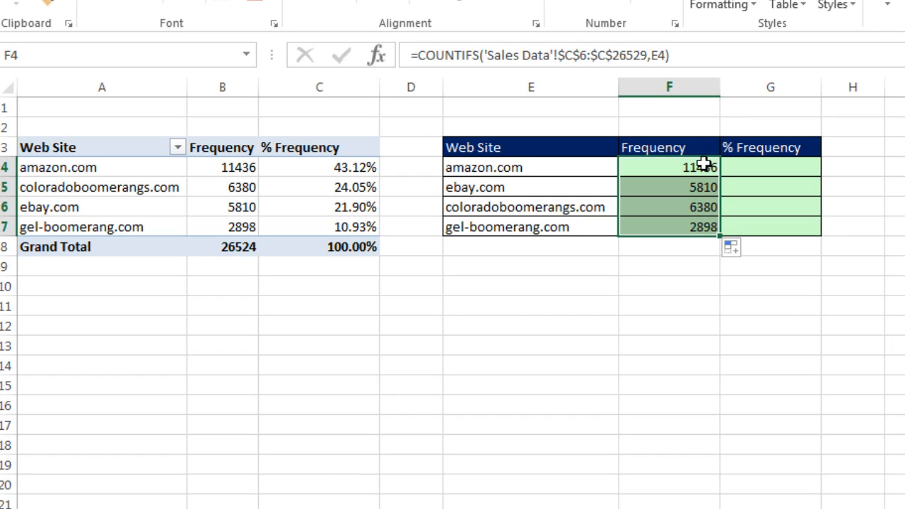
mouse_move(186, 158)
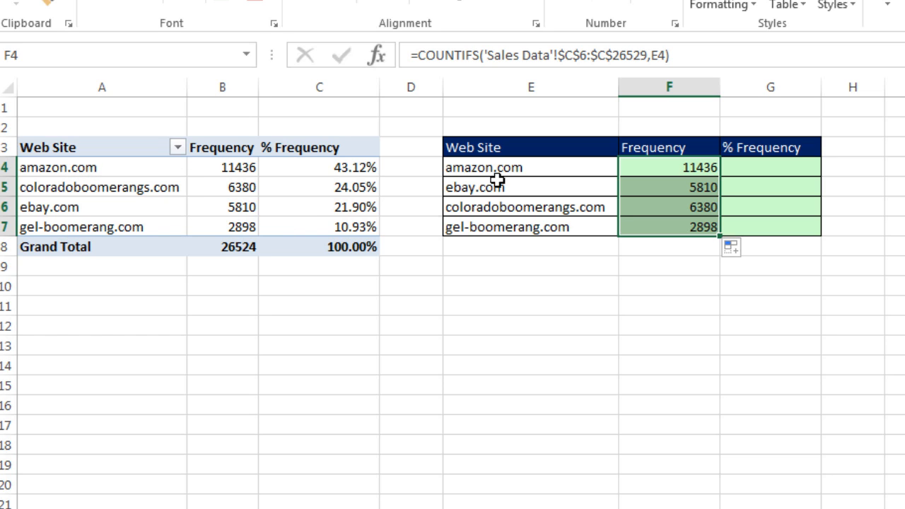
mouse_move(529, 175)
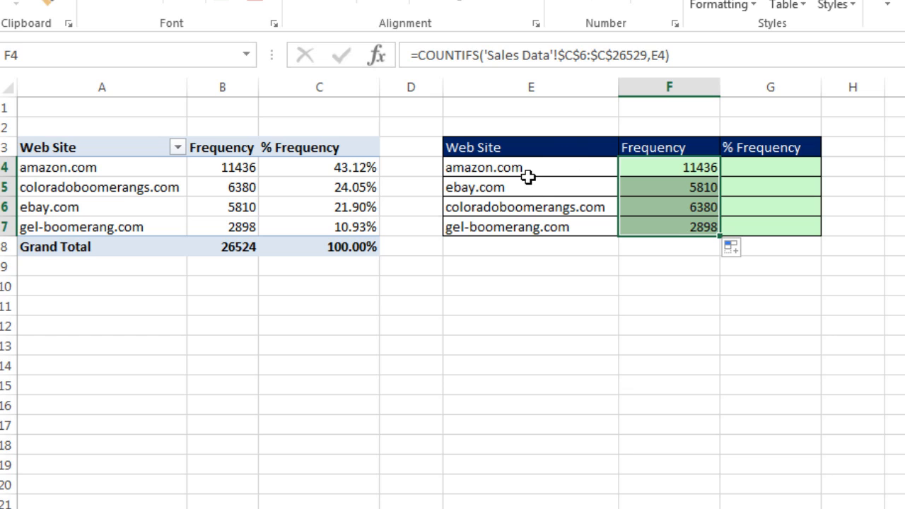
mouse_move(521, 168)
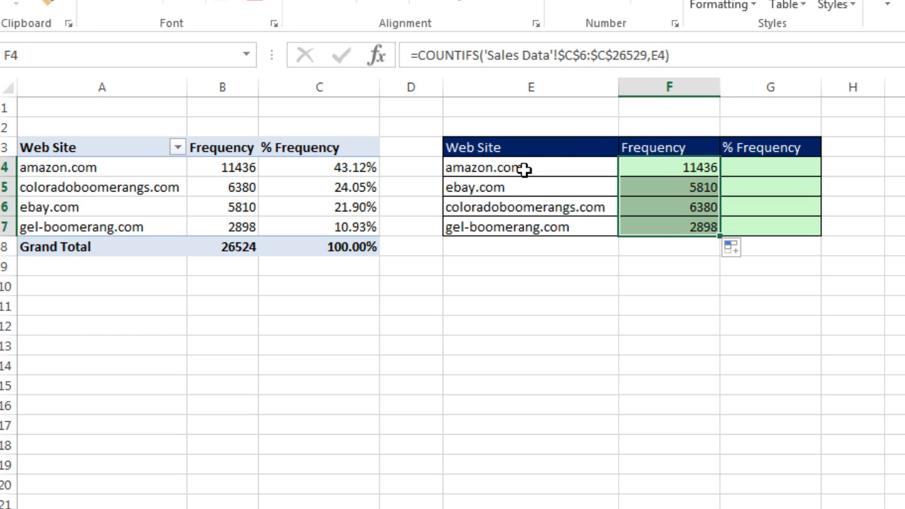
right_click(483, 167)
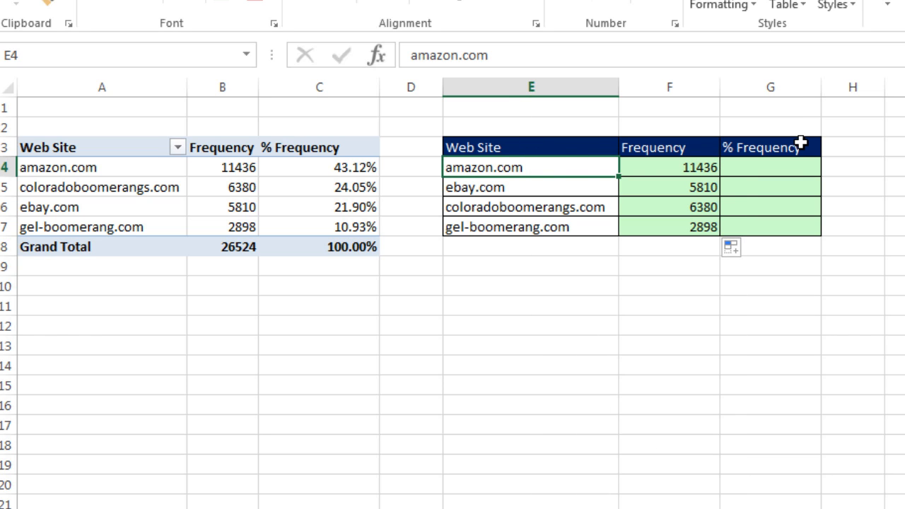
Sort the web sites in the right-hand frequency table A to Z
right_click(483, 166)
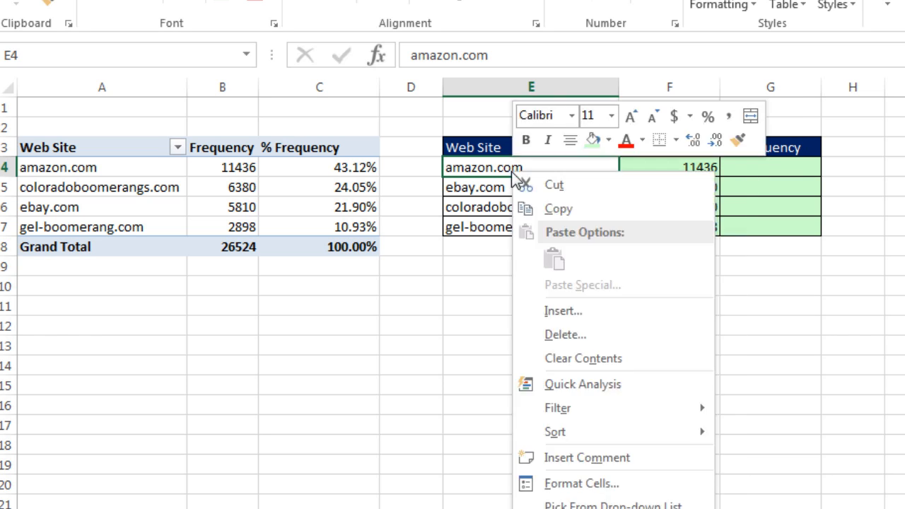
mouse_move(558, 433)
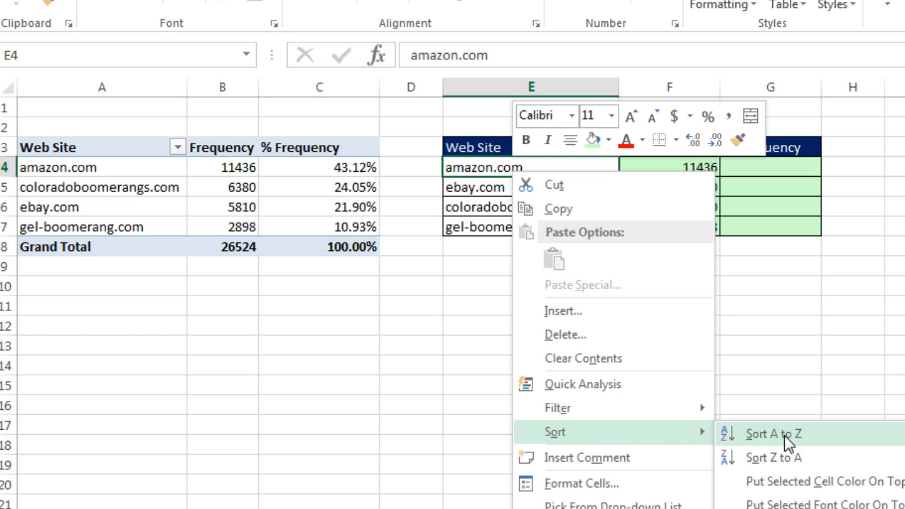
click(773, 433)
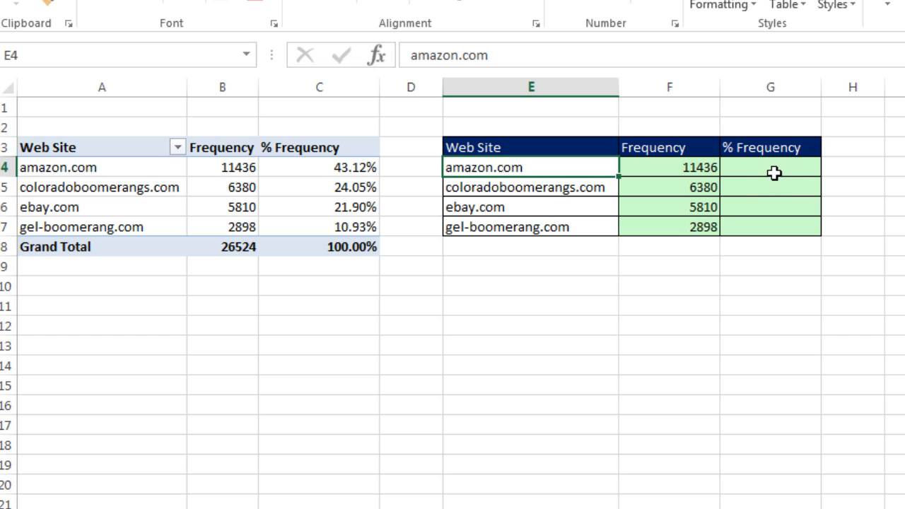
Sum the frequencies to 26524 in F8 and label the row 'Total' in E8
key(alt+=)
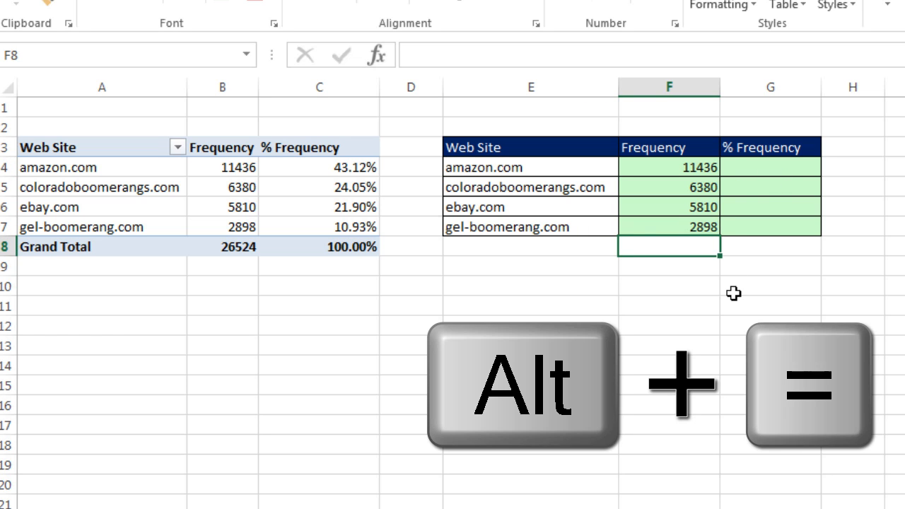
key(alt+=)
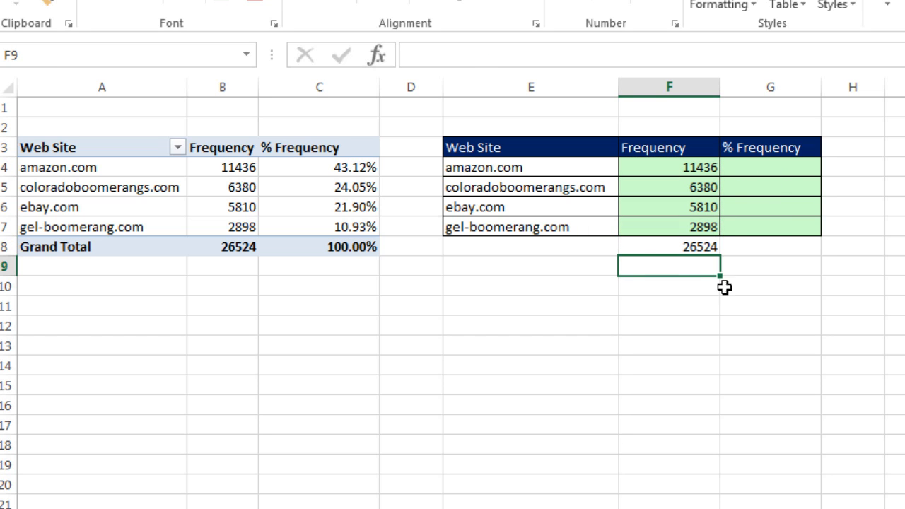
text(Total)
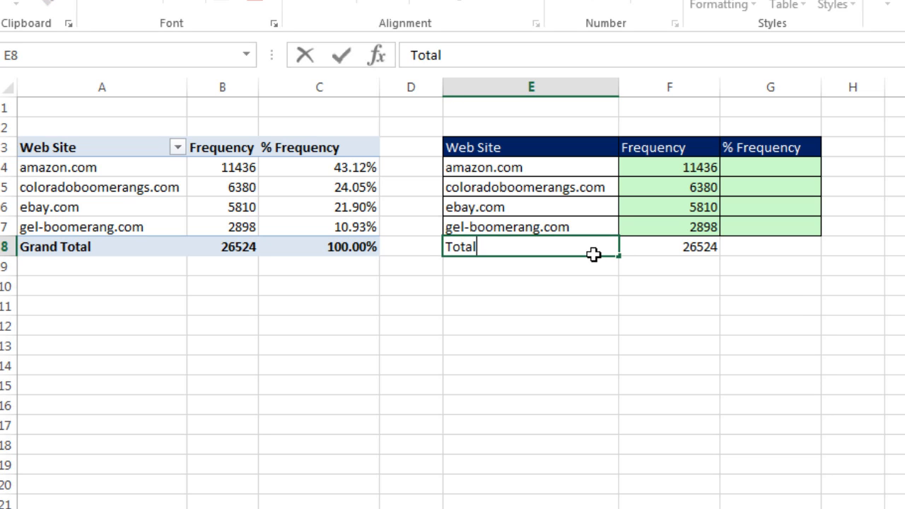
key(shift)
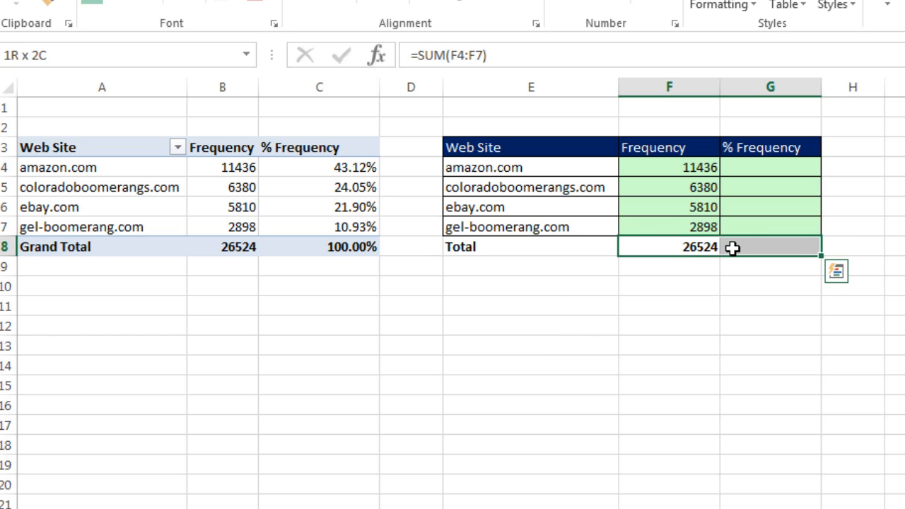
click(668, 246)
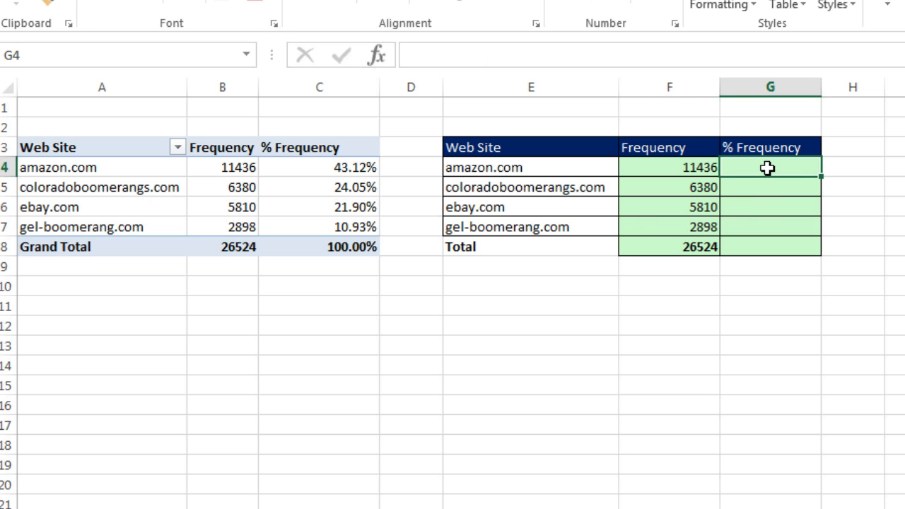
Enter =F4/$F$8 in G4 filled down to G7, and =SUM(G4:G7) in G8 totaling 1
text(=F4)
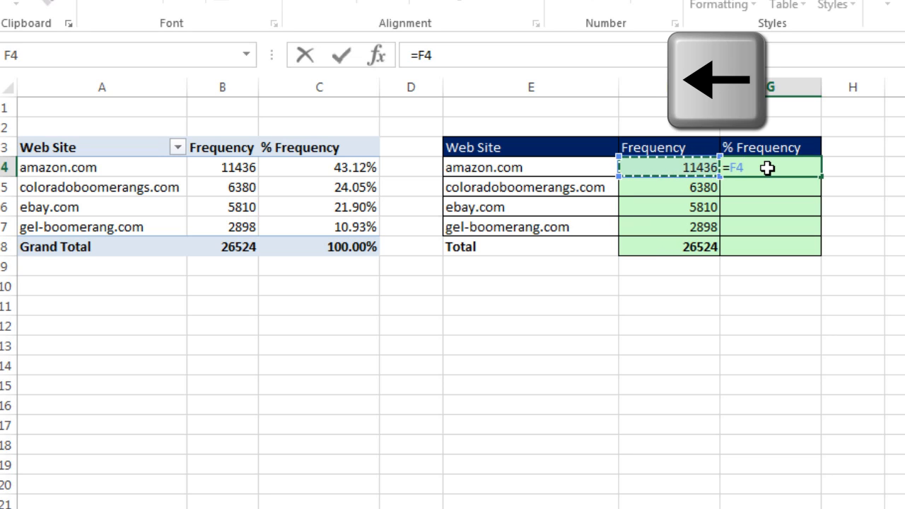
text(/F4)
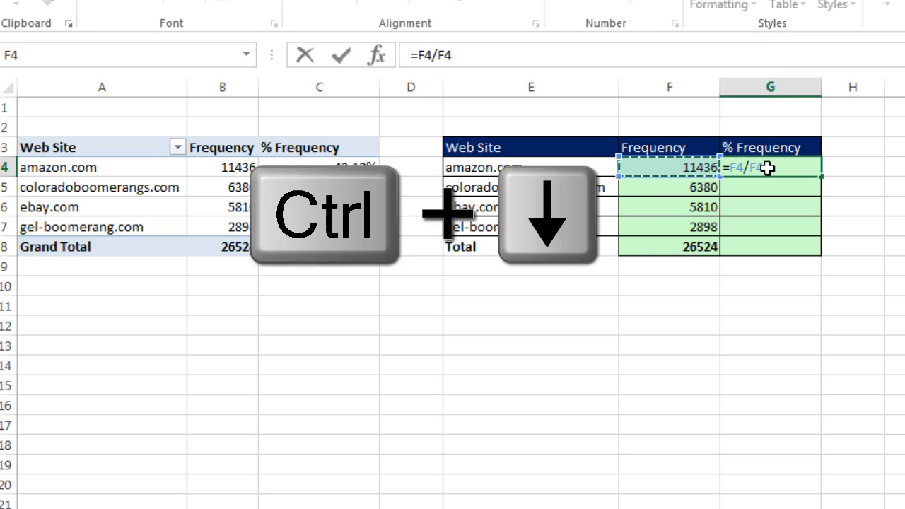
key(F4)
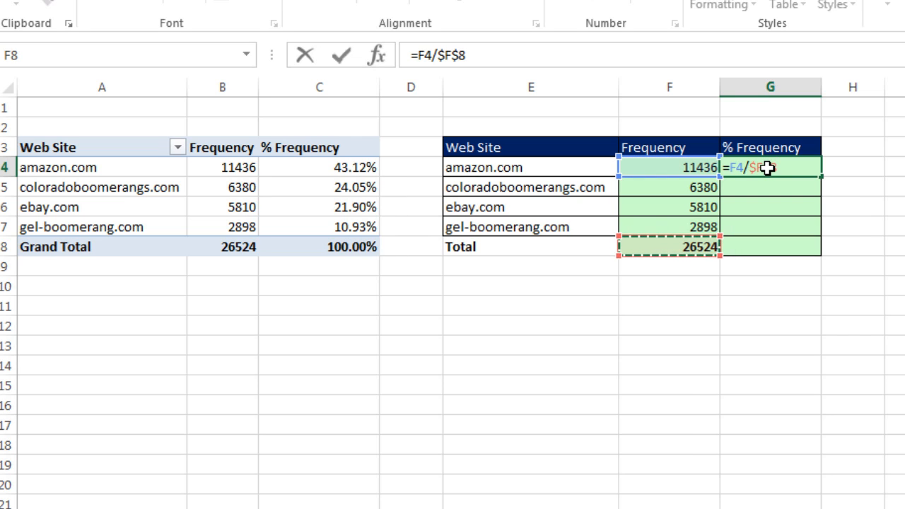
key(Enter)
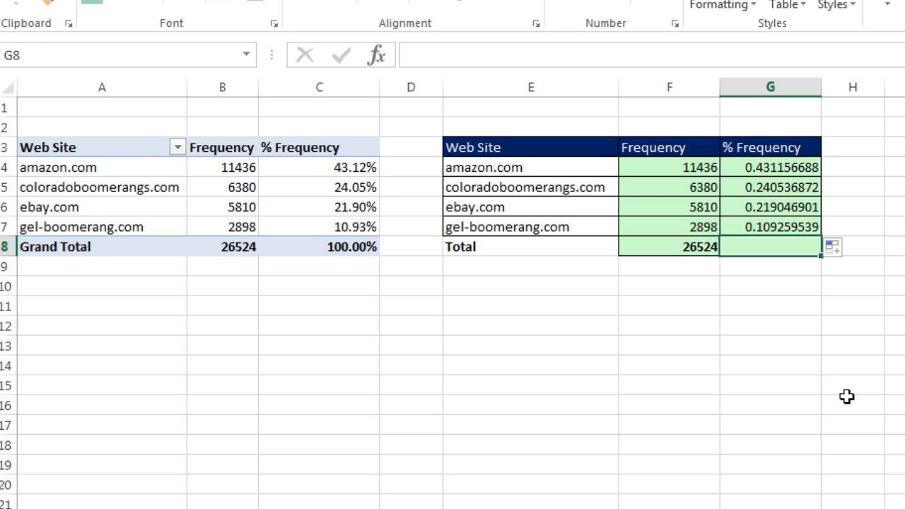
text(=SUM(G4:G7))
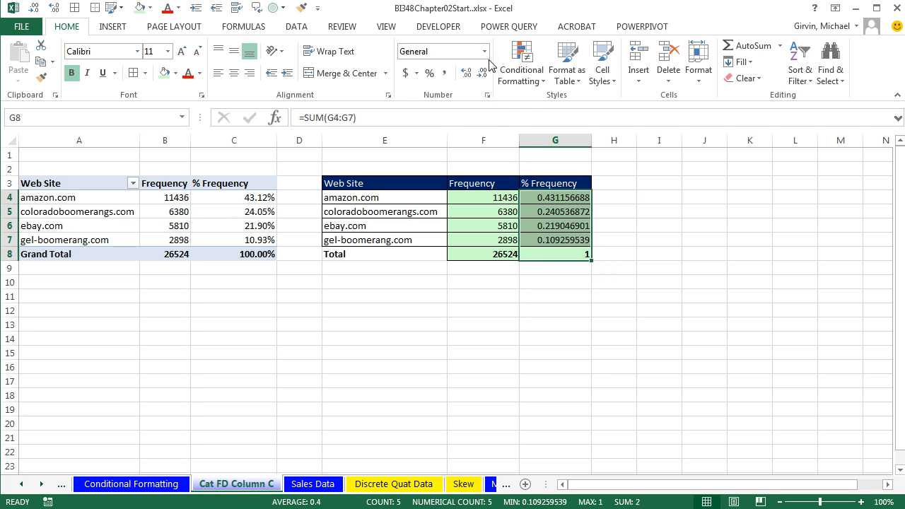
Format G4:G8 as Percentage, showing 43.12%, 24.05%, 21.90%, 10.93% and 100.00%
click(484, 51)
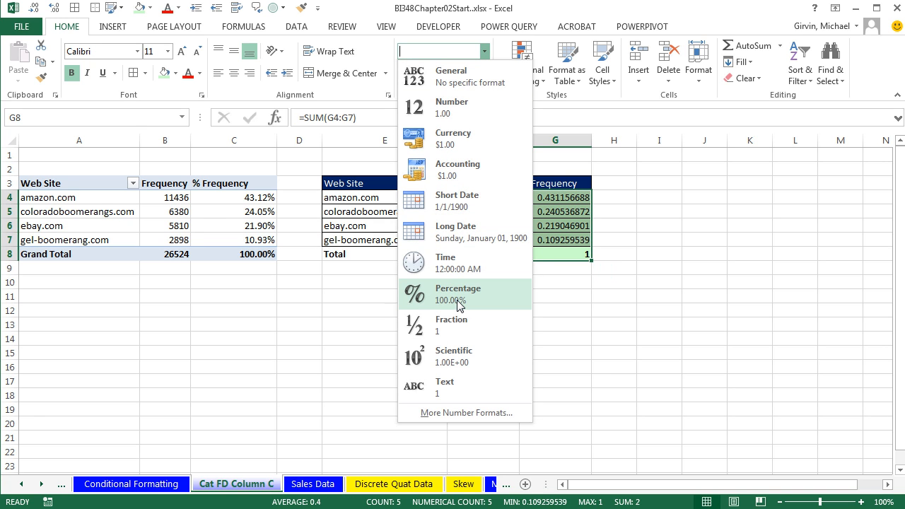
click(458, 292)
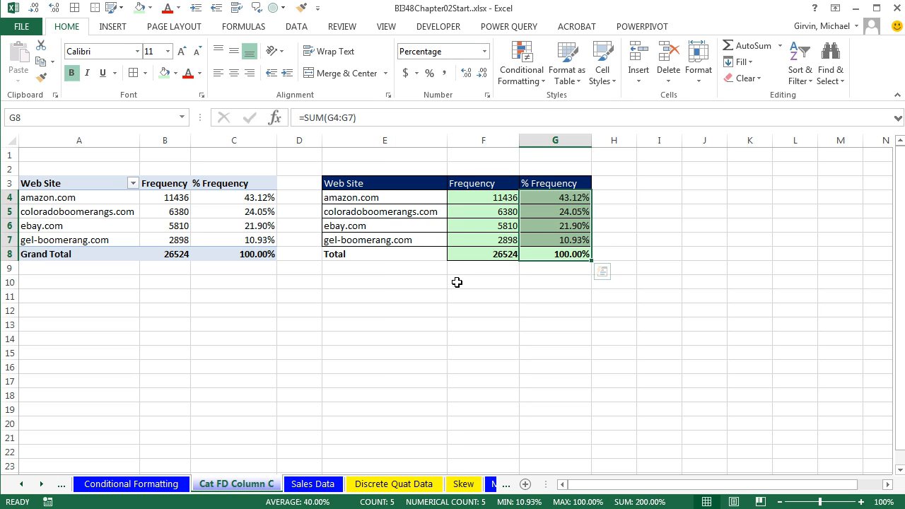
mouse_move(554, 223)
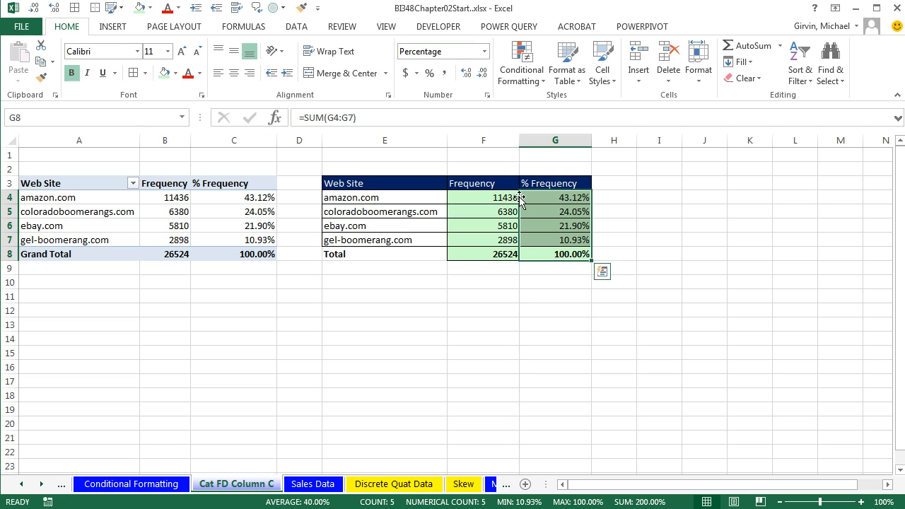
mouse_move(464, 190)
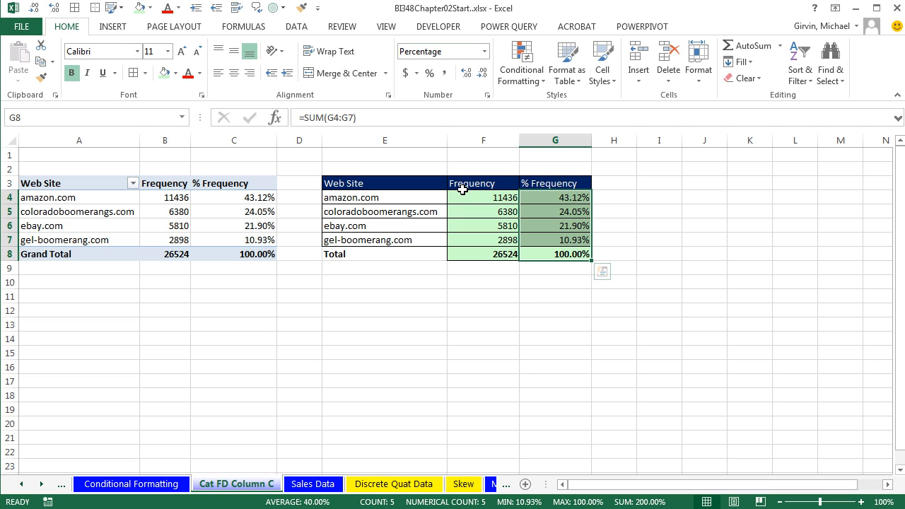
Switch to the Insert ribbon and select the Web Site and Frequency data E3:F7
click(384, 212)
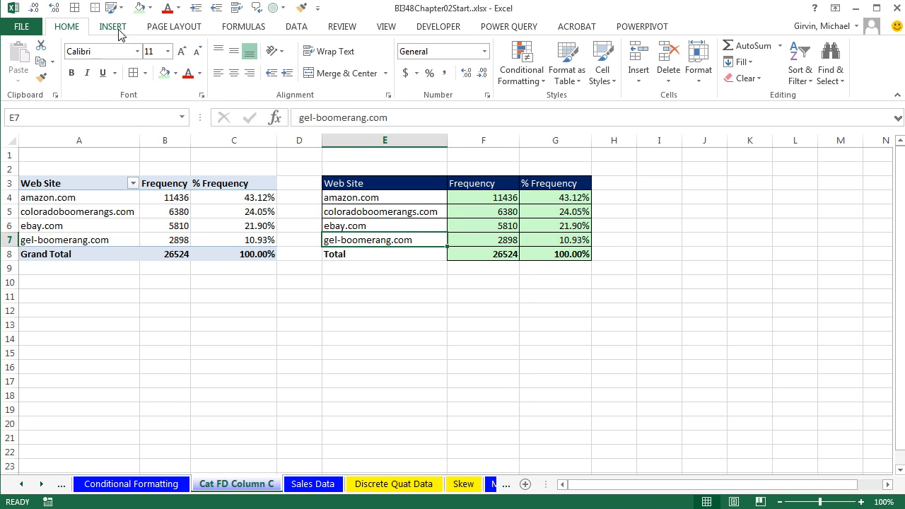
click(113, 26)
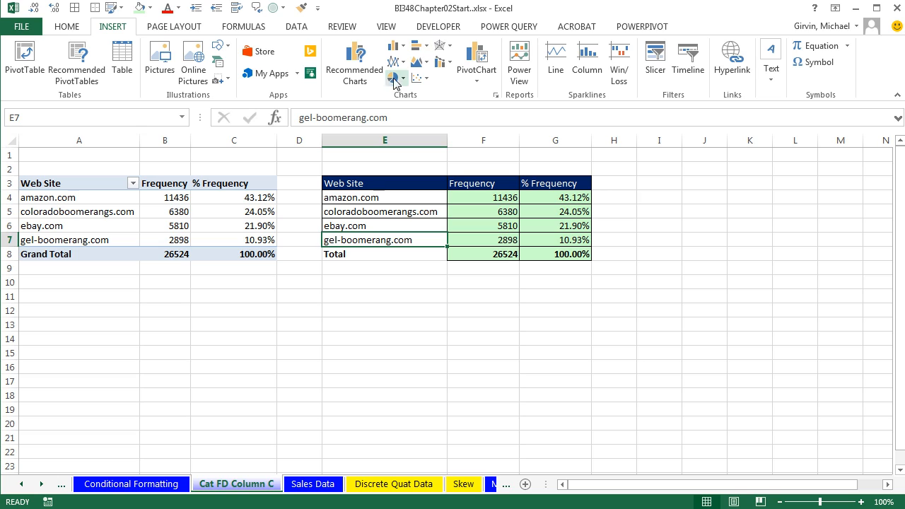
mouse_move(367, 102)
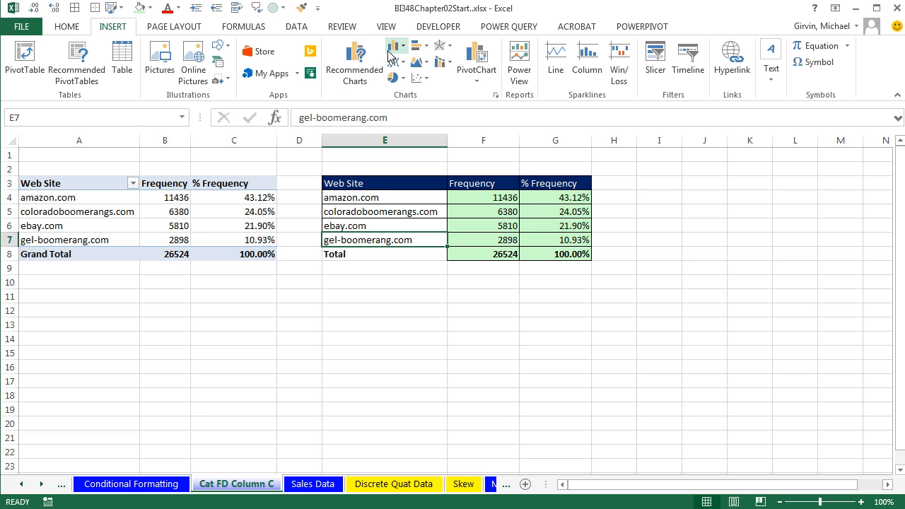
mouse_move(397, 48)
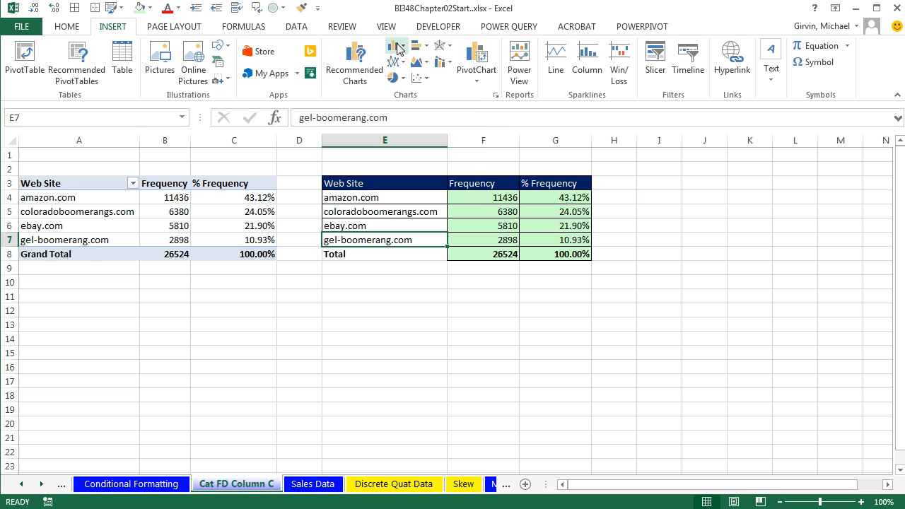
mouse_move(393, 78)
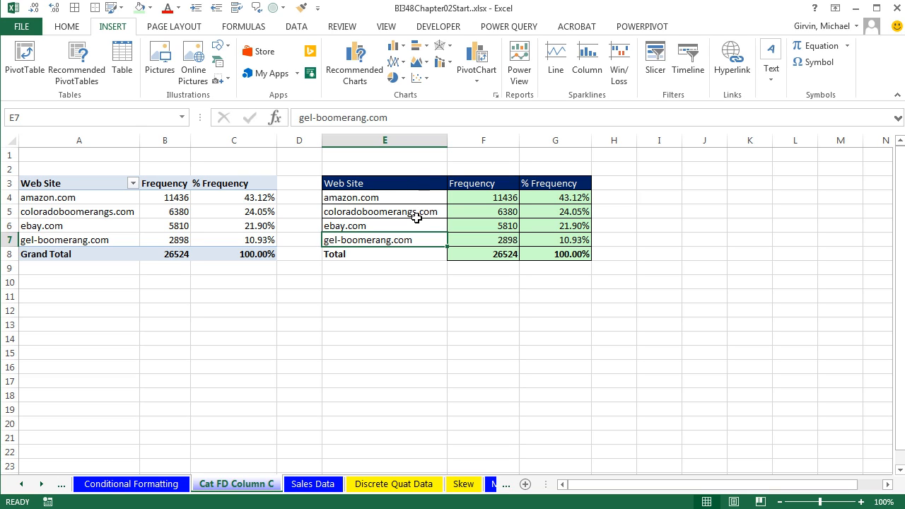
mouse_move(475, 219)
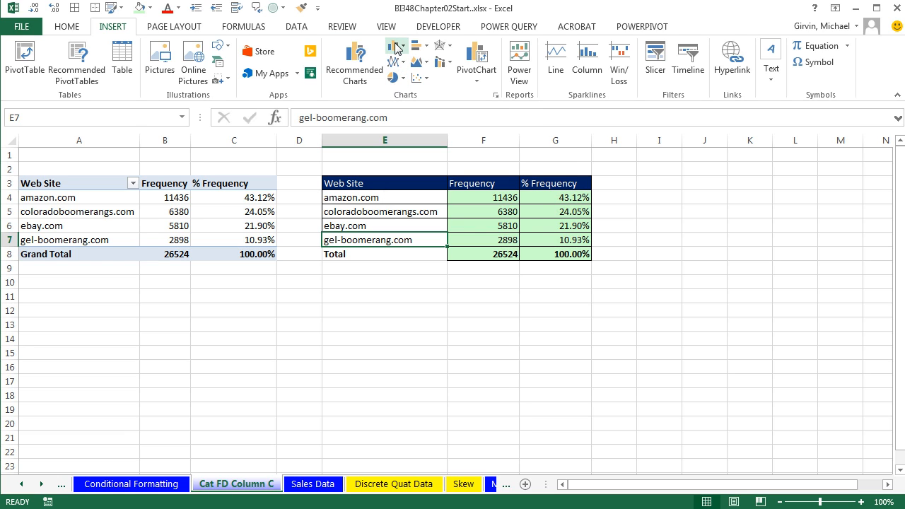
click(395, 59)
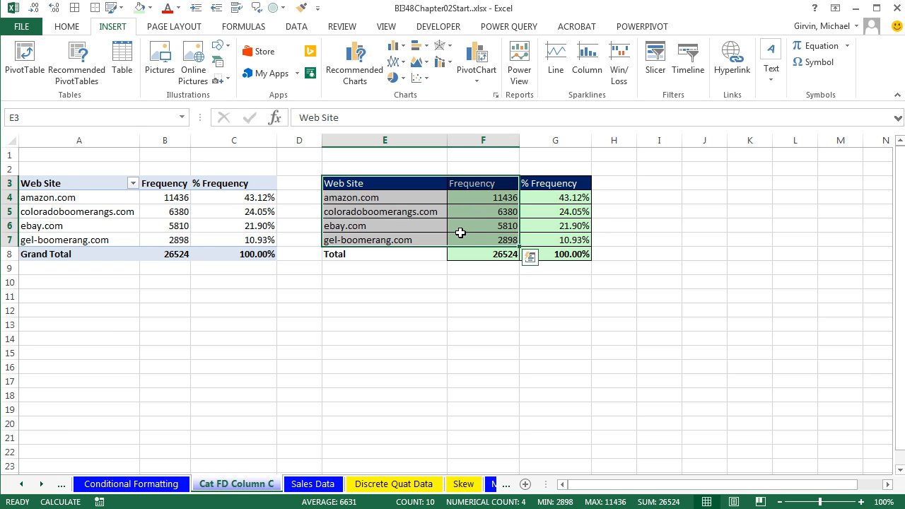
click(395, 50)
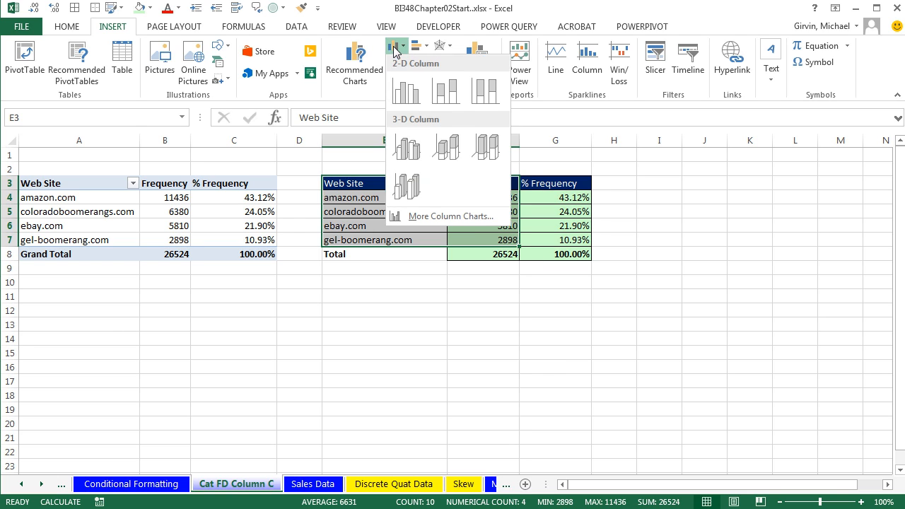
click(407, 90)
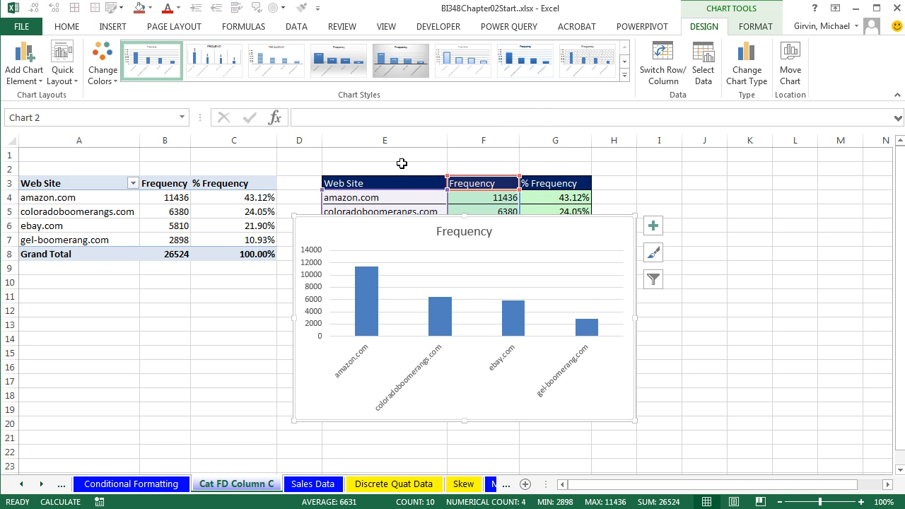
mouse_move(452, 361)
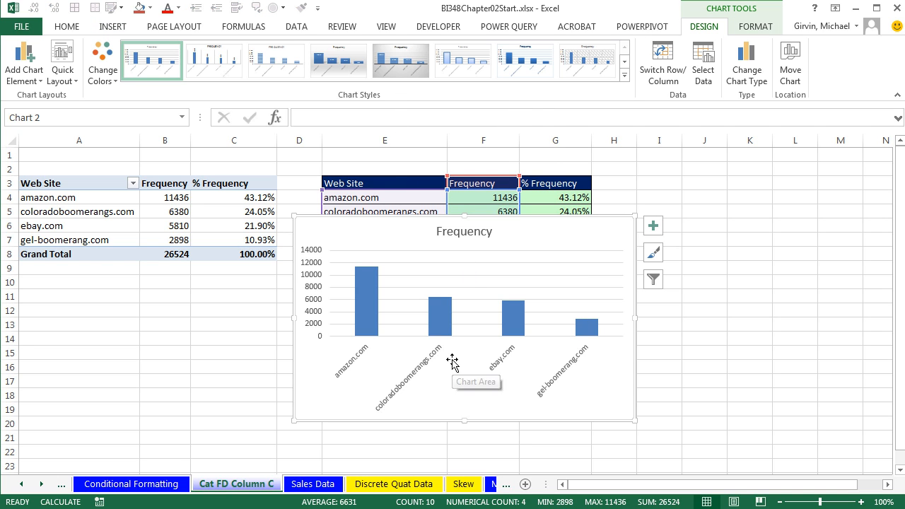
mouse_move(379, 412)
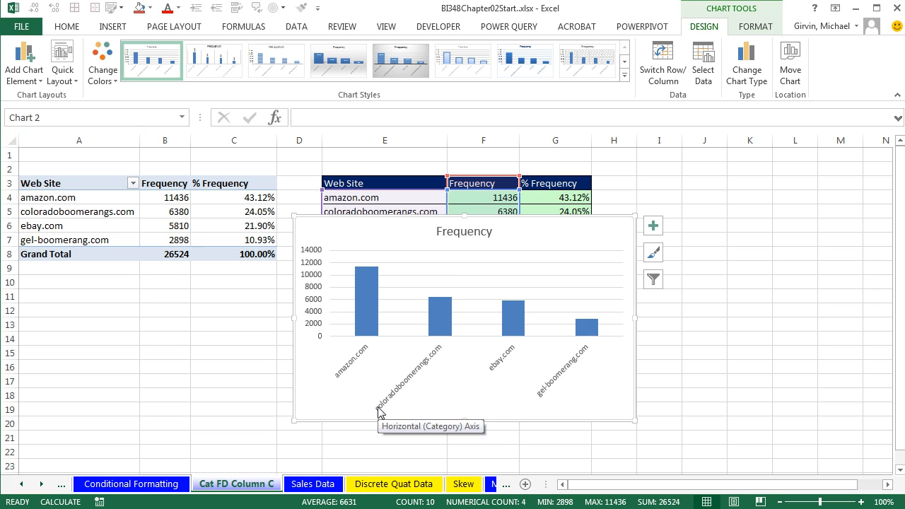
mouse_move(444, 376)
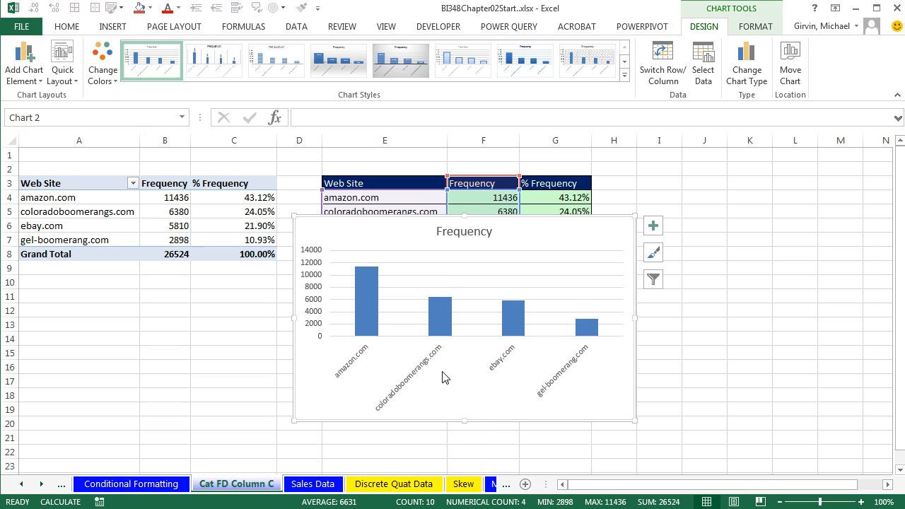
mouse_move(605, 318)
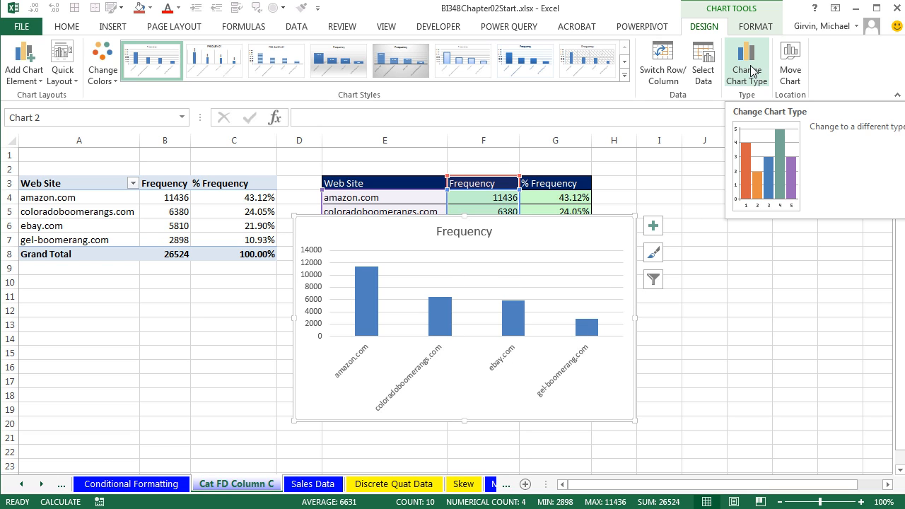
Change the chart type to Clustered Bar via Change Chart Type
click(746, 62)
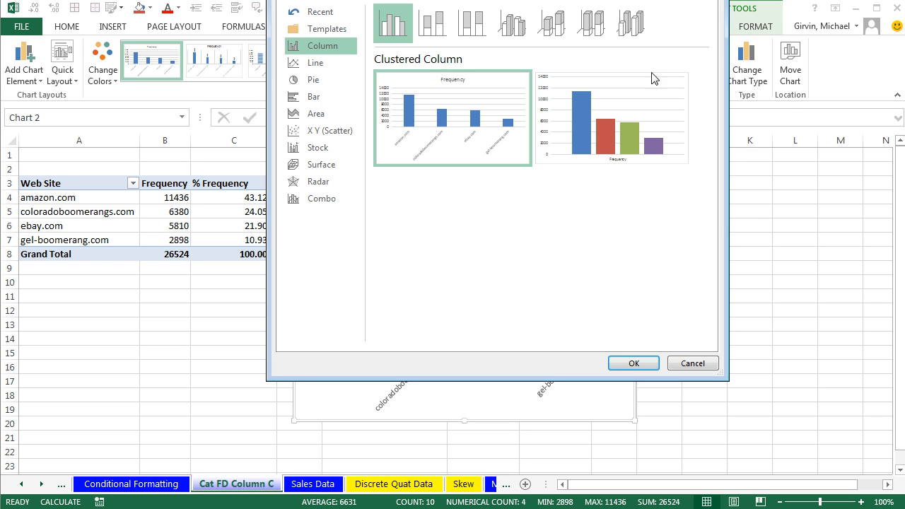
mouse_move(317, 96)
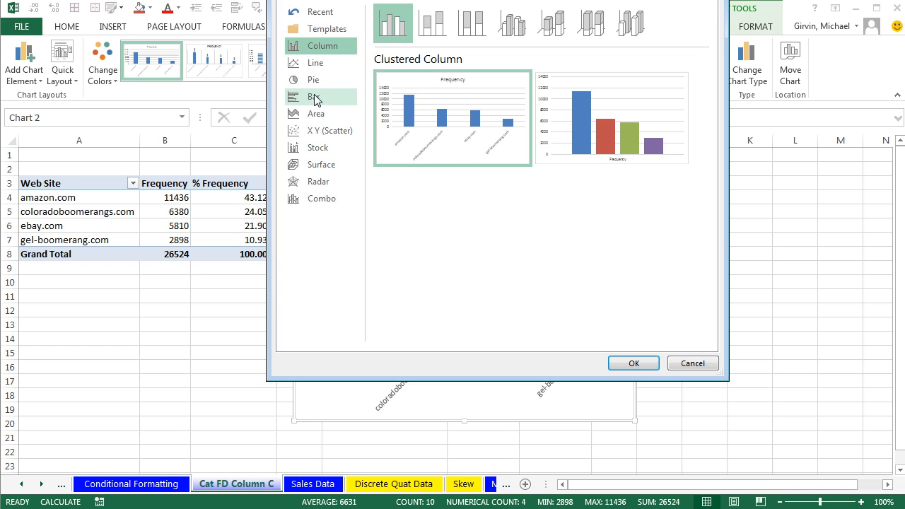
click(314, 96)
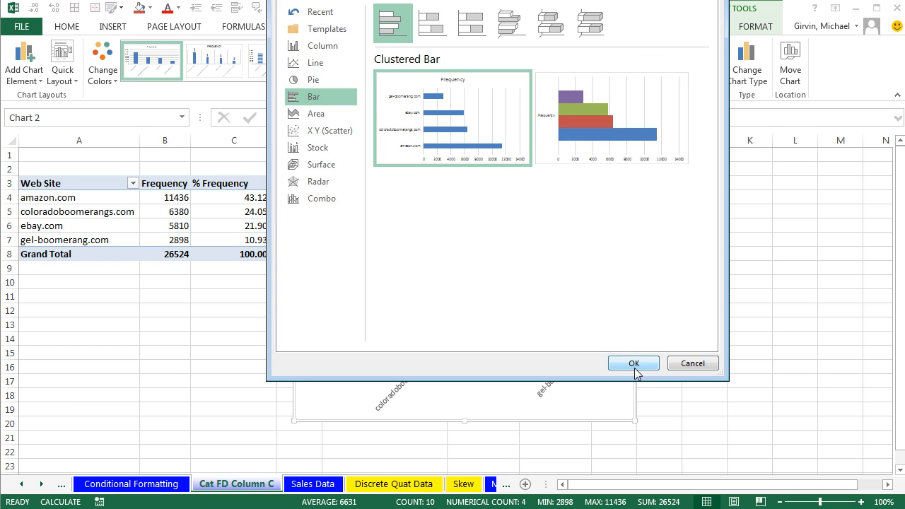
click(633, 362)
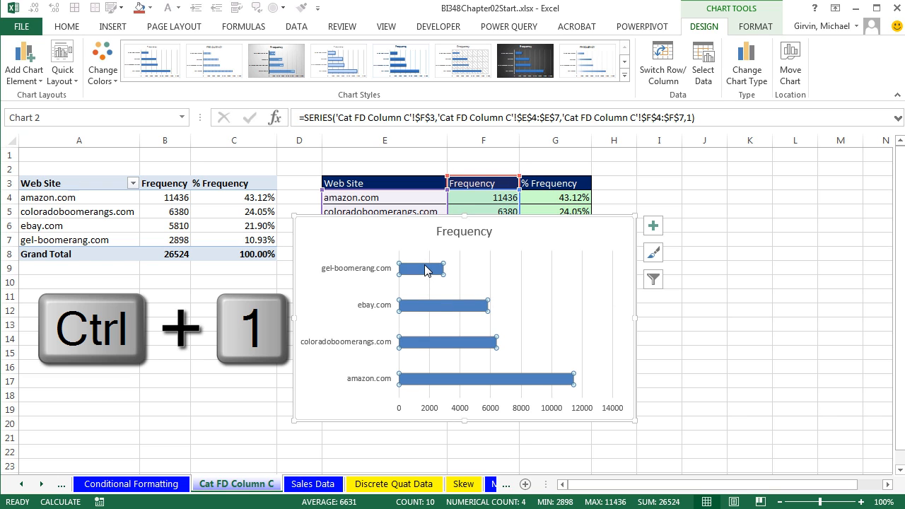
In Format Data Series, drag Gap Width to 0% then back to about 108% for thicker bars
key(ctrl+1)
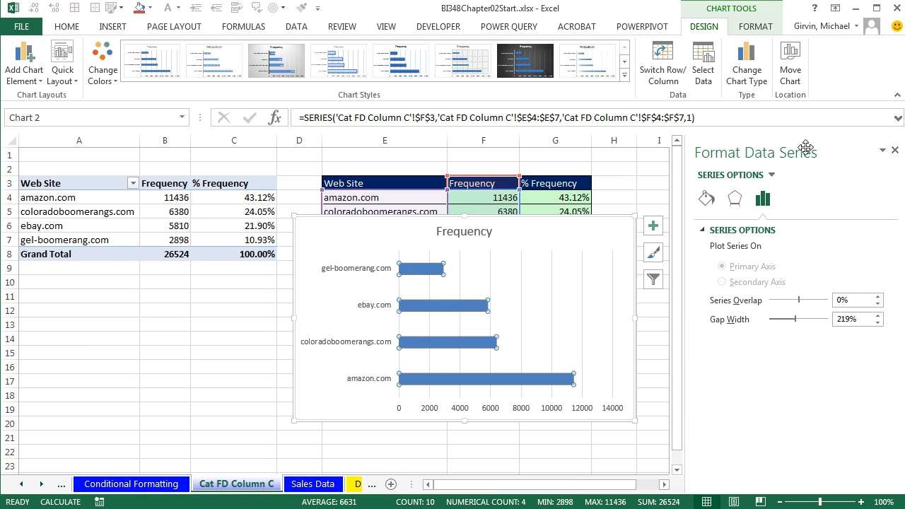
mouse_move(809, 204)
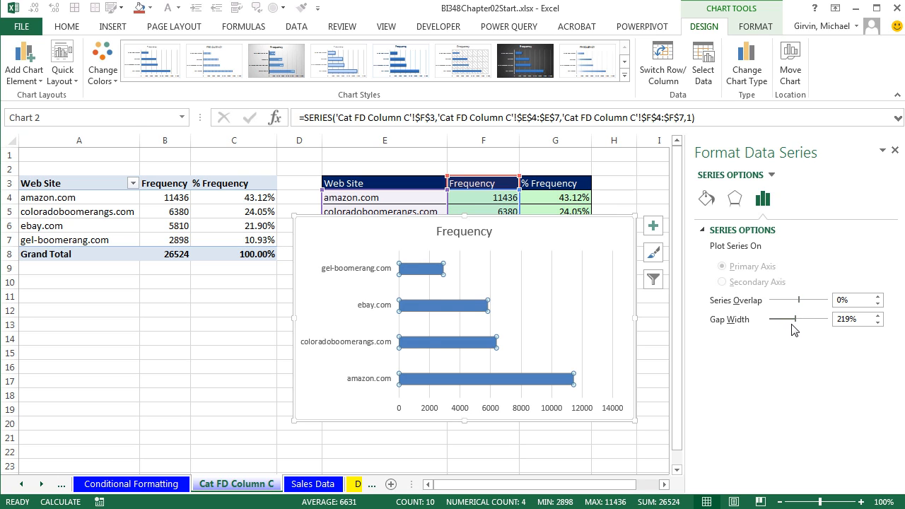
drag(794, 320, 764, 319)
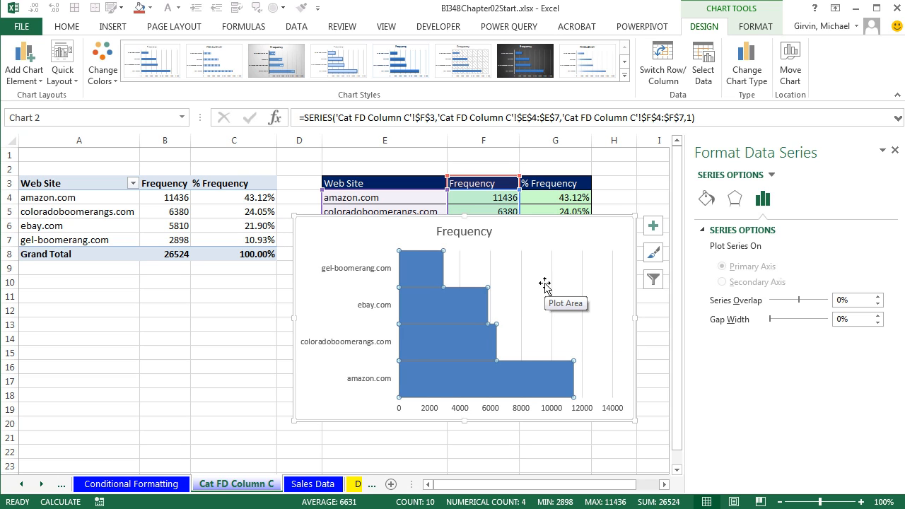
mouse_move(780, 339)
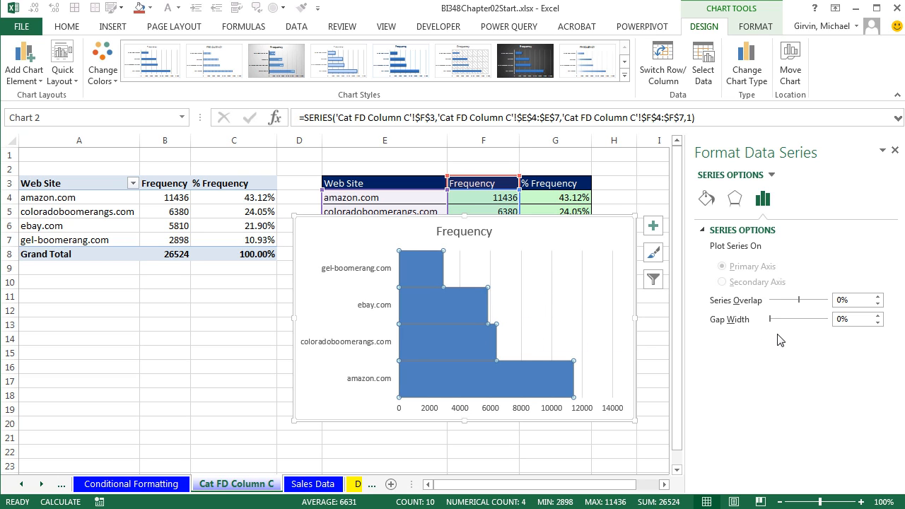
drag(783, 319, 775, 320)
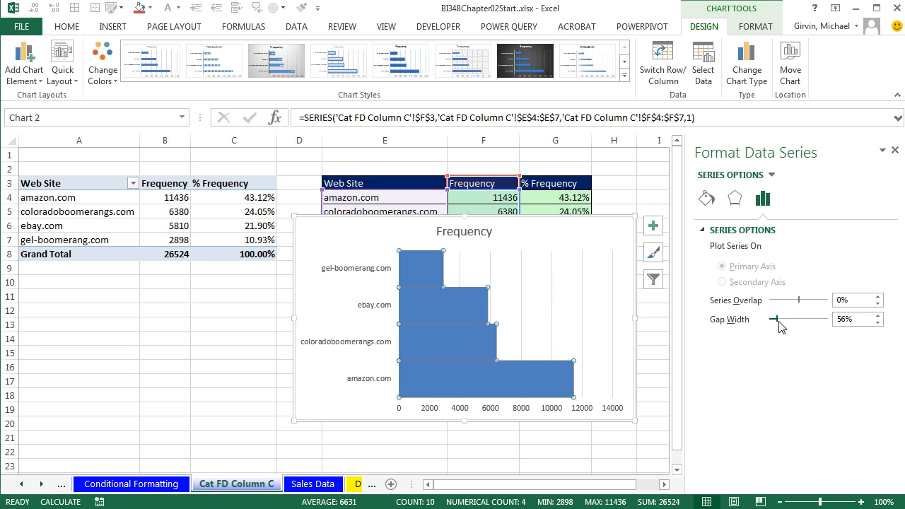
drag(774, 319, 780, 320)
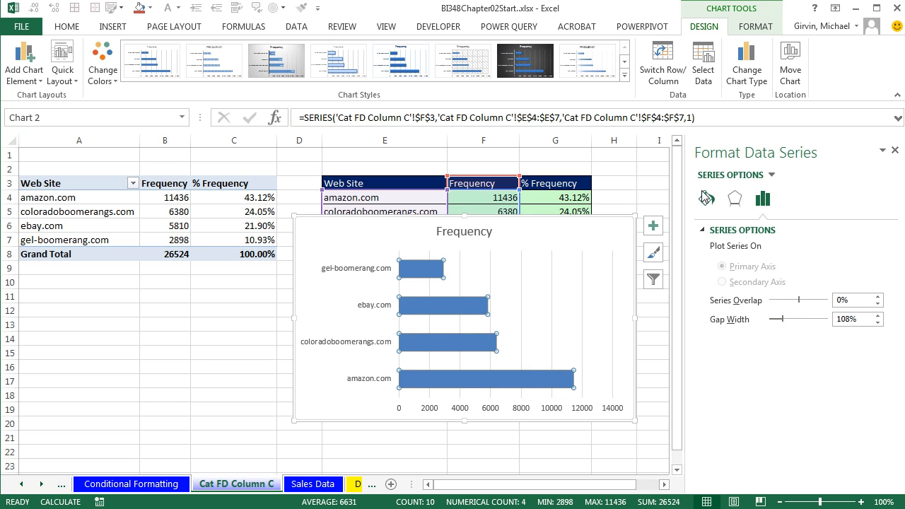
Under Fill & Line, tick Vary colors by point and close the formatting pane
click(705, 198)
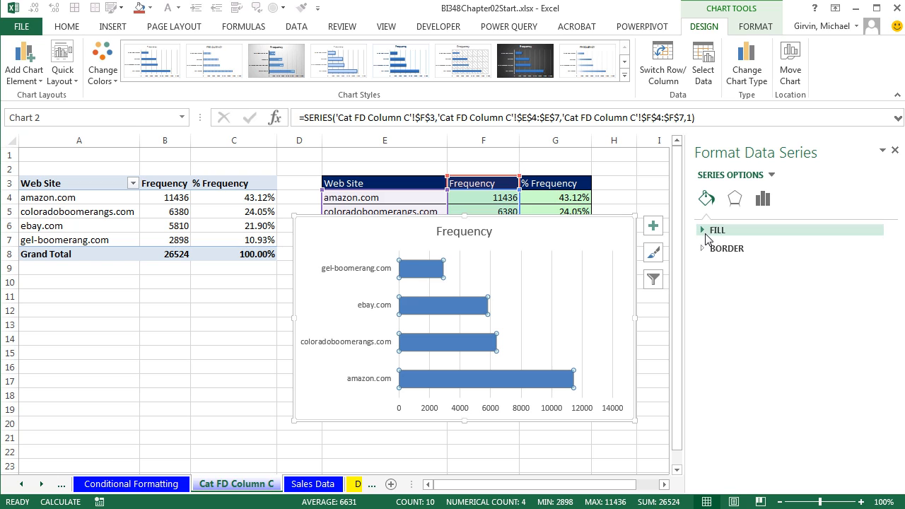
click(716, 229)
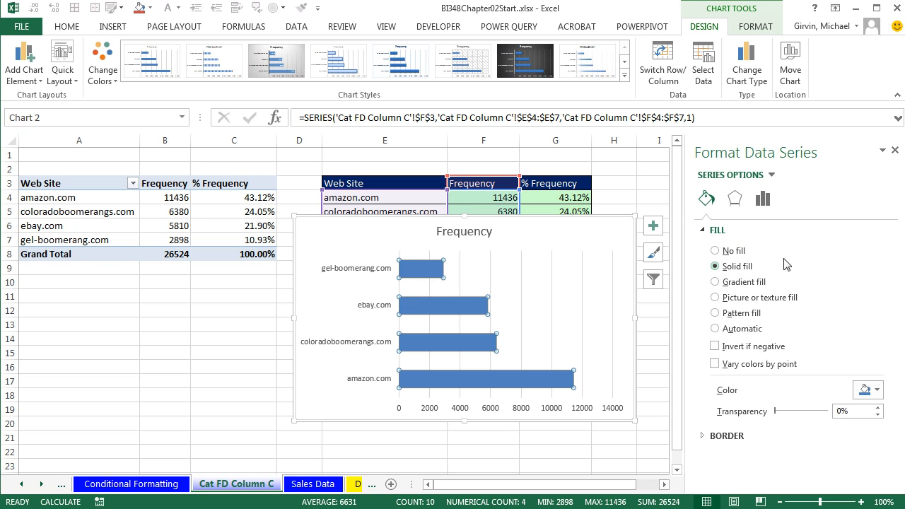
click(716, 363)
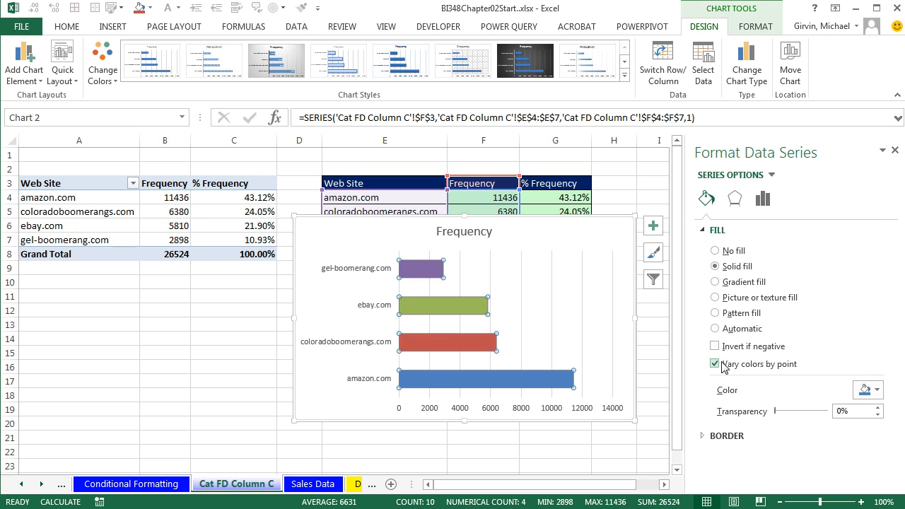
click(715, 328)
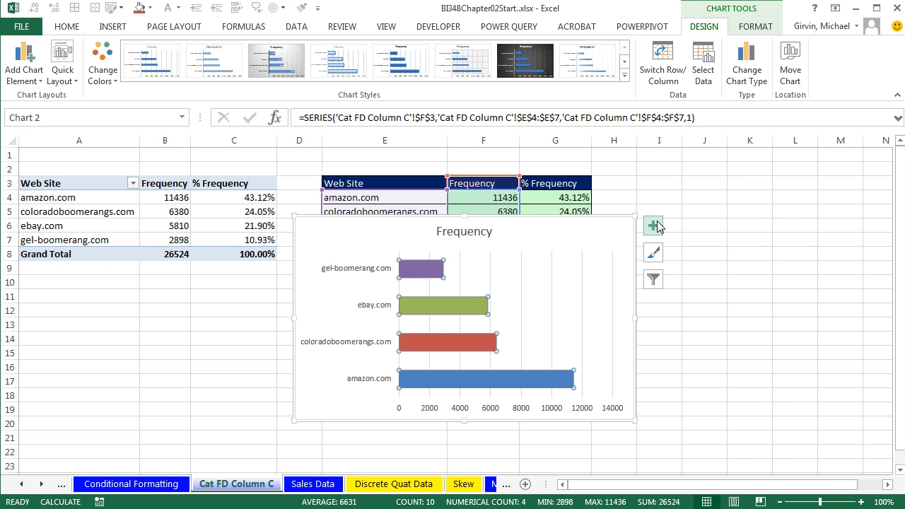
Turn on Data Labels from Chart Elements, showing 11436, 6380, 5810 and 2898
click(652, 226)
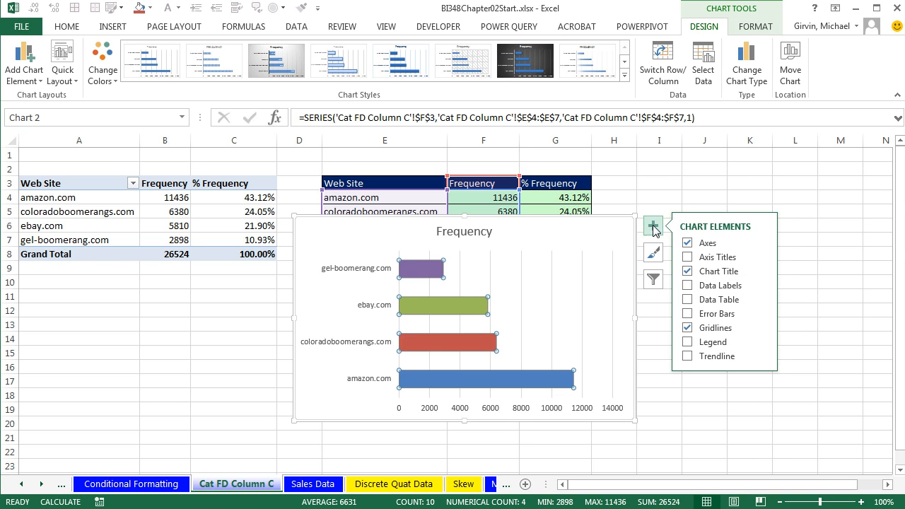
mouse_move(721, 243)
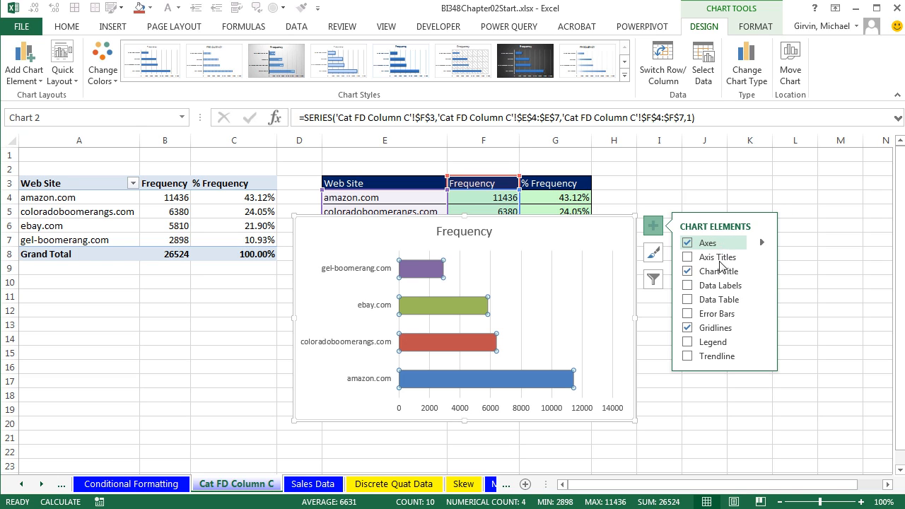
click(687, 286)
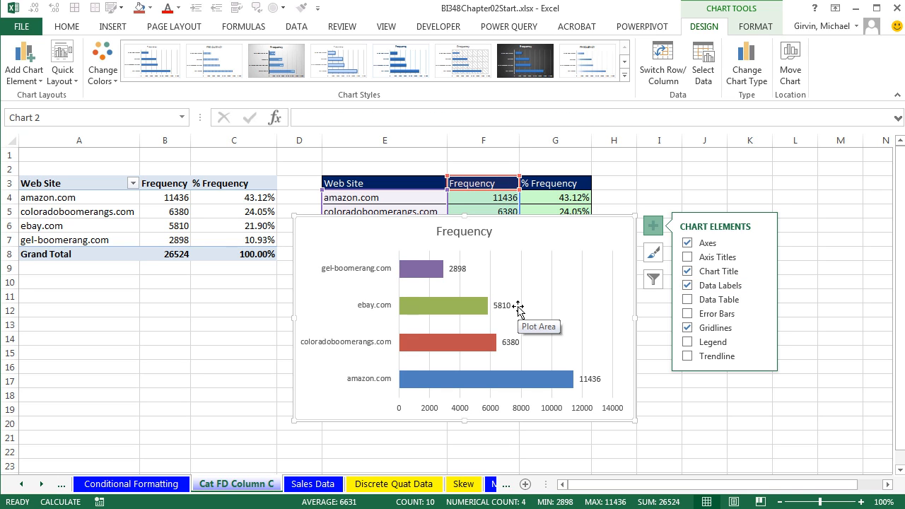
mouse_move(438, 413)
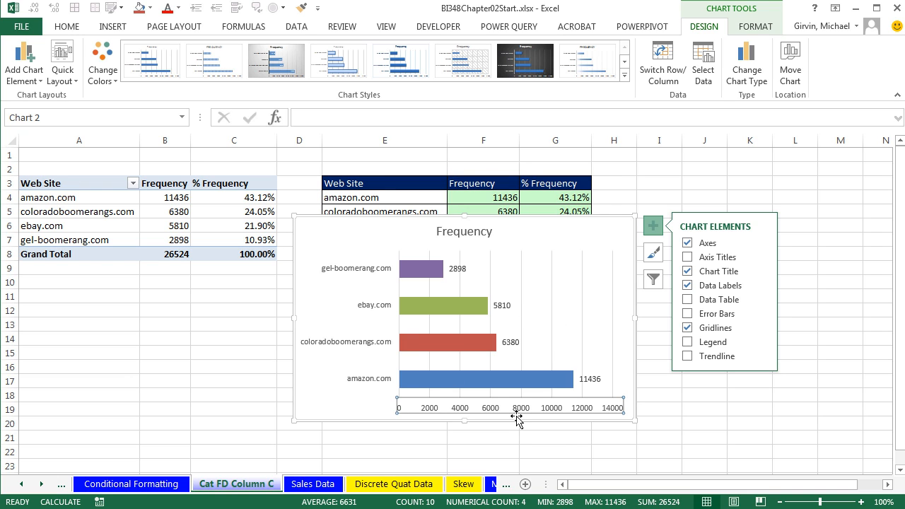
Delete the horizontal axis and retitle the chart 'Boomerang Inc. 2015 Sales Frequency by Web Site'
key(Delete)
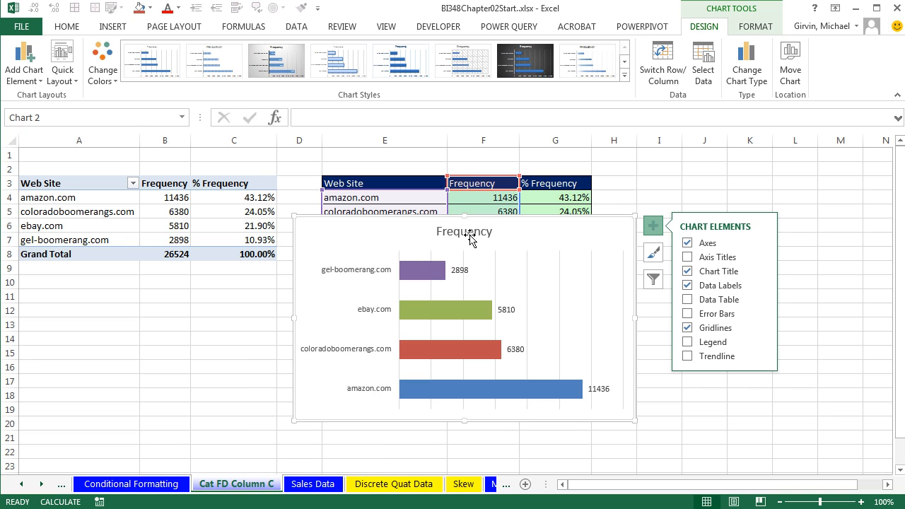
click(464, 232)
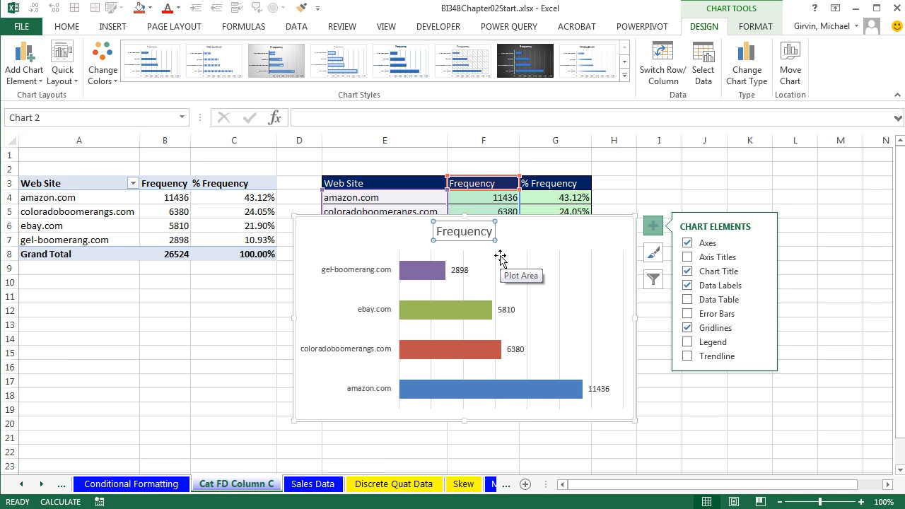
text(Boomerang Inc. 2015 Sales Frequency by Web Site)
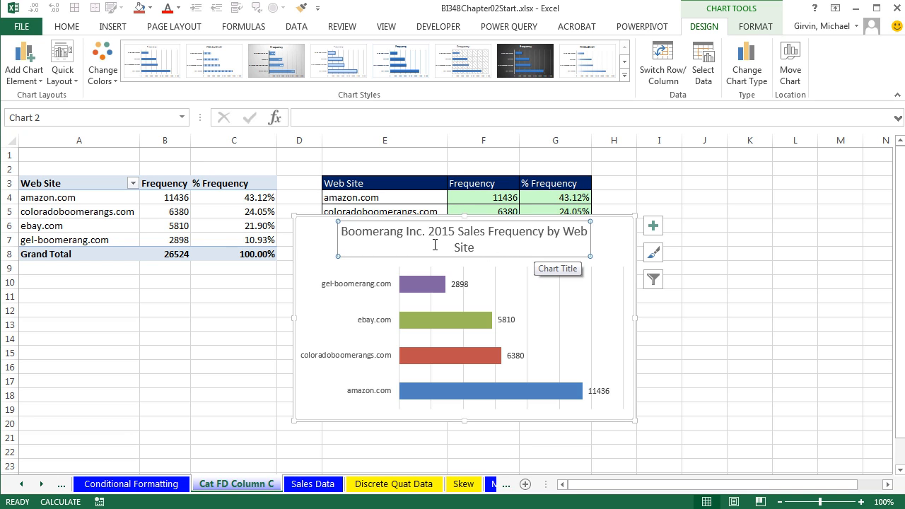
mouse_move(452, 252)
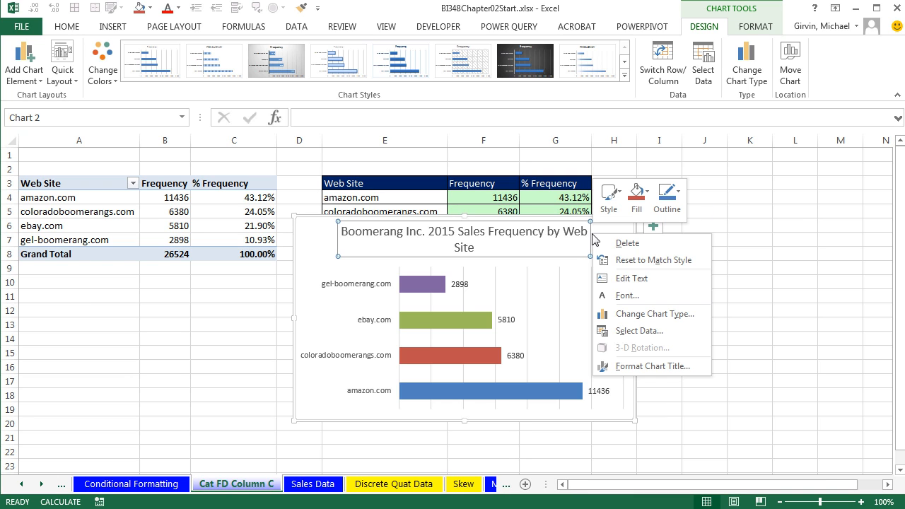
Dismiss the font dialog and set the chart title to 12 pt from the Home font sizes
click(560, 267)
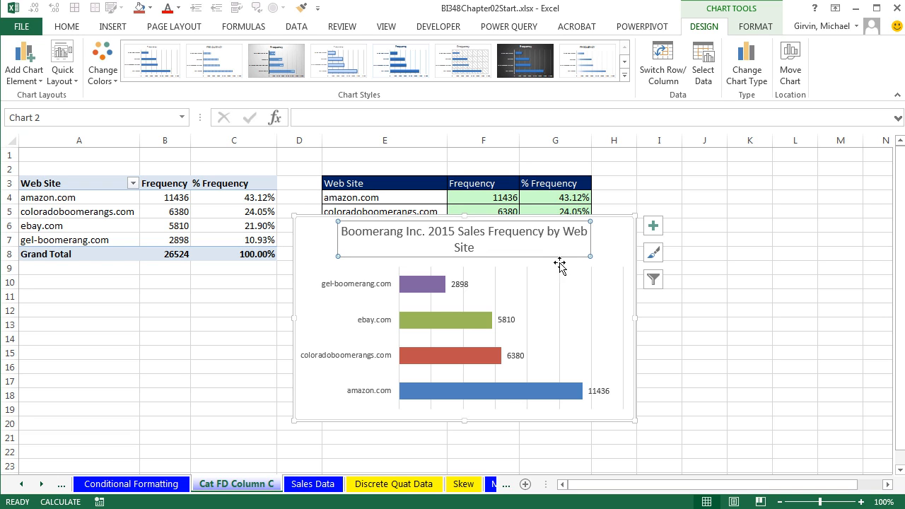
key(ctrl+shift+f)
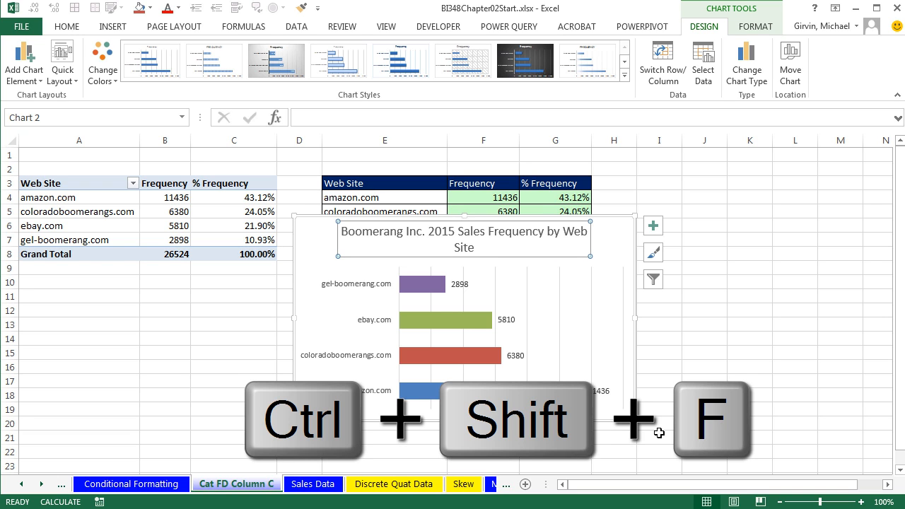
key(ctrl+shift+f)
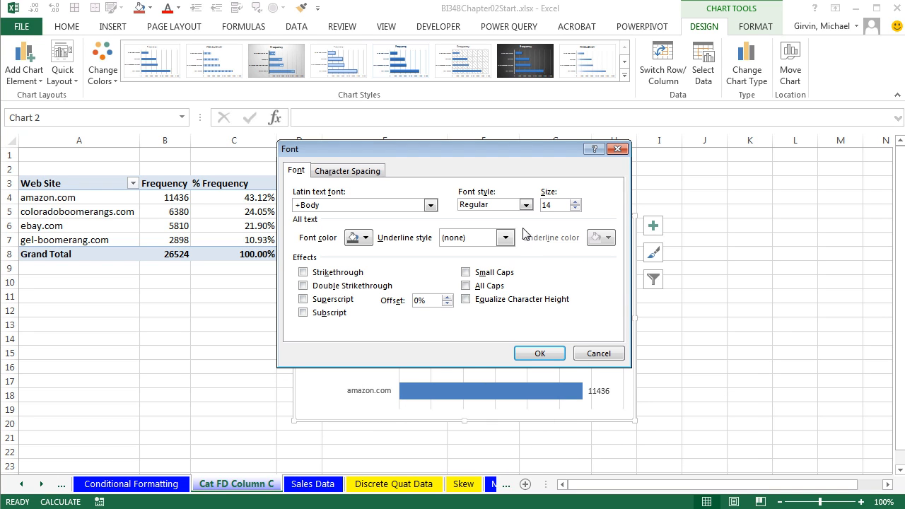
click(539, 353)
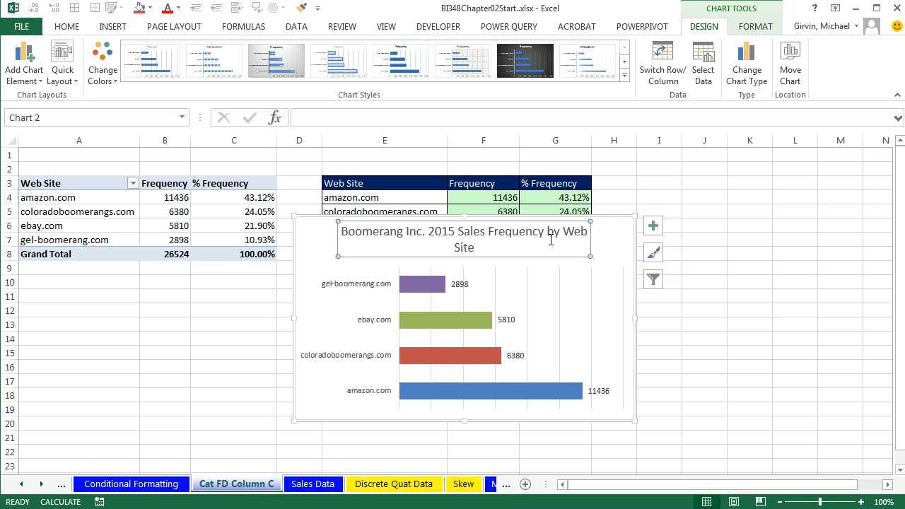
click(67, 25)
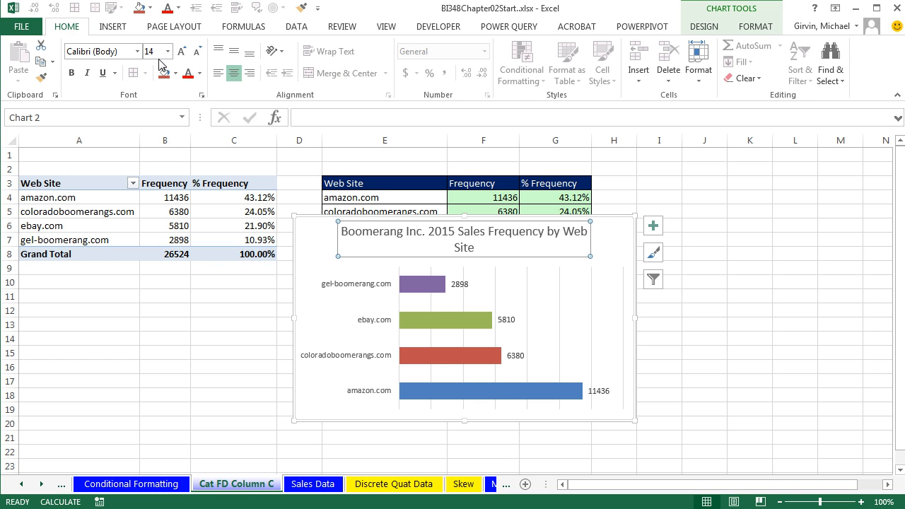
click(167, 51)
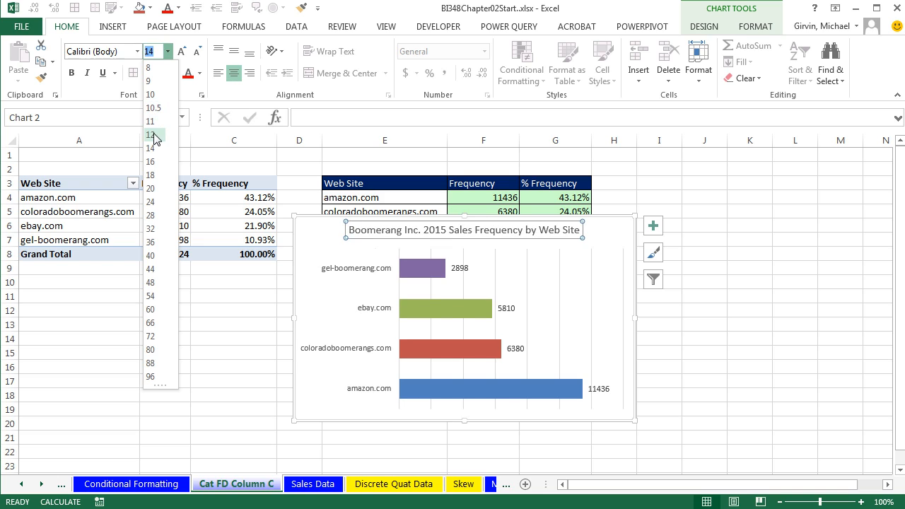
click(150, 134)
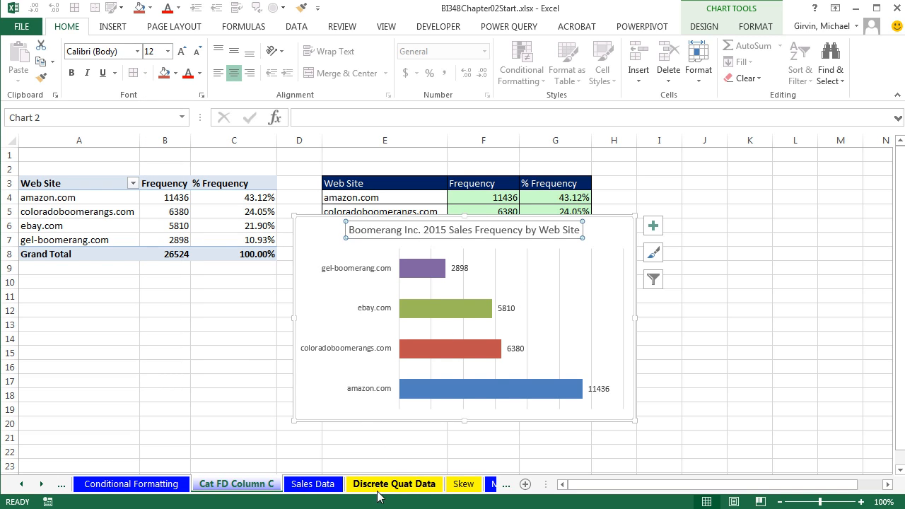
click(393, 483)
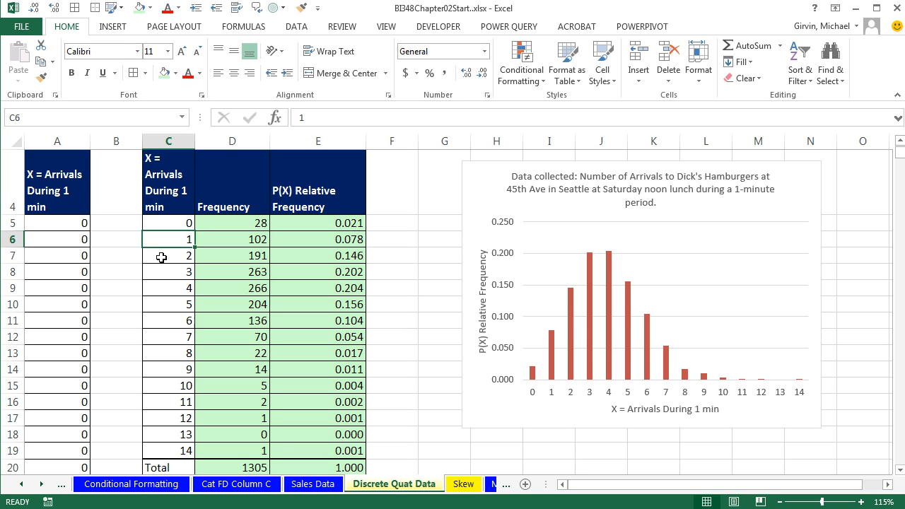
click(168, 255)
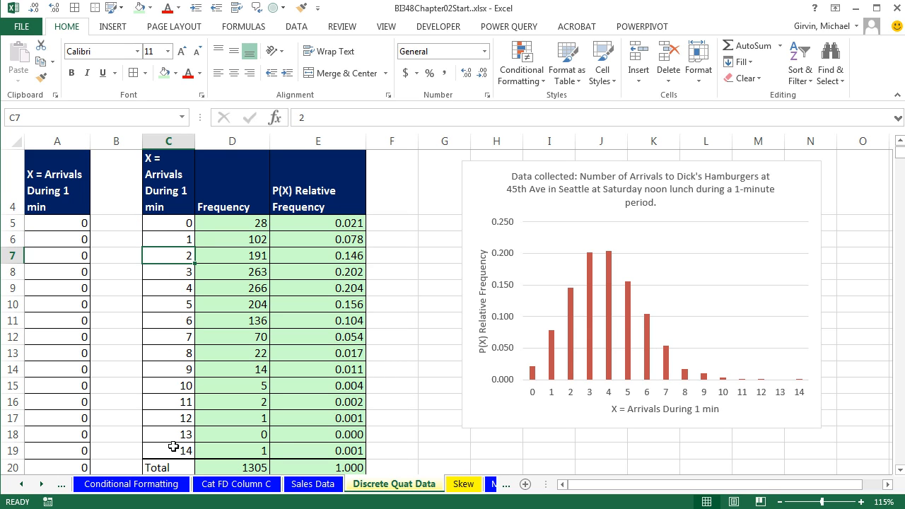
mouse_move(170, 215)
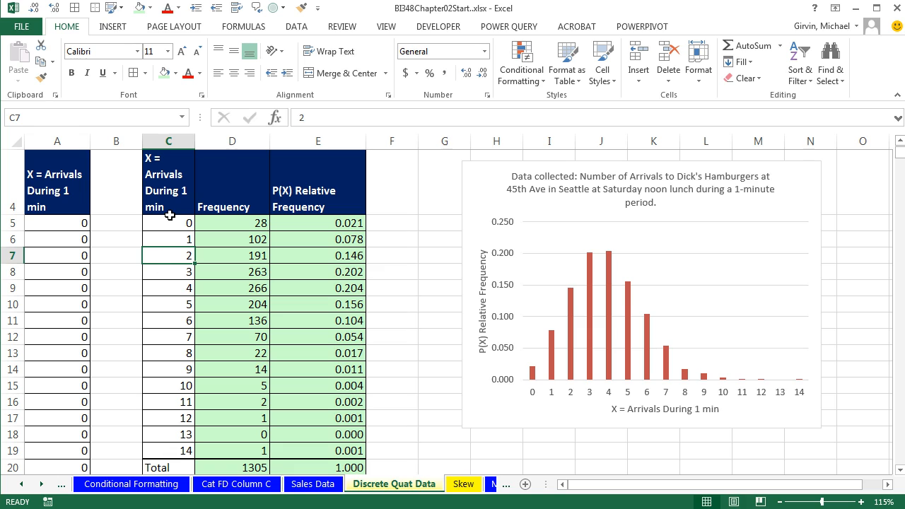
click(168, 224)
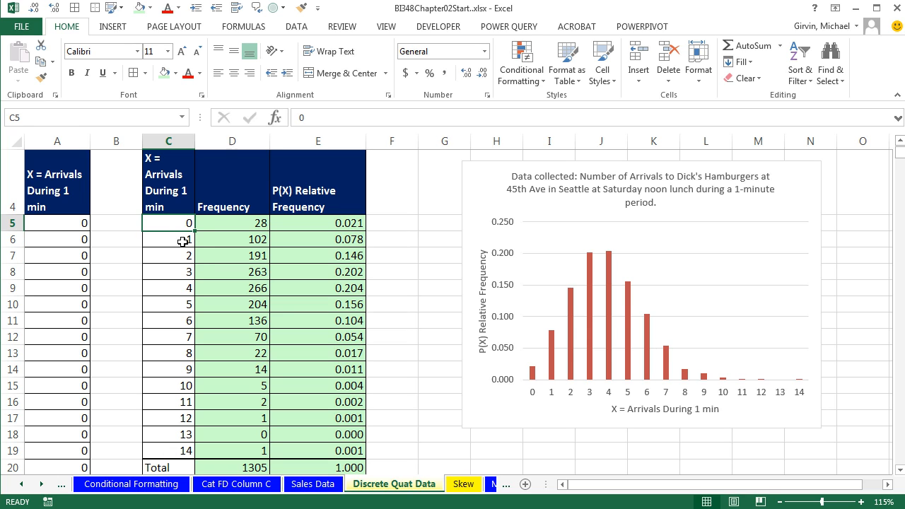
mouse_move(186, 225)
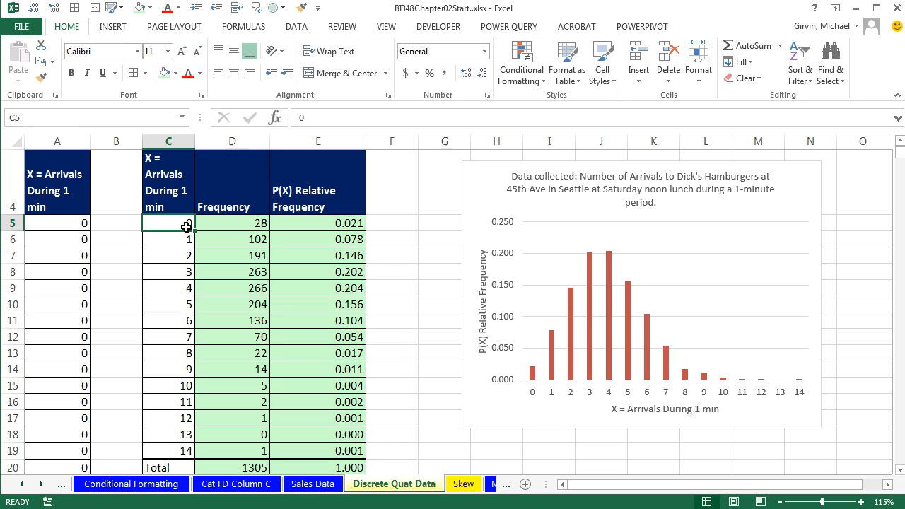
mouse_move(182, 235)
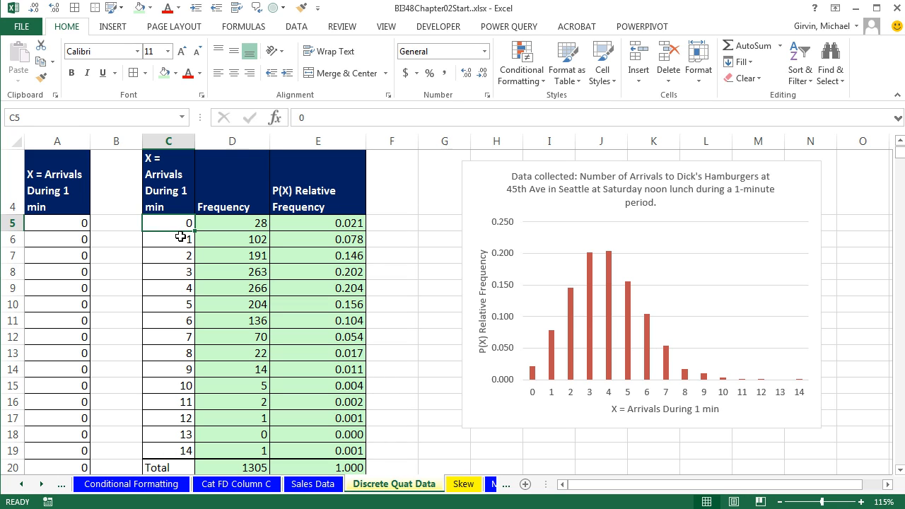
click(169, 254)
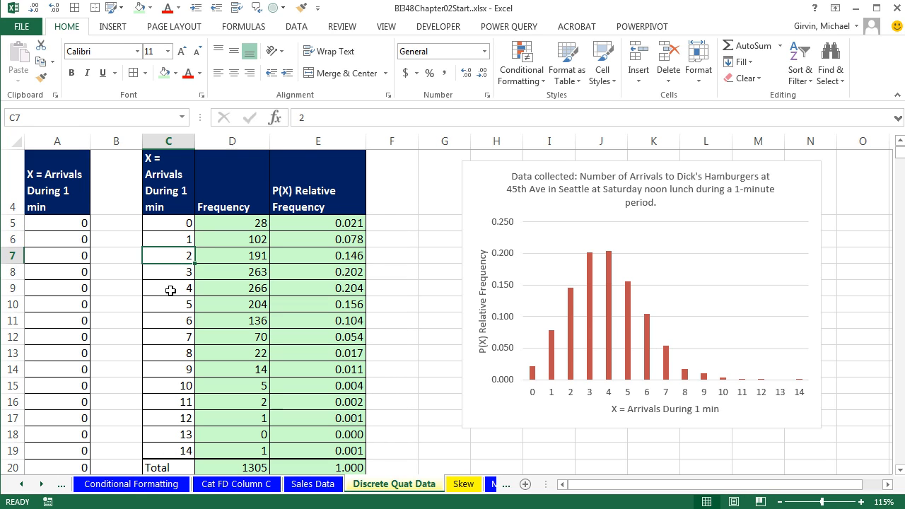
click(169, 288)
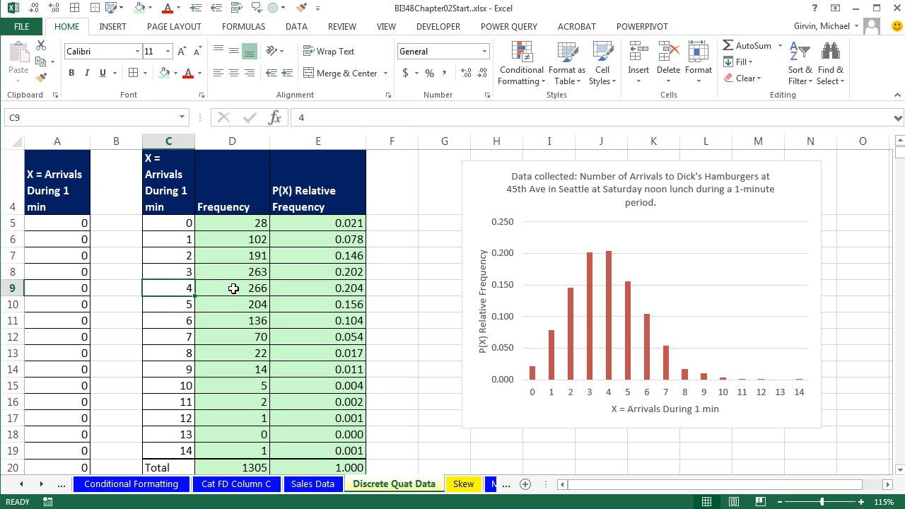
click(232, 288)
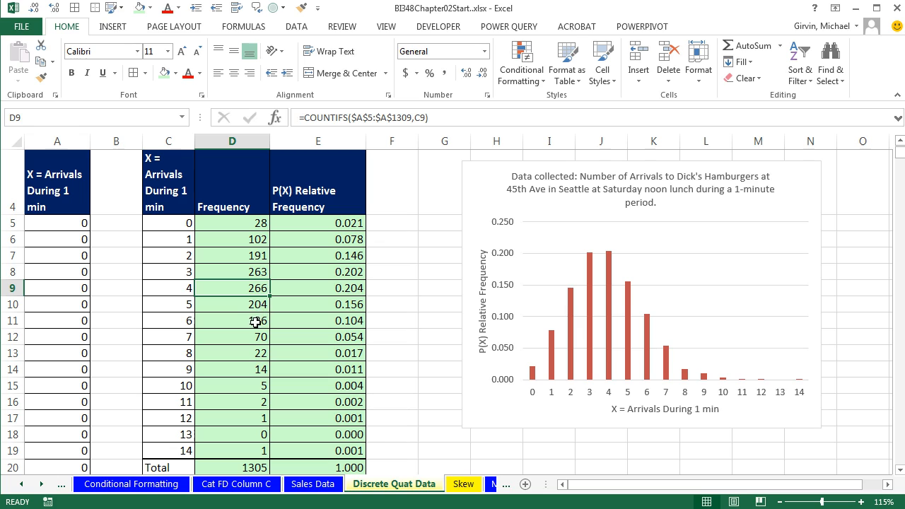
mouse_move(249, 305)
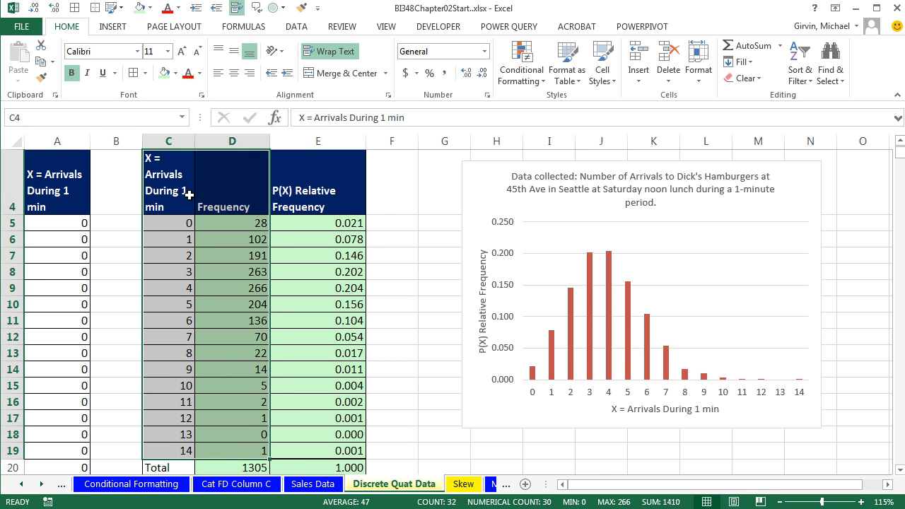
mouse_move(512, 438)
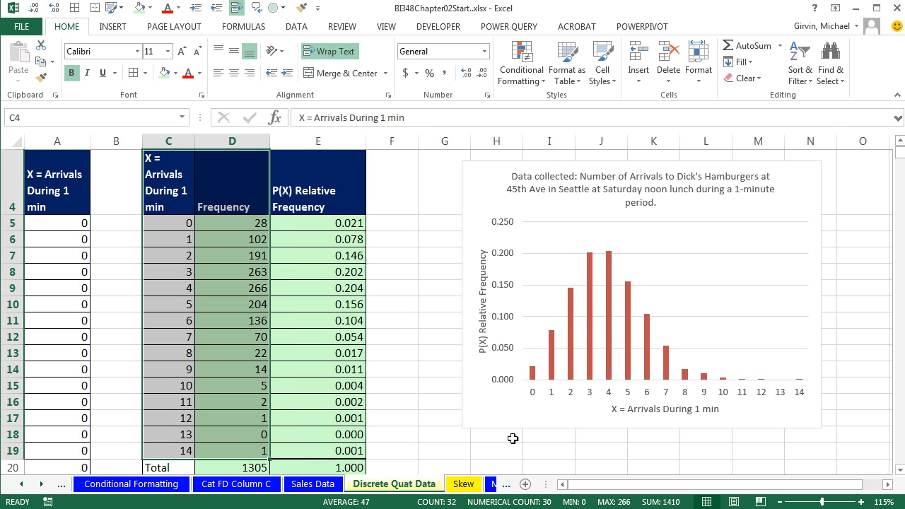
mouse_move(823, 398)
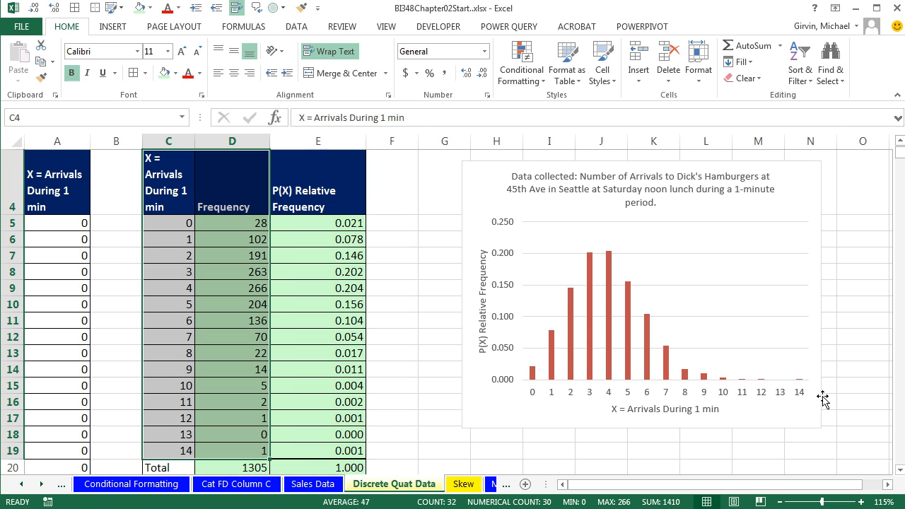
mouse_move(634, 308)
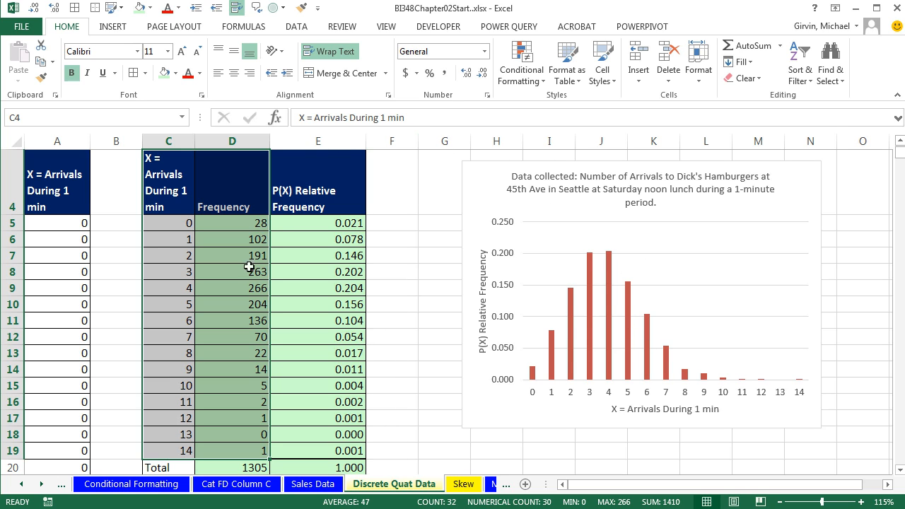
mouse_move(605, 314)
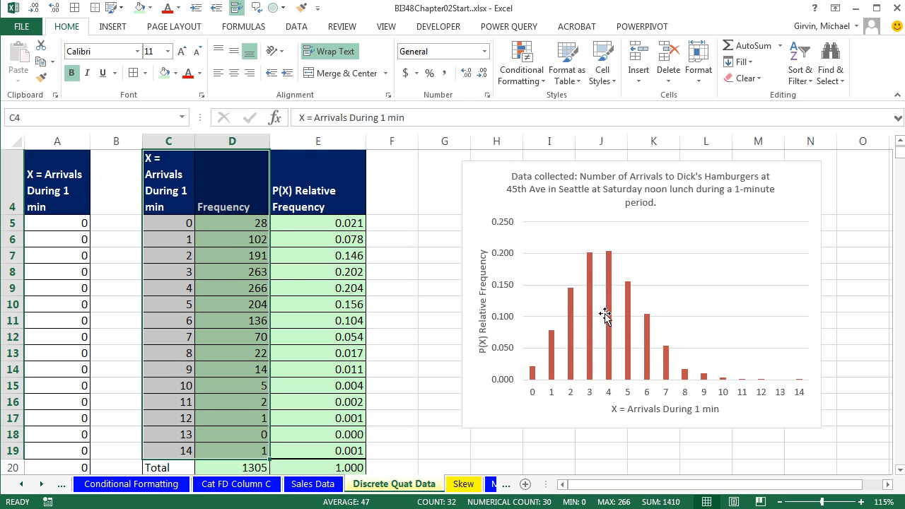
mouse_move(602, 386)
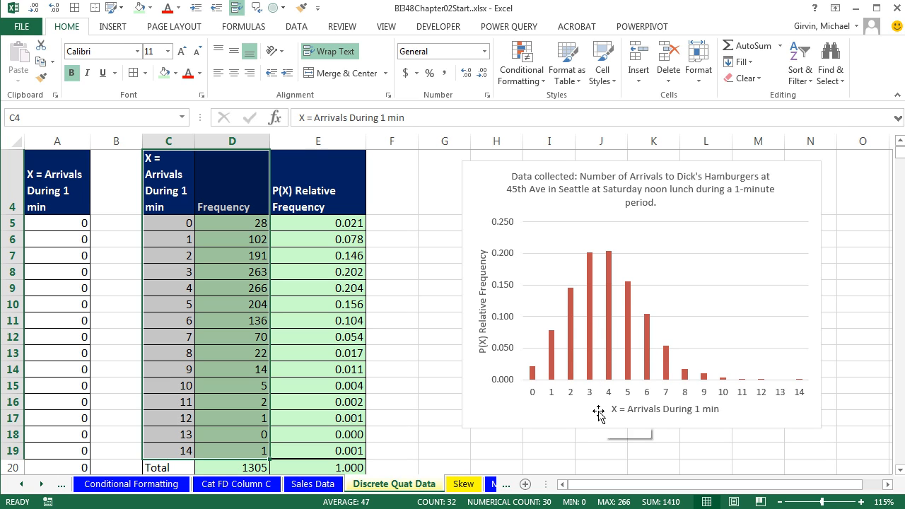
mouse_move(590, 405)
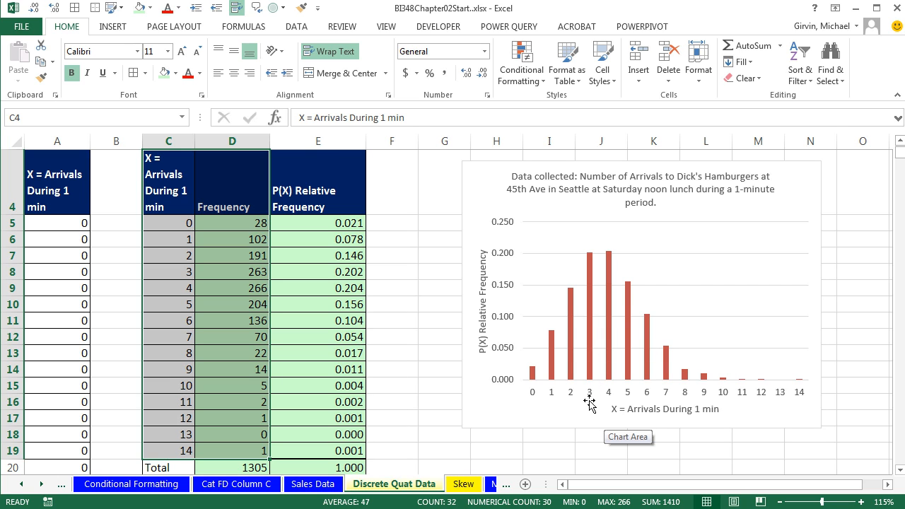
mouse_move(606, 415)
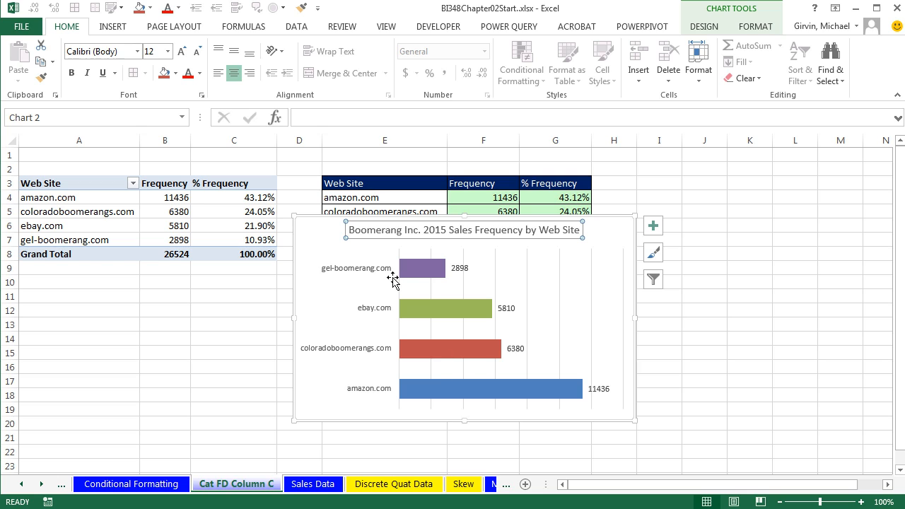
mouse_move(421, 313)
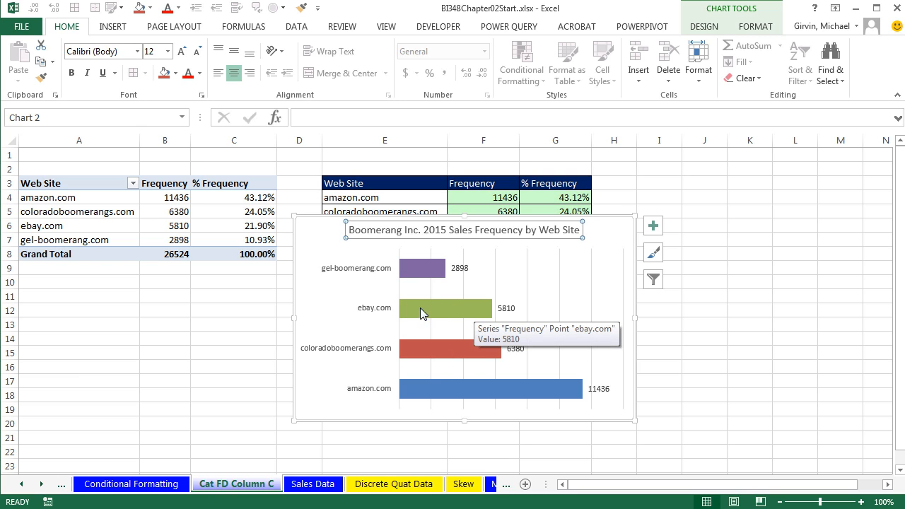
mouse_move(526, 368)
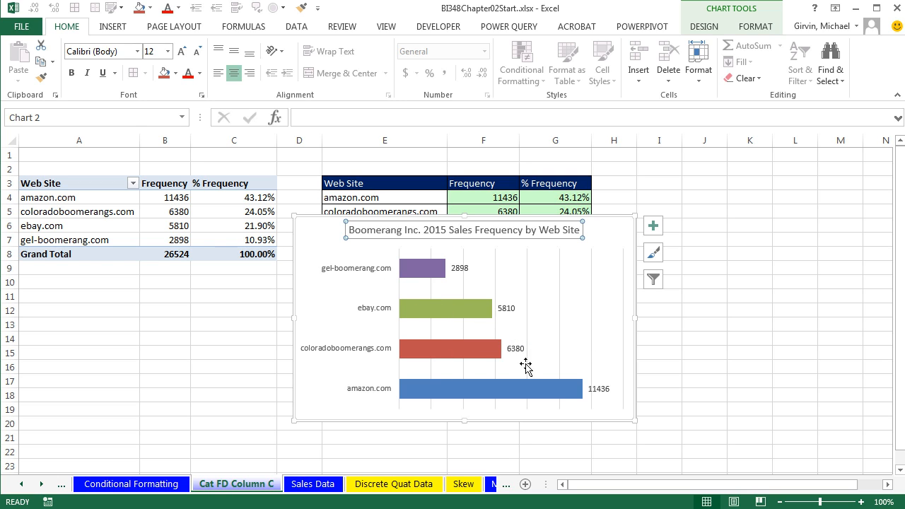
mouse_move(339, 410)
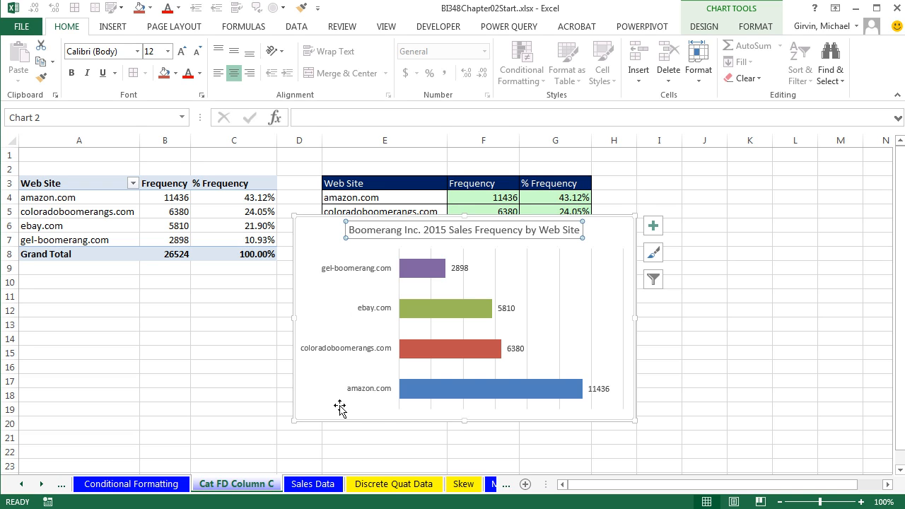
mouse_move(458, 215)
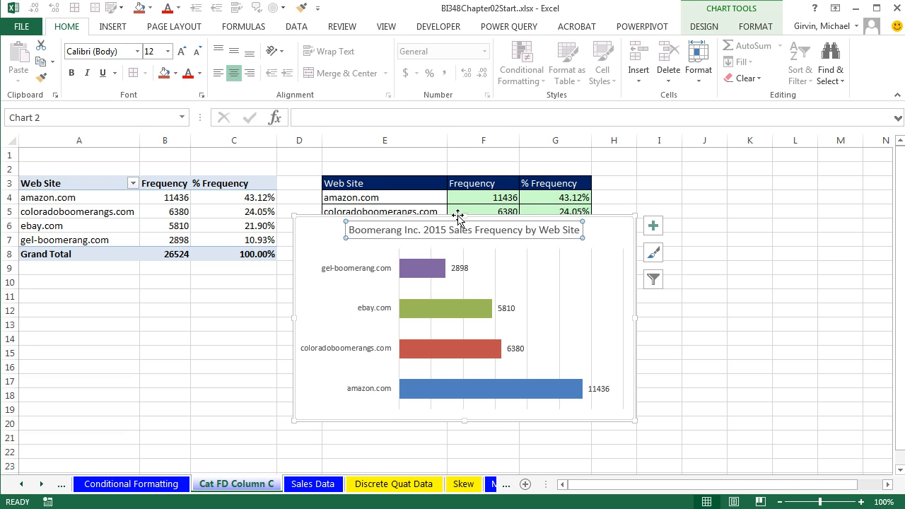
Drag the web site bar chart below the frequency tables and deselect it
drag(464, 222, 421, 273)
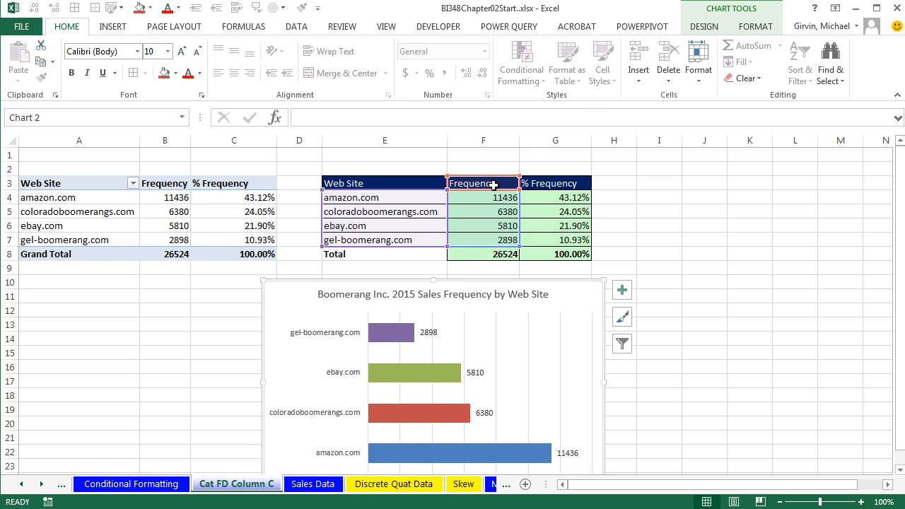
mouse_move(562, 183)
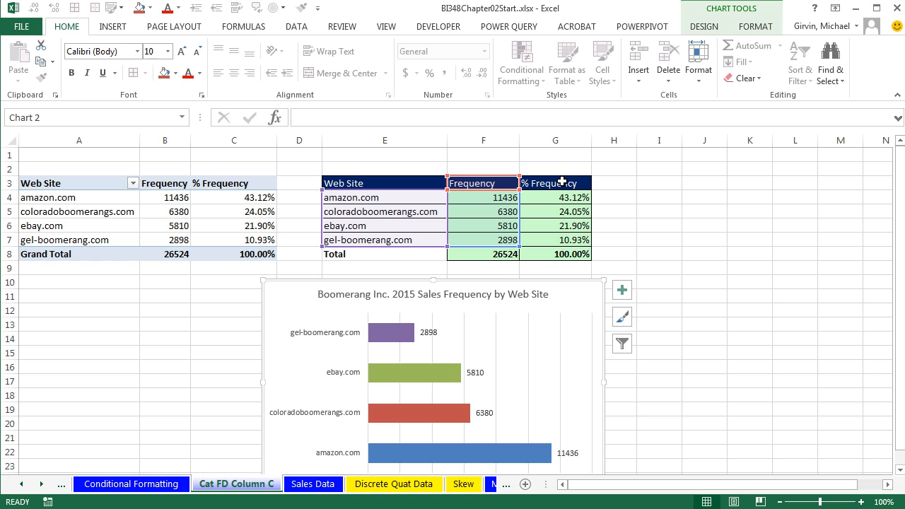
click(164, 227)
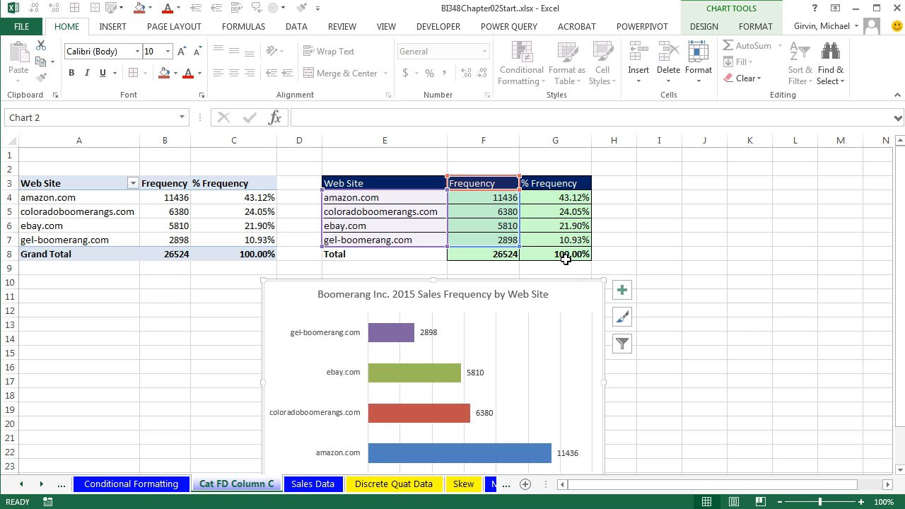
mouse_move(492, 104)
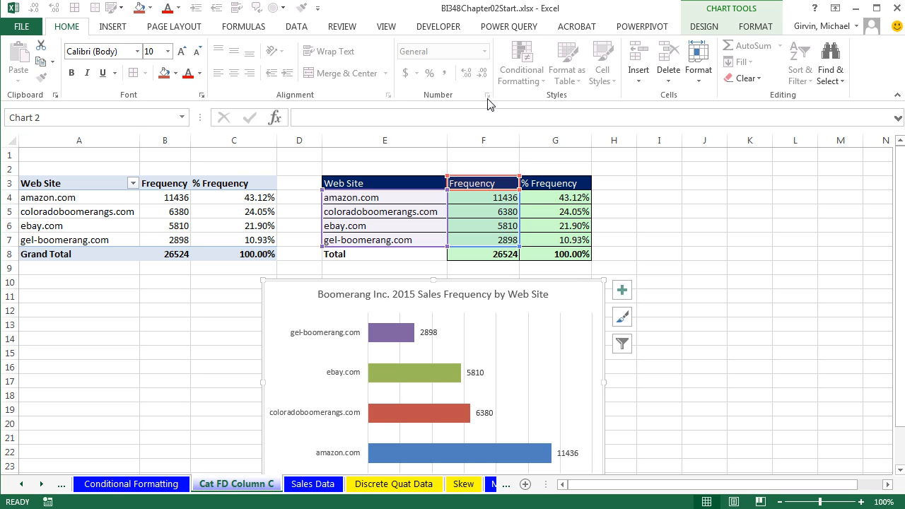
mouse_move(292, 178)
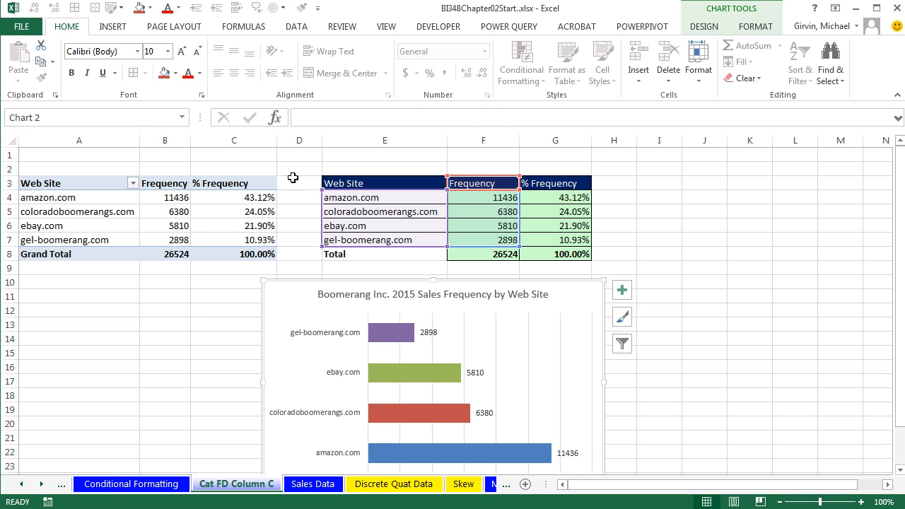
mouse_move(293, 274)
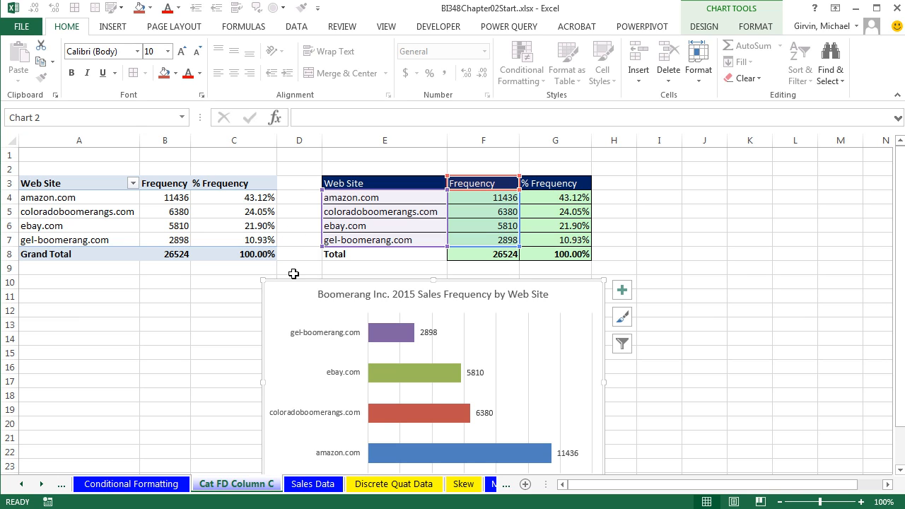